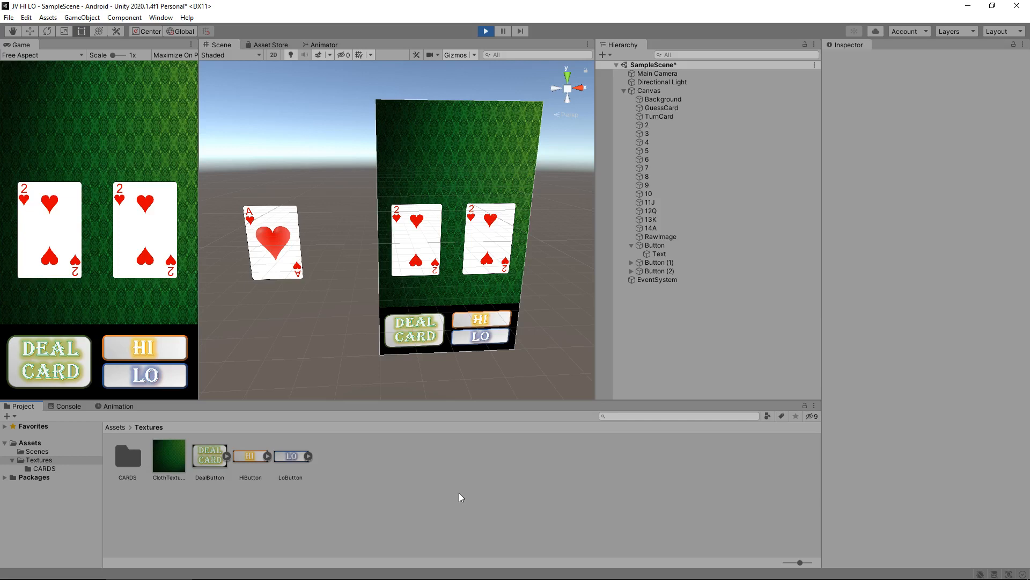
pyautogui.moveTo(297, 220)
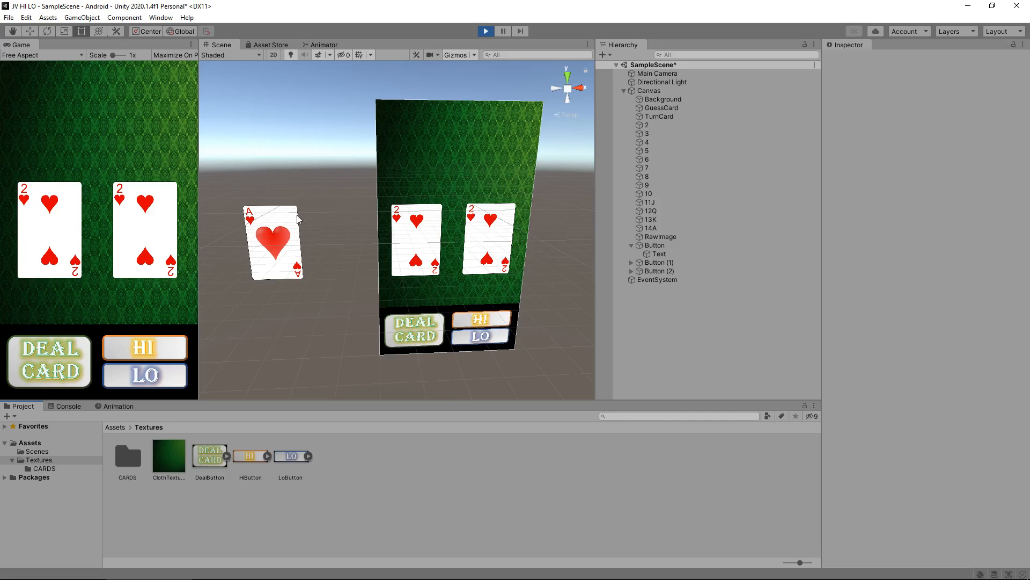
pyautogui.moveTo(475, 219)
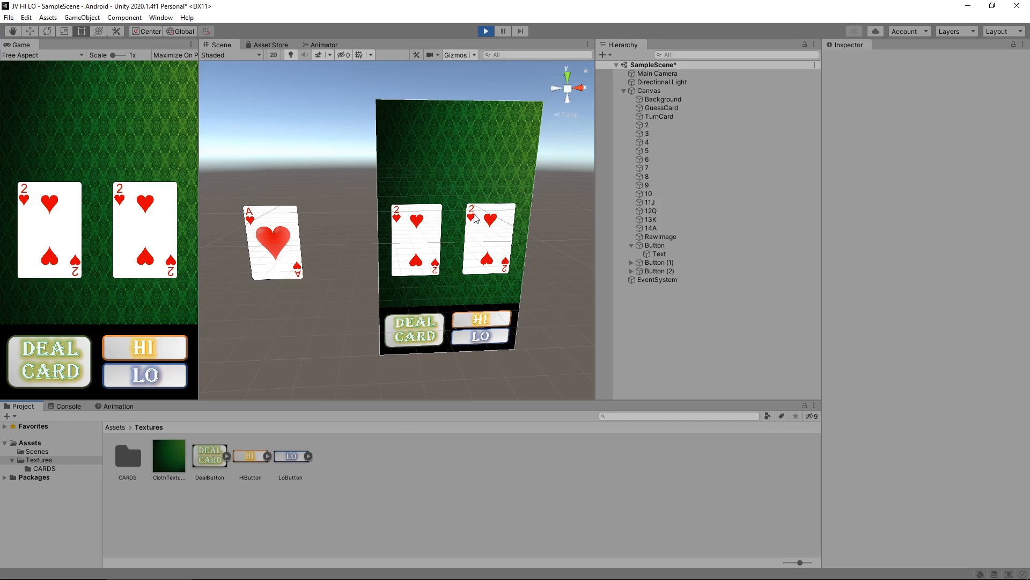
pyautogui.moveTo(546, 273)
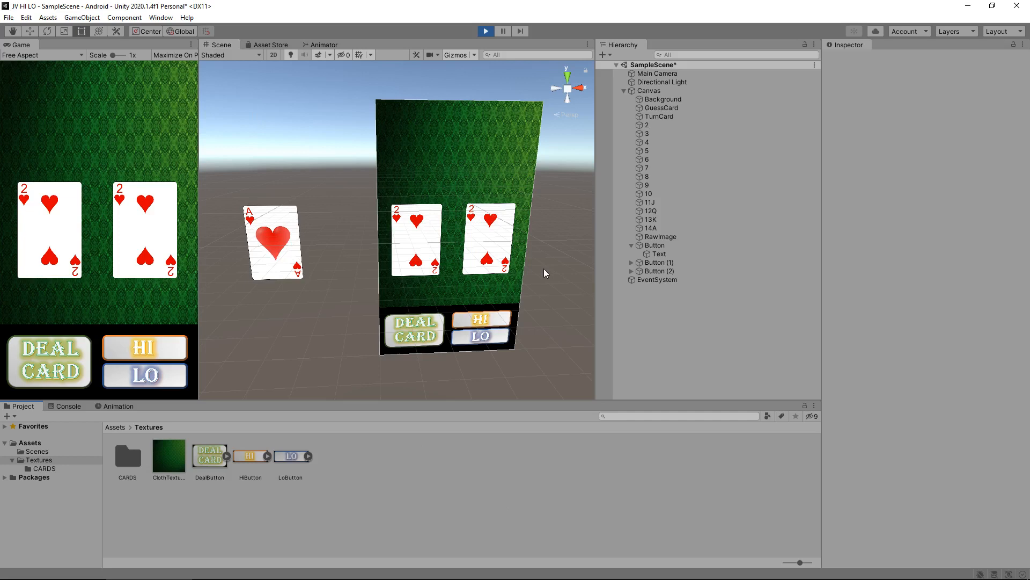
pyautogui.moveTo(387, 206)
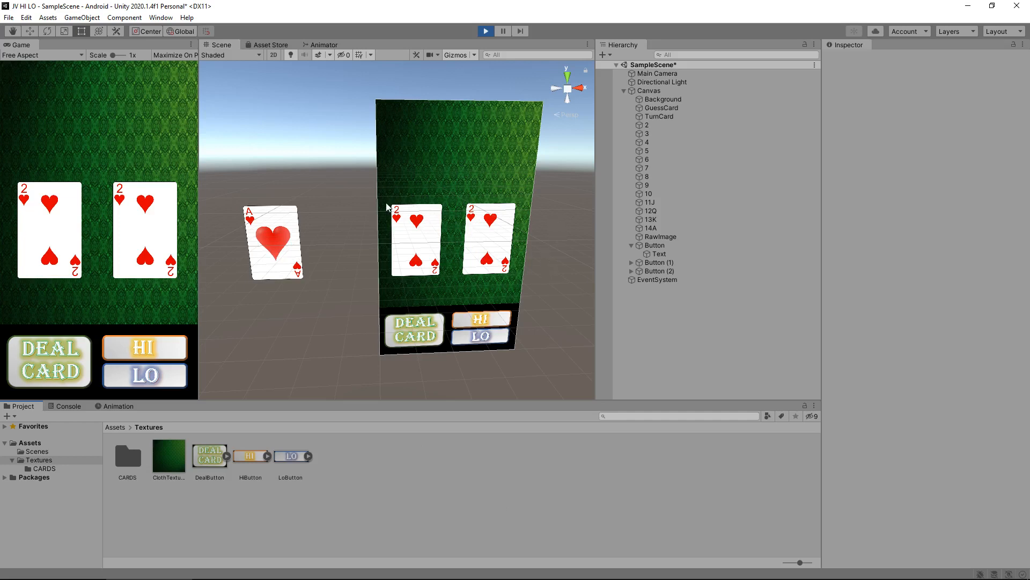
pyautogui.moveTo(294, 222)
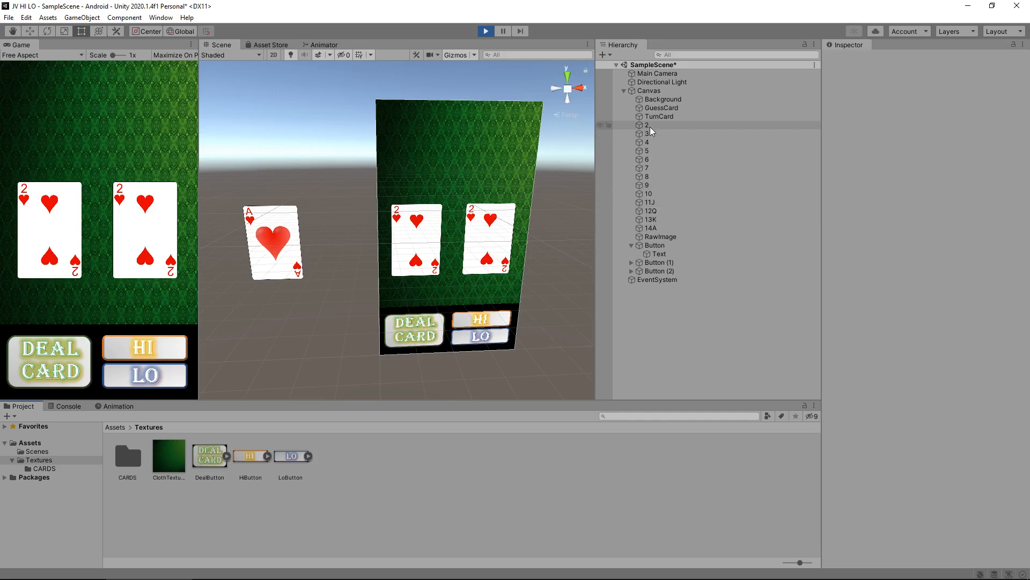
# Create two empty objects under Canvas at the two card positions.
pyautogui.rightClick(647, 125)
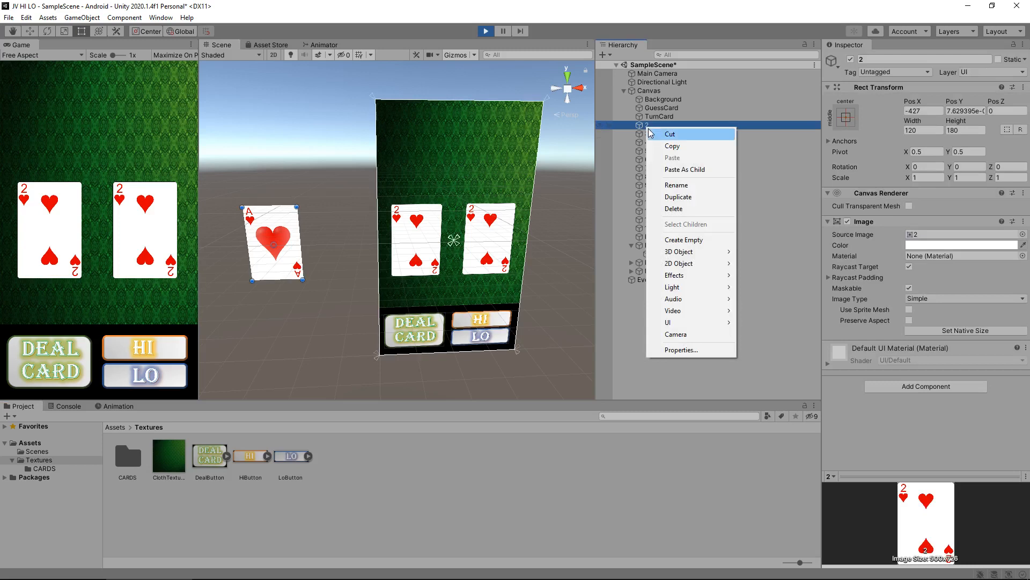
pyautogui.click(683, 239)
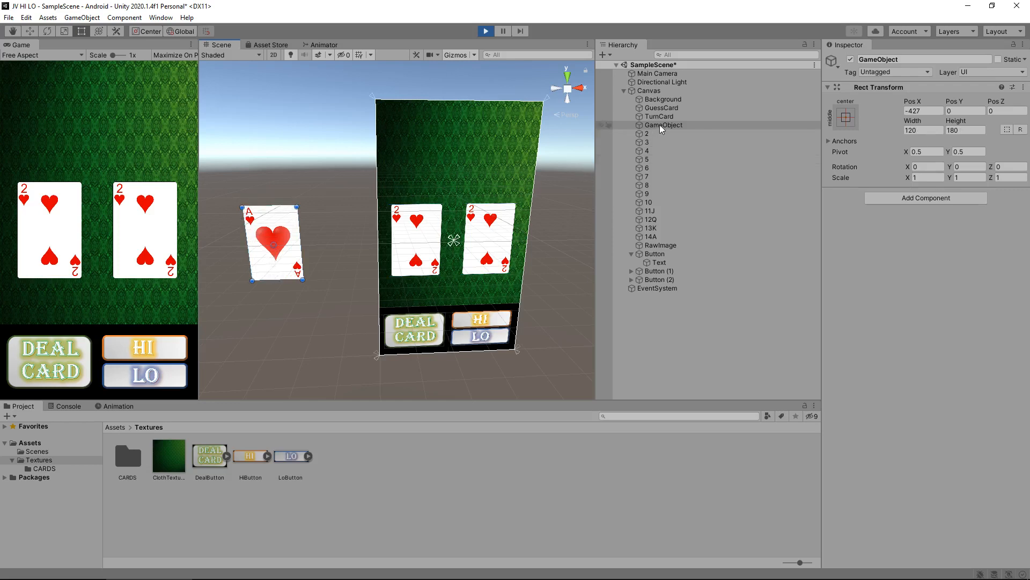
pyautogui.click(663, 125)
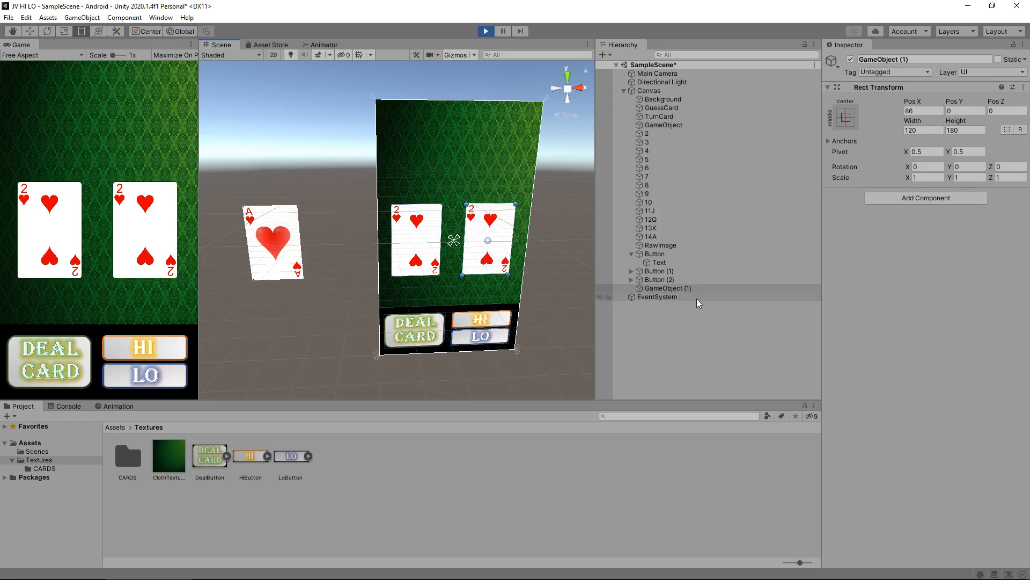
# Rename the empty objects GuessCardDeck and TurnCardDeck.
pyautogui.click(664, 125)
pyautogui.write('GuessCardDeck')
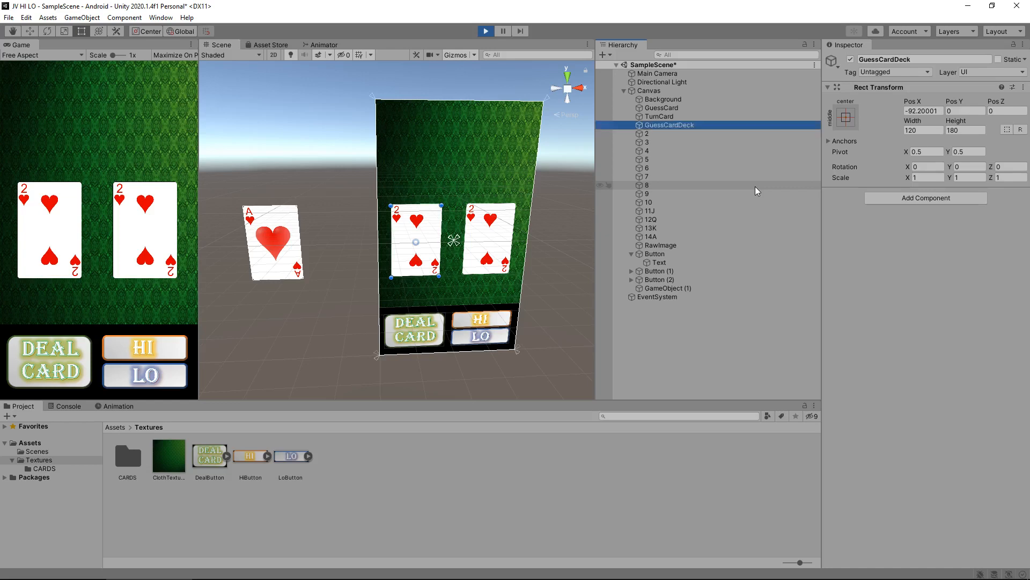
pyautogui.click(666, 287)
pyautogui.write('T')
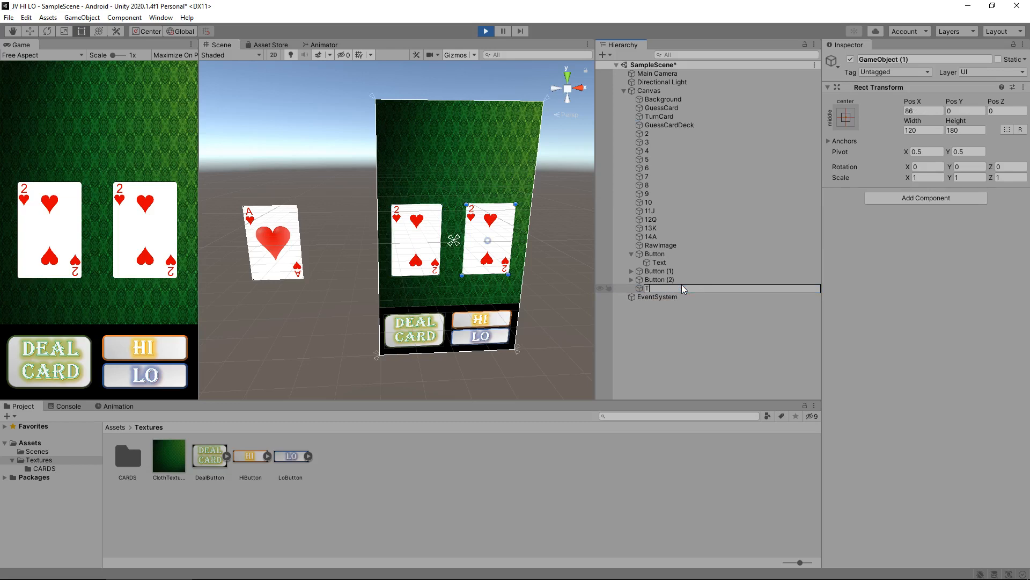
pyautogui.write('urnCardDeck')
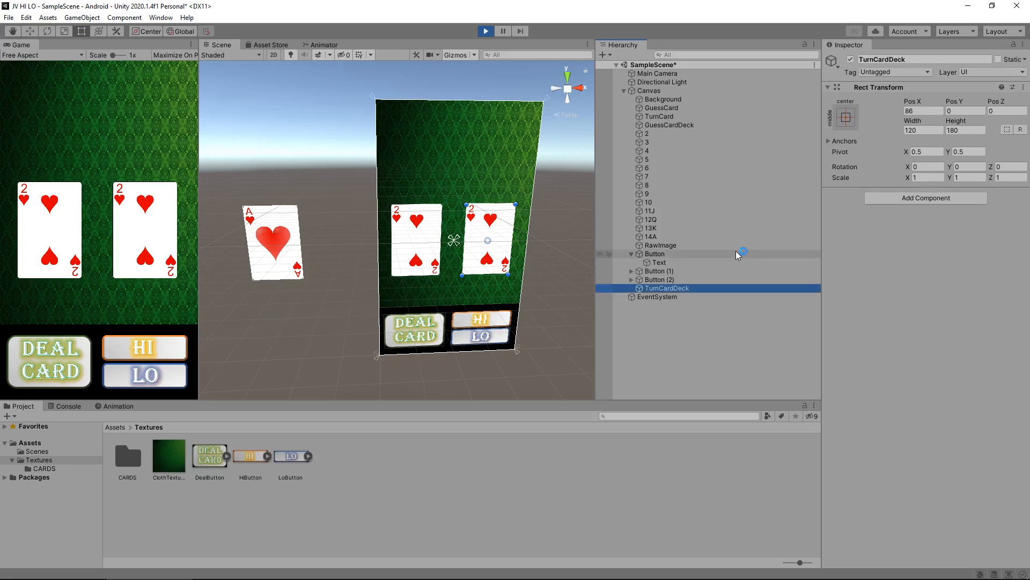
pyautogui.moveTo(669, 143)
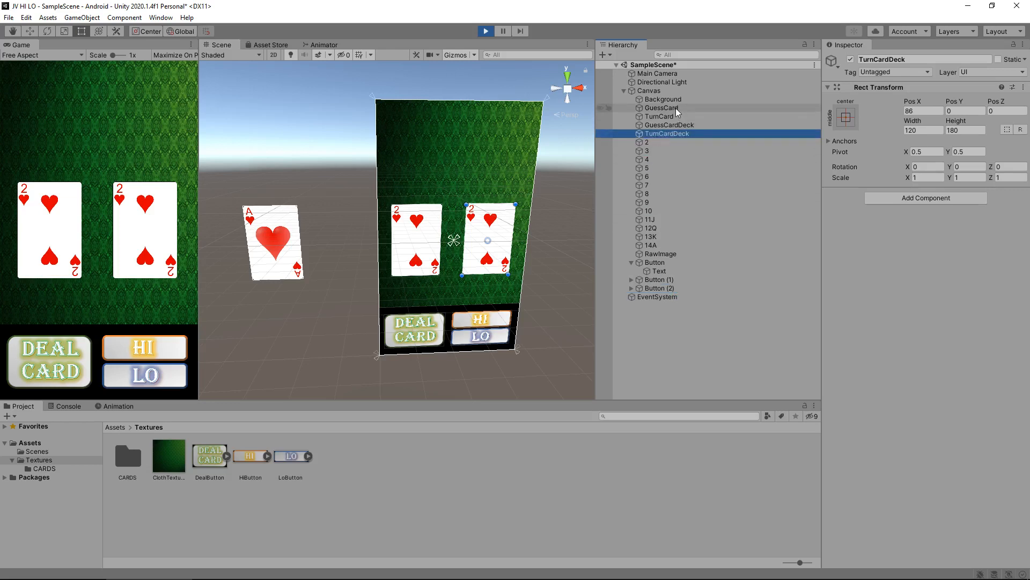
# Delete the GuessCard and TurnCard images, then select cards 2 through 14A.
pyautogui.click(661, 108)
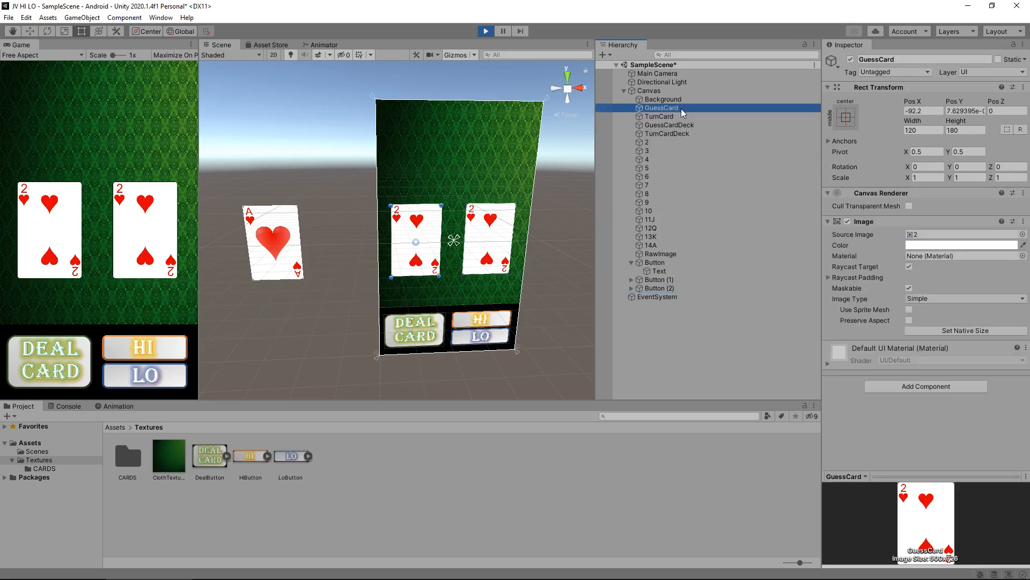
pyautogui.click(659, 107)
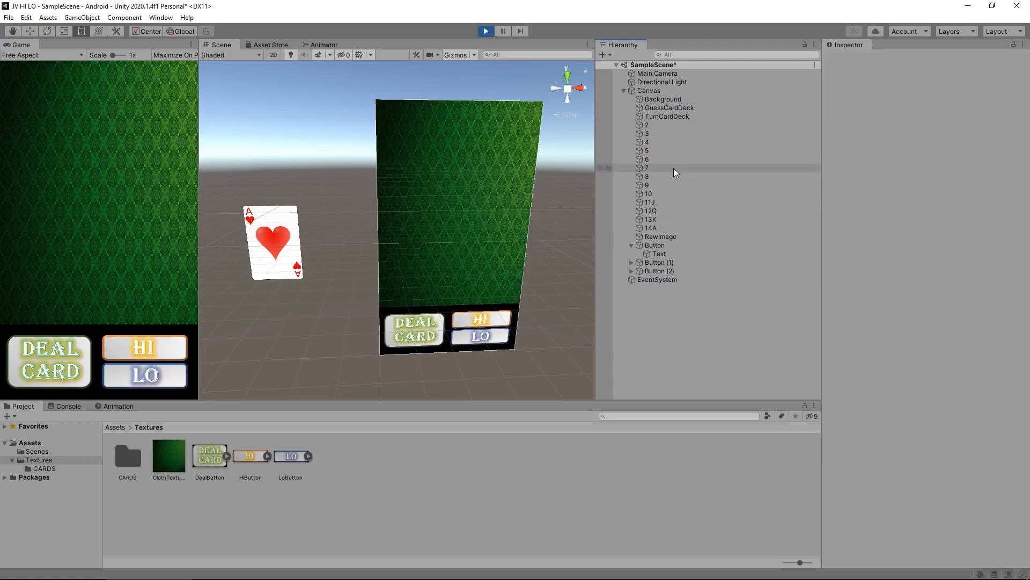
pyautogui.click(647, 125)
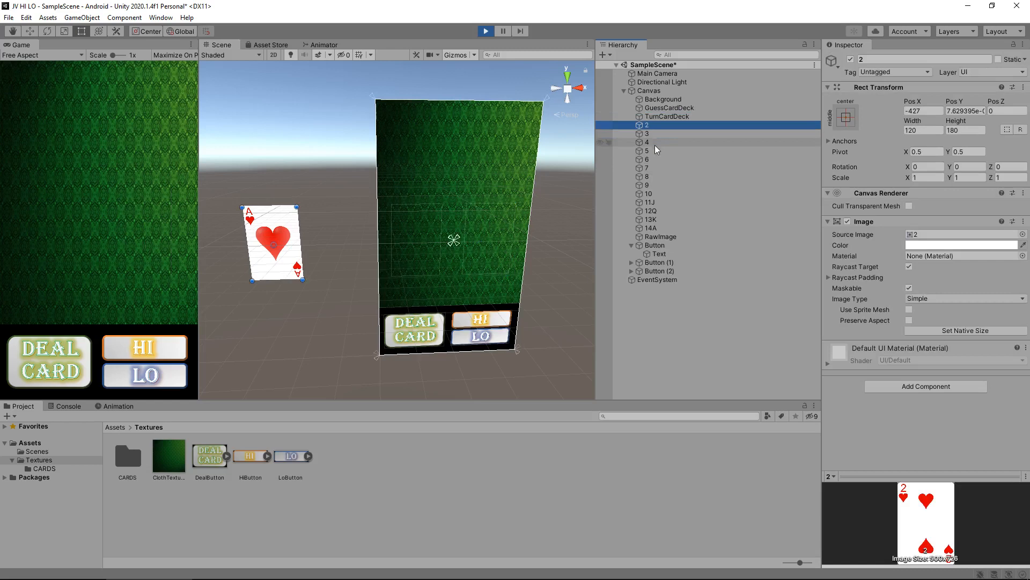
pyautogui.click(650, 228)
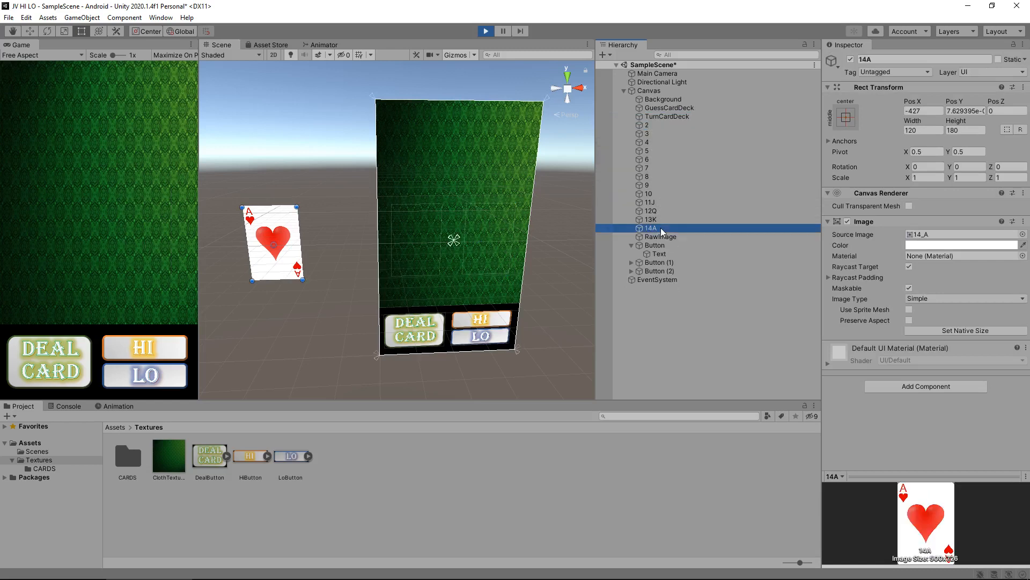
pyautogui.moveTo(689, 113)
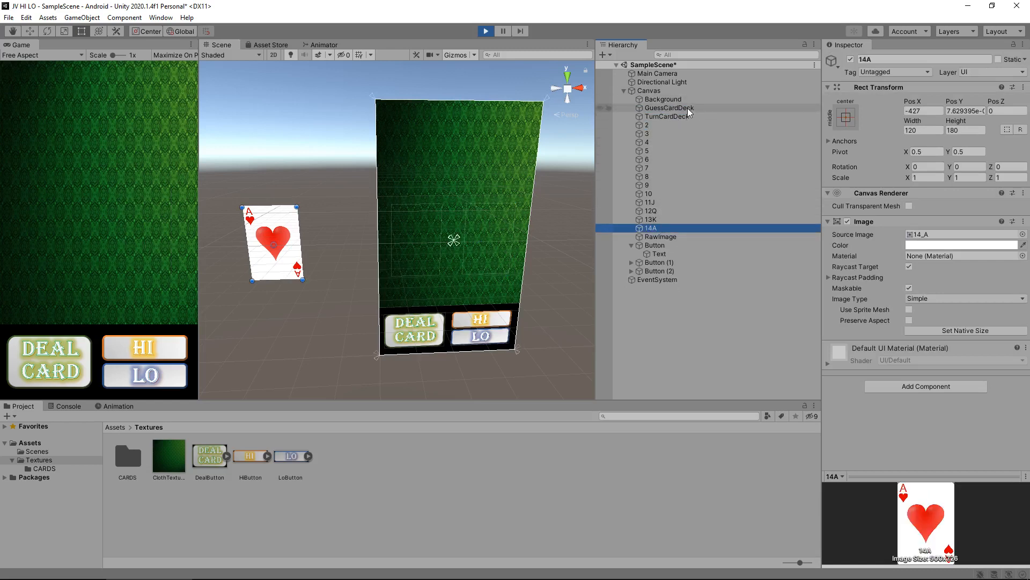
pyautogui.moveTo(425, 284)
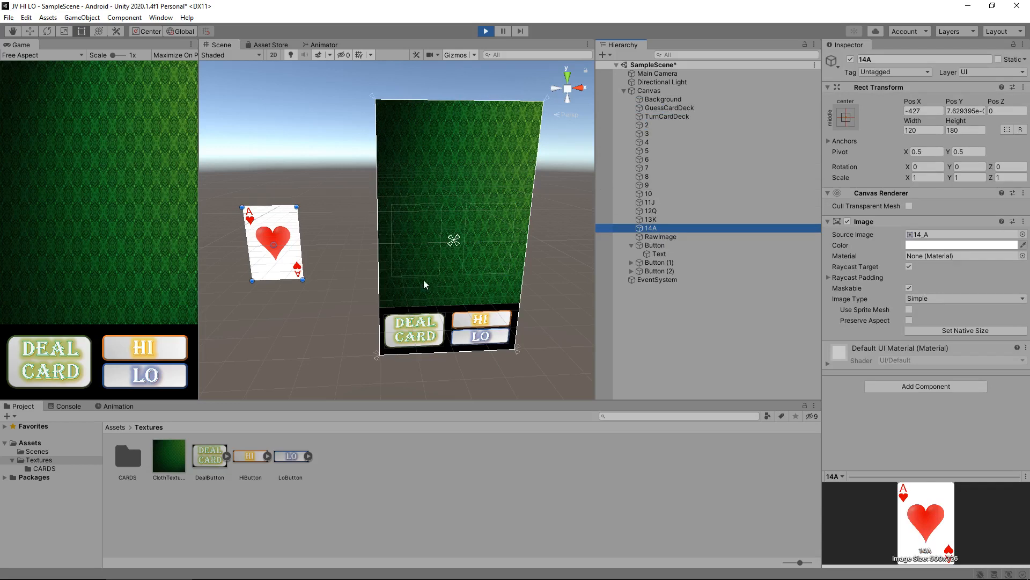
pyautogui.moveTo(141, 237)
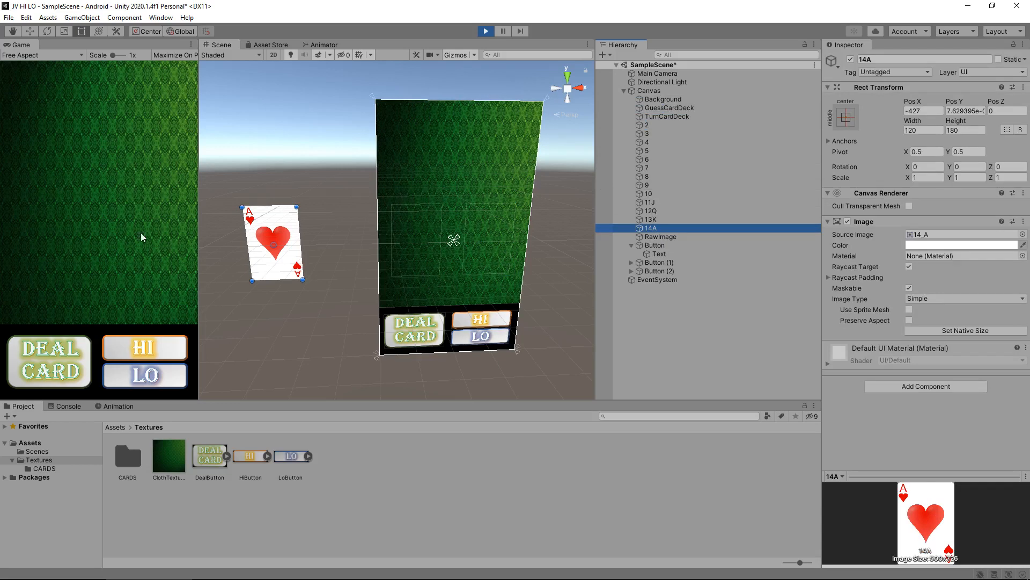
pyautogui.moveTo(571, 150)
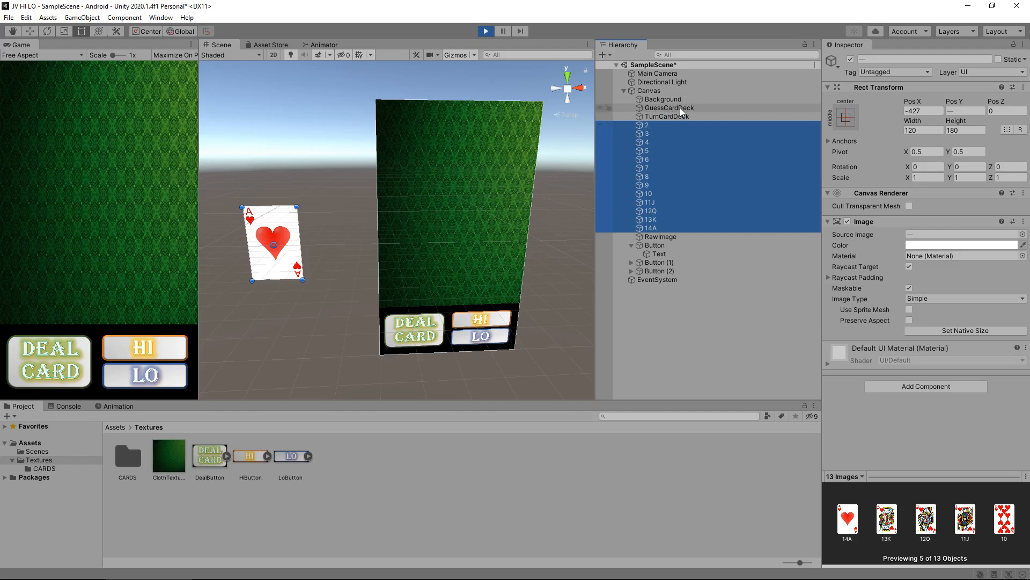
pyautogui.moveTo(648, 172)
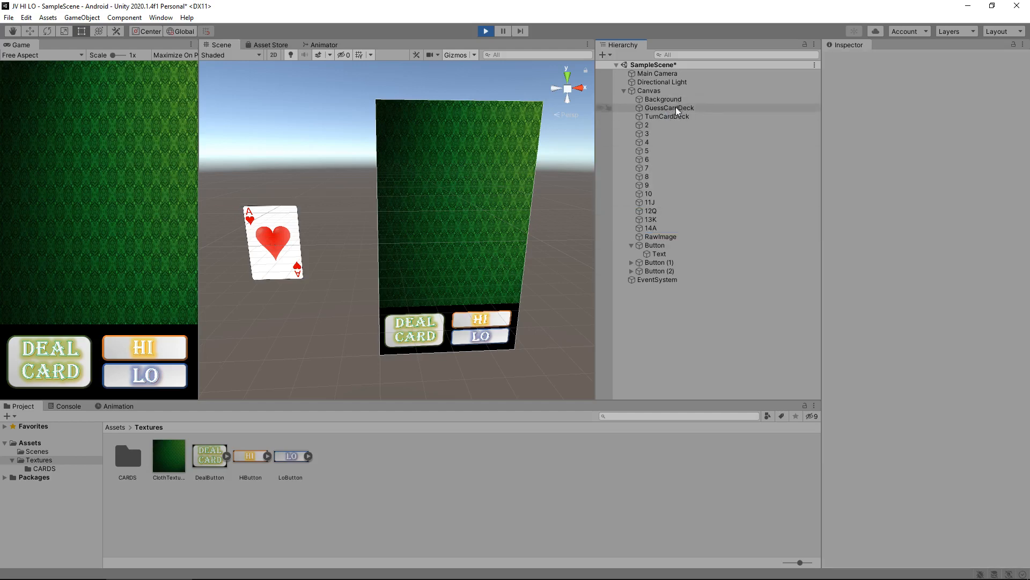
# Position GuessCardDeck and parent cards 2 through 14A under it, showing the ace.
pyautogui.click(670, 107)
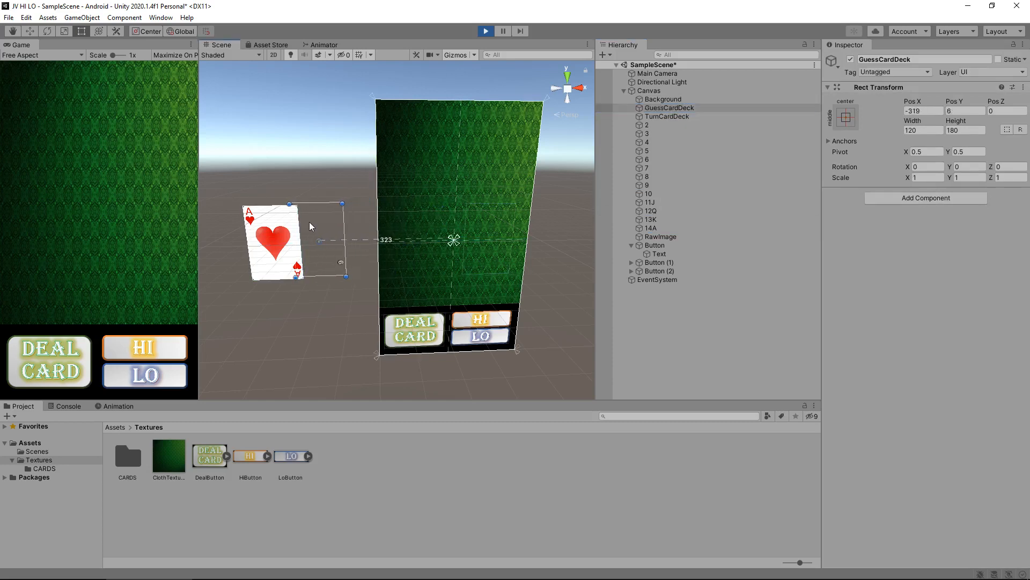
pyautogui.moveTo(309, 226); pyautogui.dragTo(269, 231)
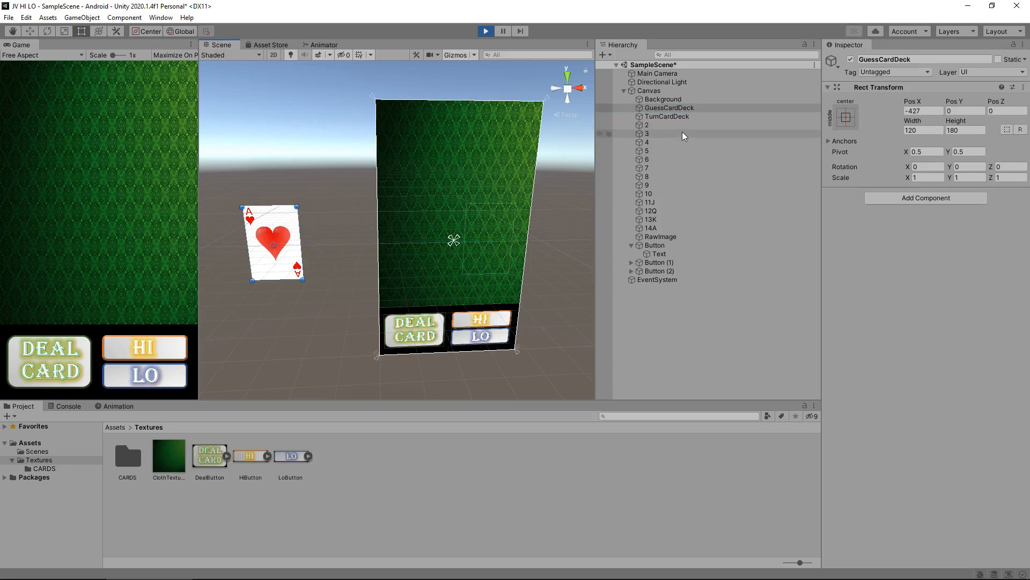
pyautogui.moveTo(658, 125)
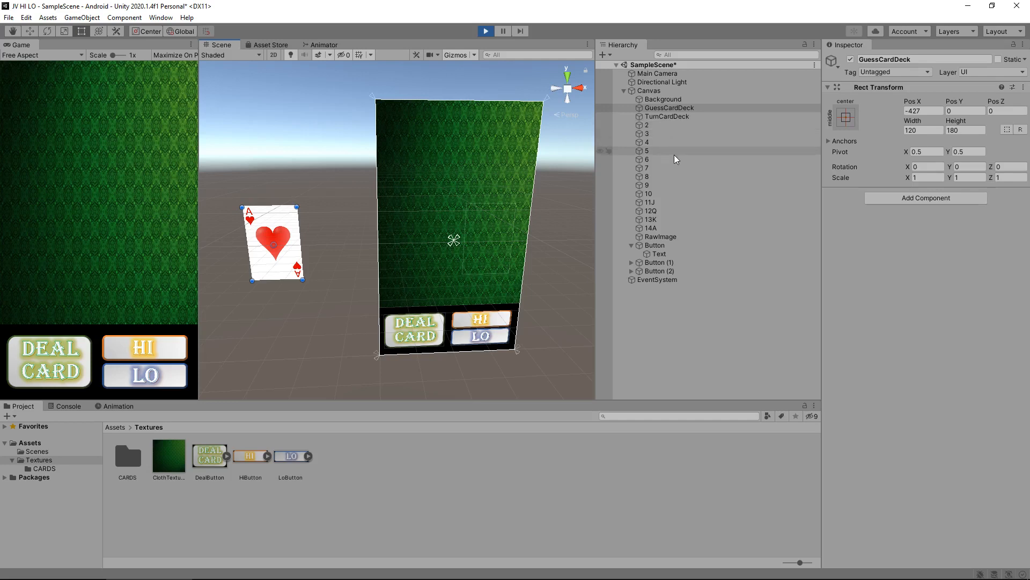
pyautogui.moveTo(659, 223)
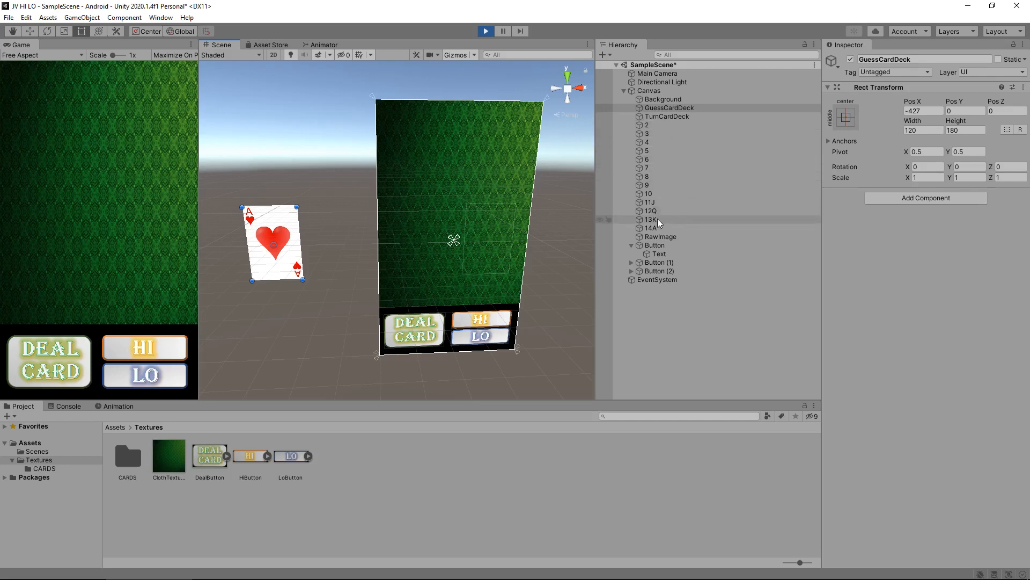
pyautogui.click(649, 228)
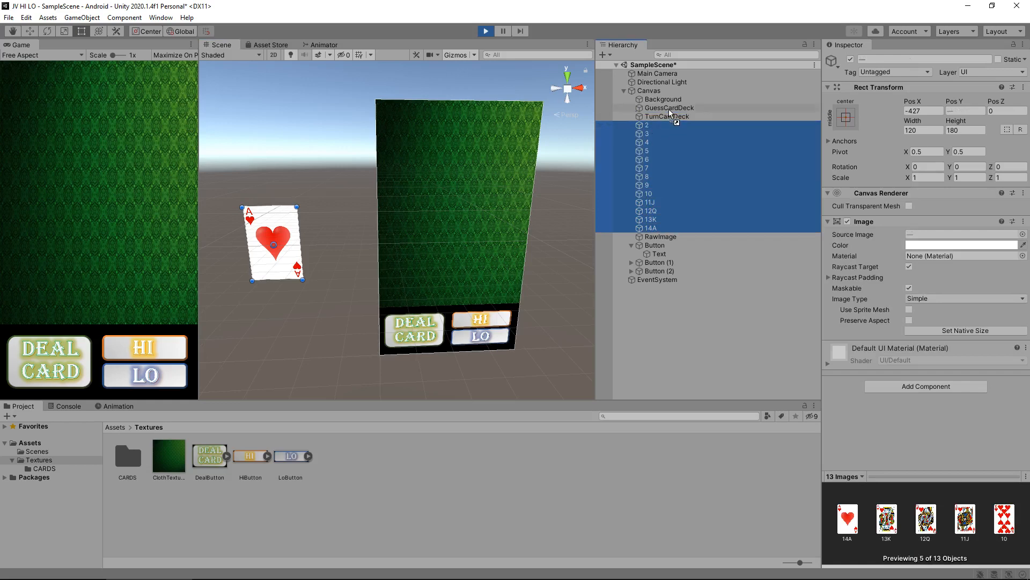
pyautogui.click(669, 108)
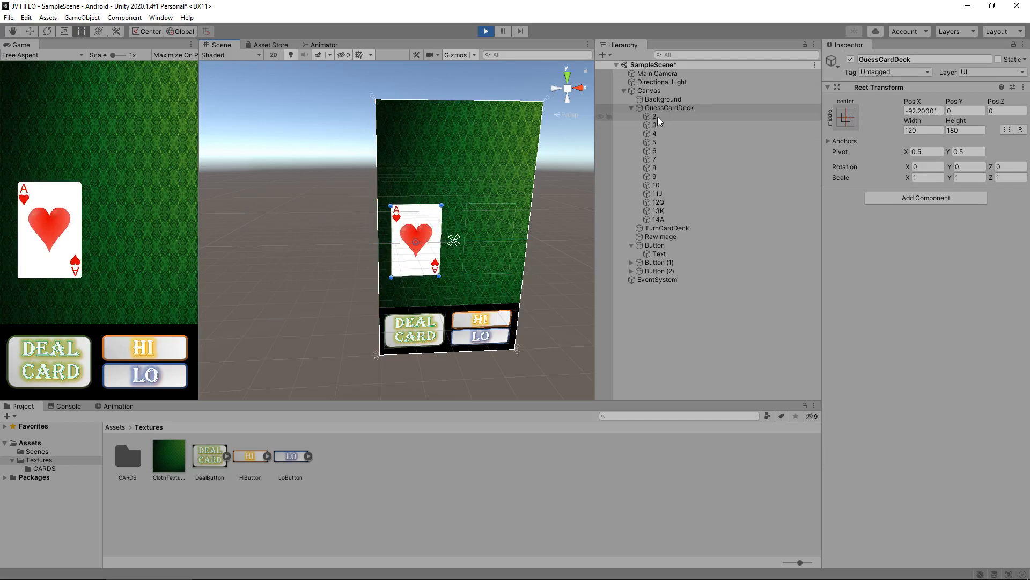
# Parent duplicated cards 2(1) to 14A(1) under TurnCardDeck and select it to set Pos X 91.
pyautogui.click(654, 117)
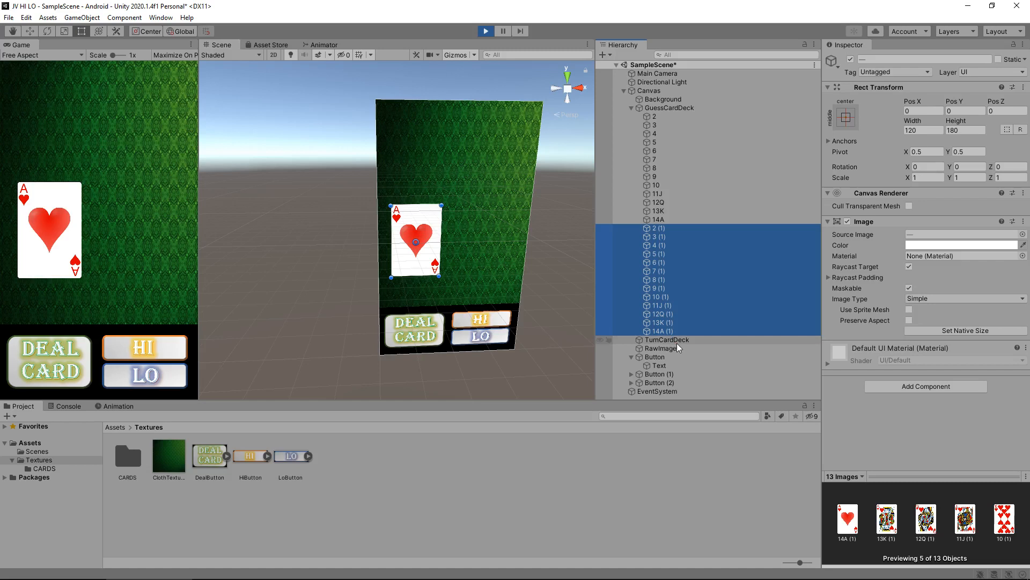
pyautogui.click(667, 339)
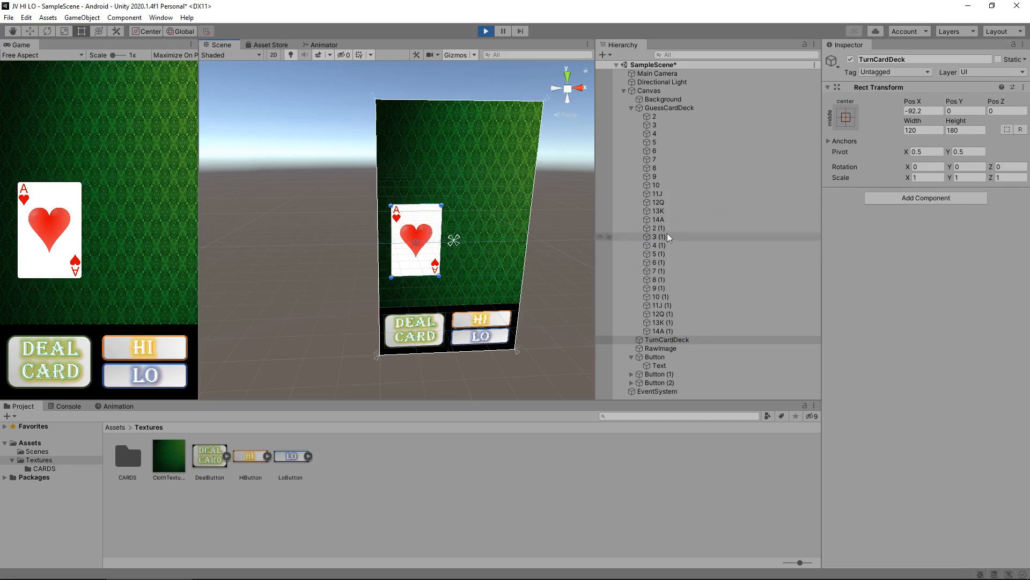
pyautogui.click(657, 227)
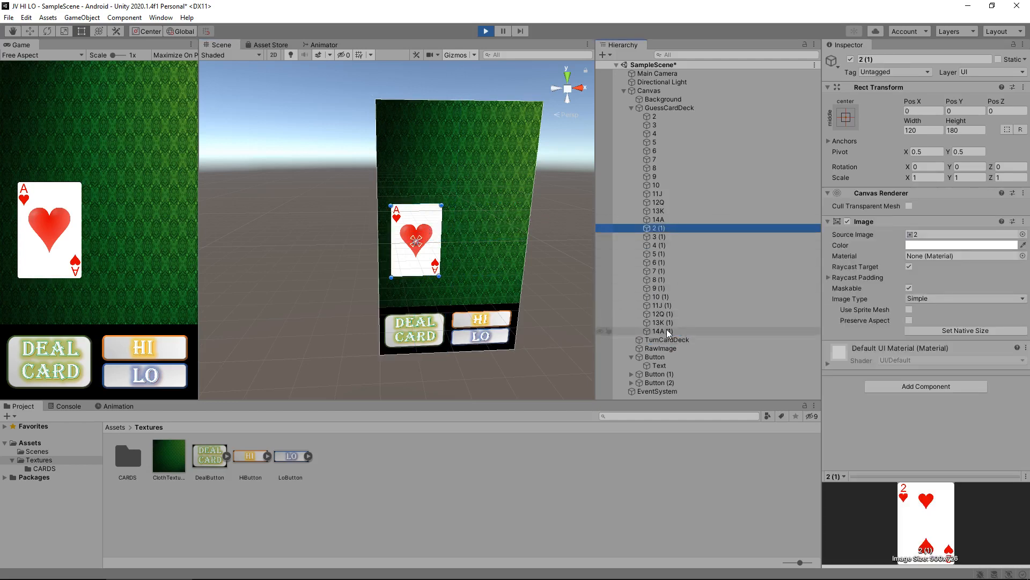
pyautogui.click(657, 330)
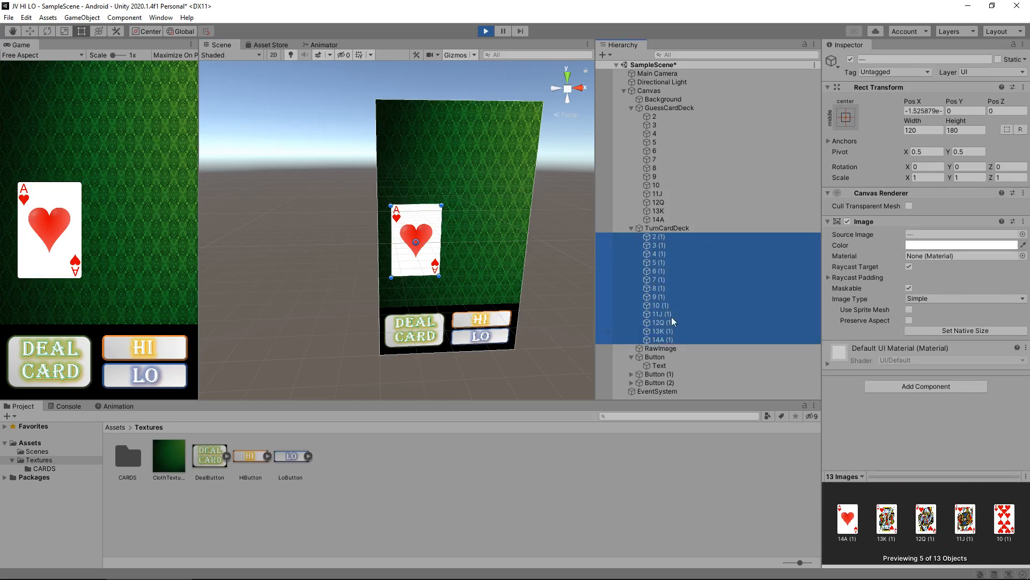
pyautogui.click(667, 228)
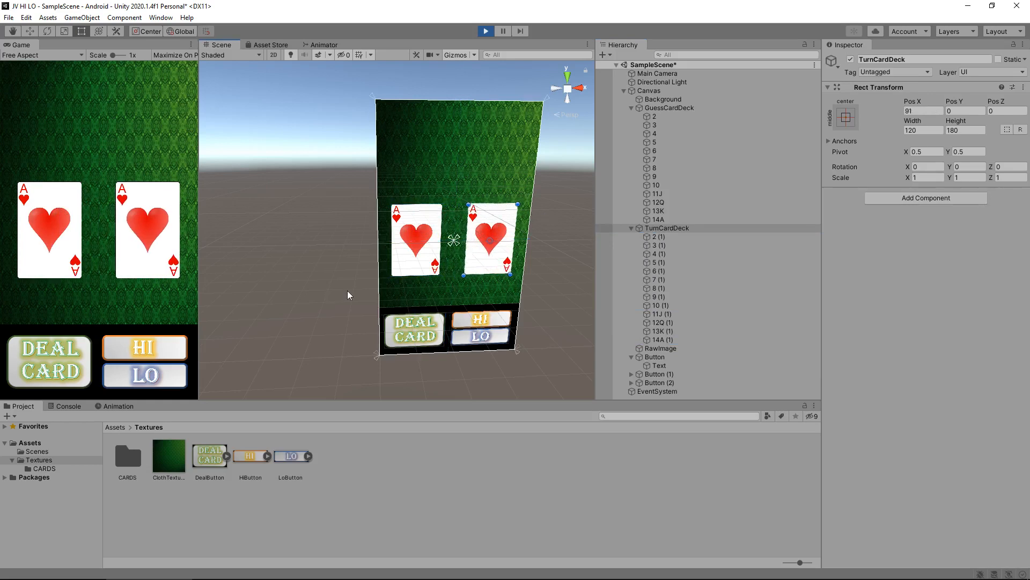
# Deactivate TurnCardDeck's thirteen cards, 2(1) through 14A(1).
pyautogui.click(668, 108)
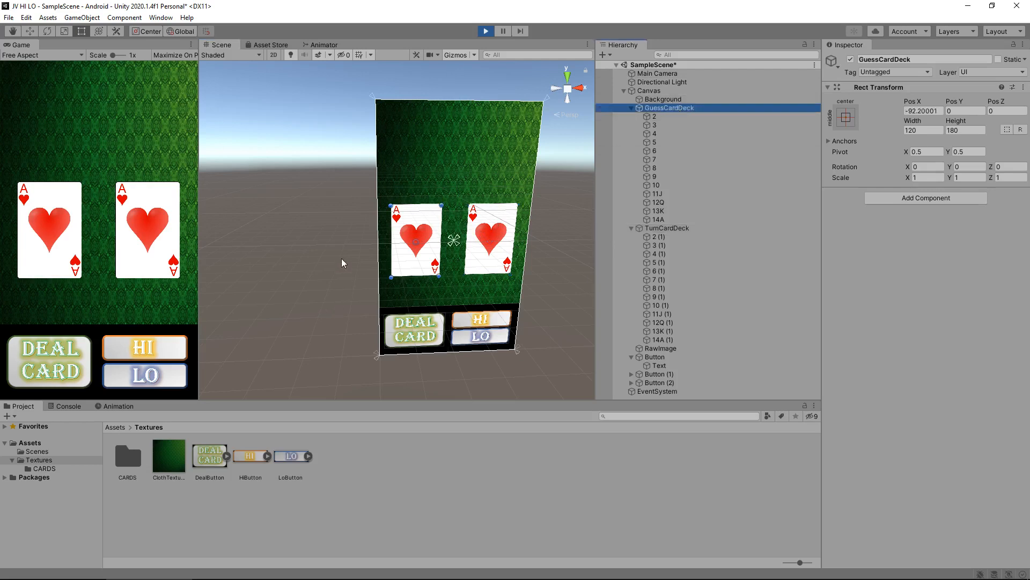
pyautogui.click(668, 228)
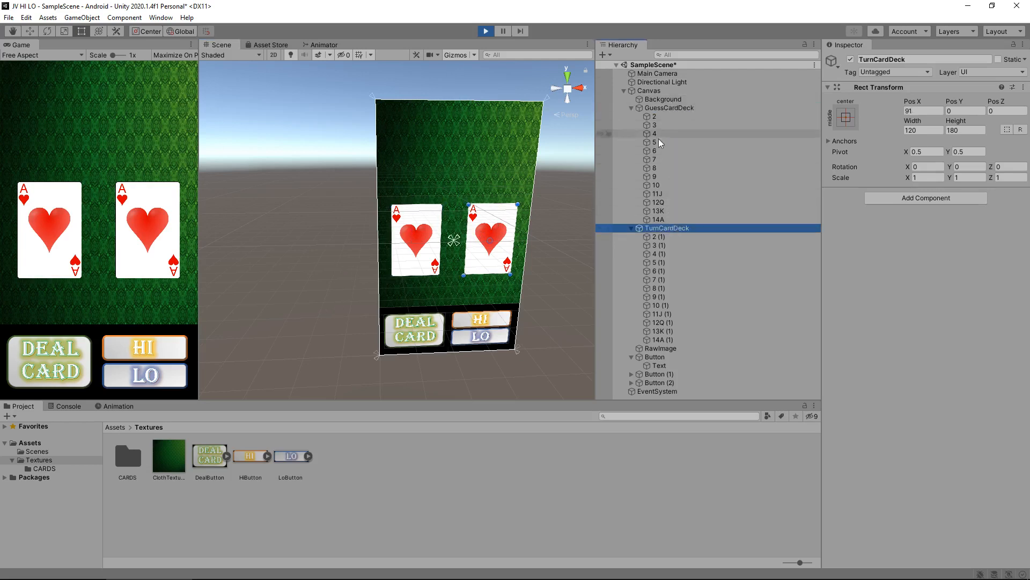
pyautogui.click(630, 116)
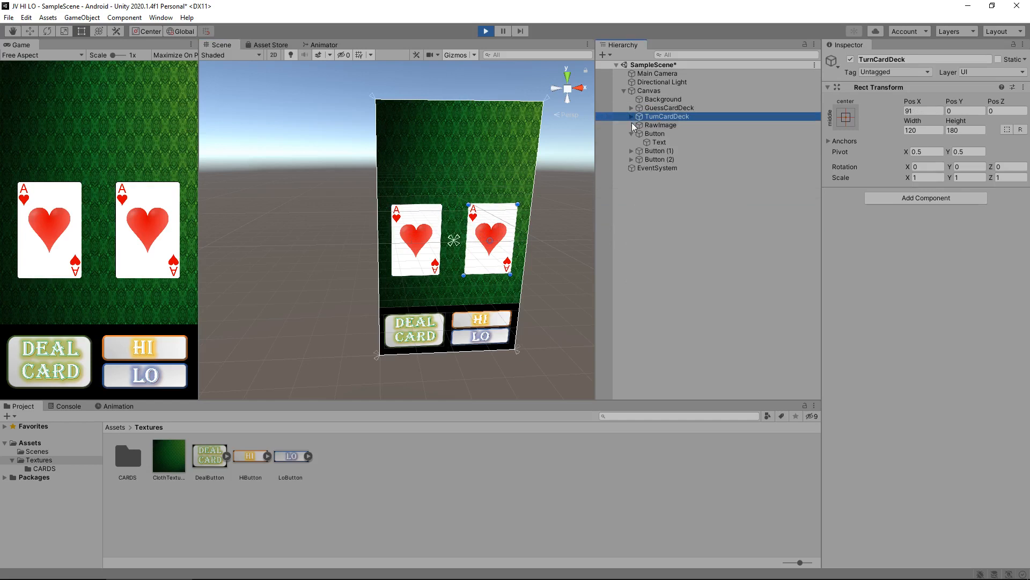
pyautogui.click(655, 125)
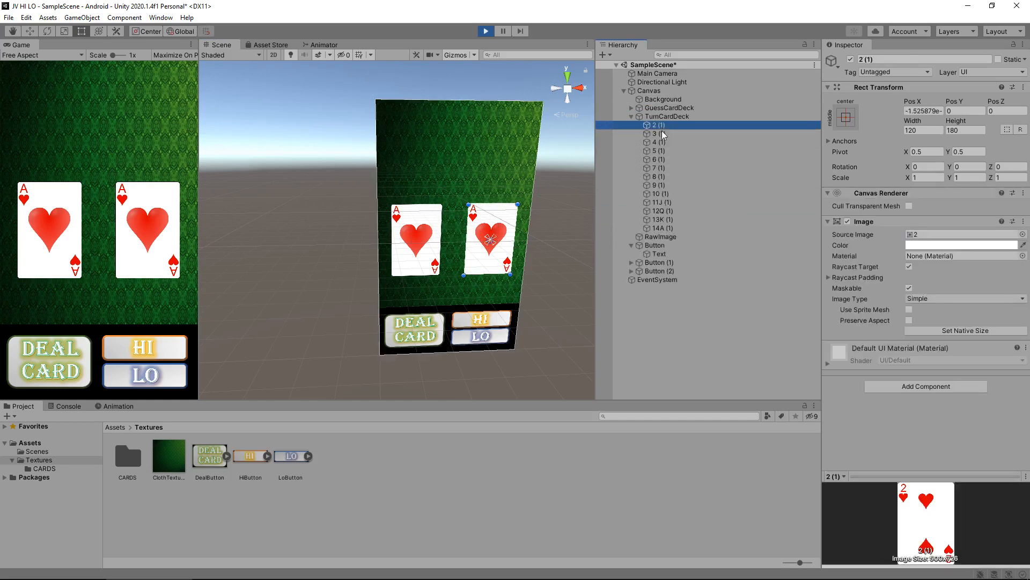
pyautogui.moveTo(685, 174)
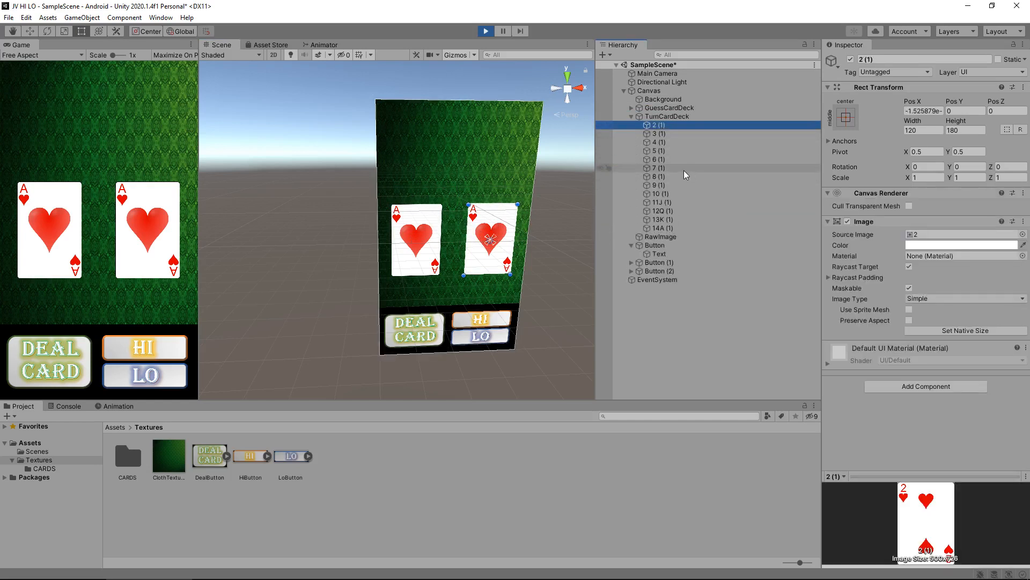
pyautogui.moveTo(691, 232)
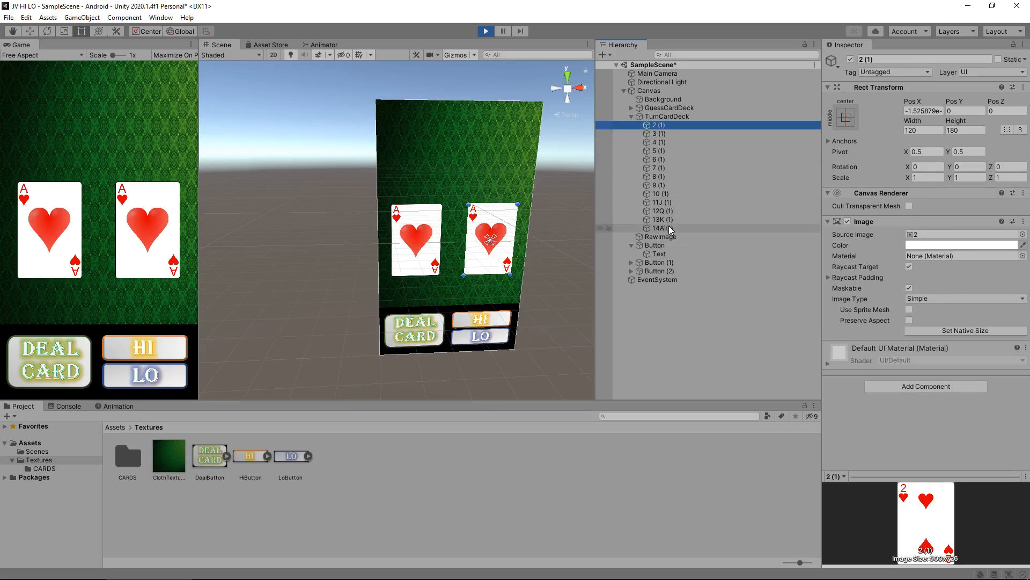
pyautogui.click(661, 228)
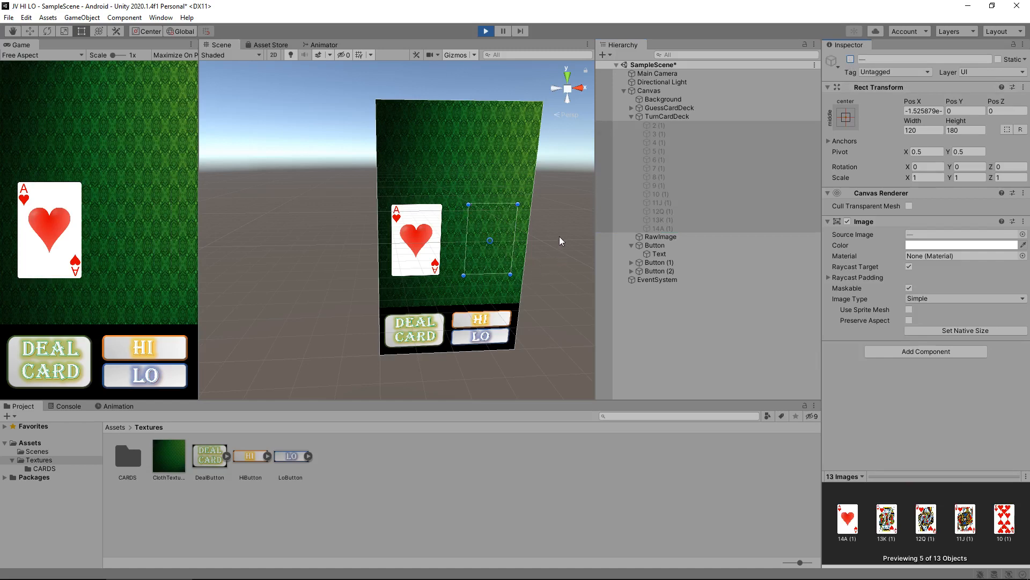
pyautogui.click(631, 117)
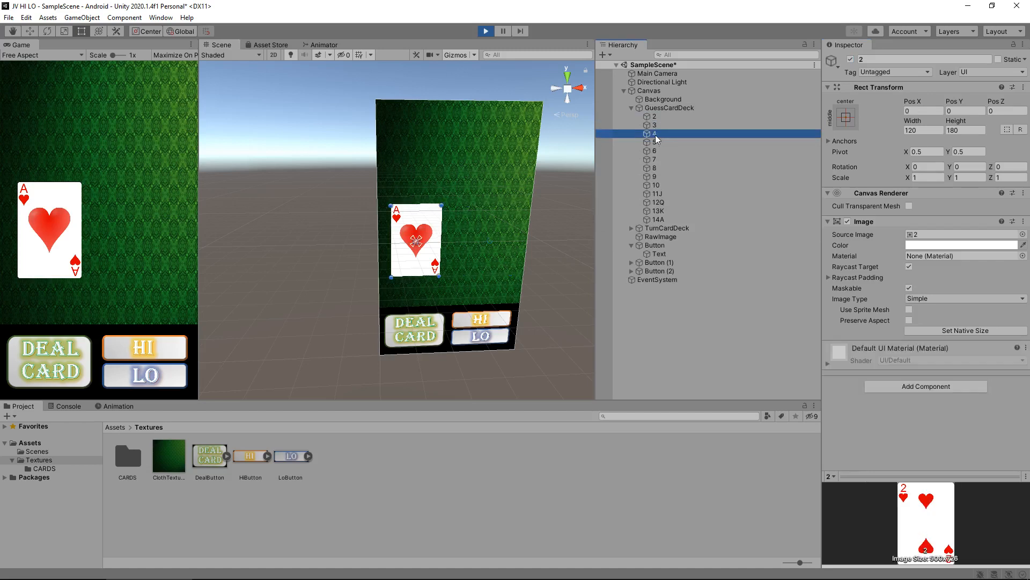
# Select a card in the expanded GuessCardDeck list.
pyautogui.click(655, 219)
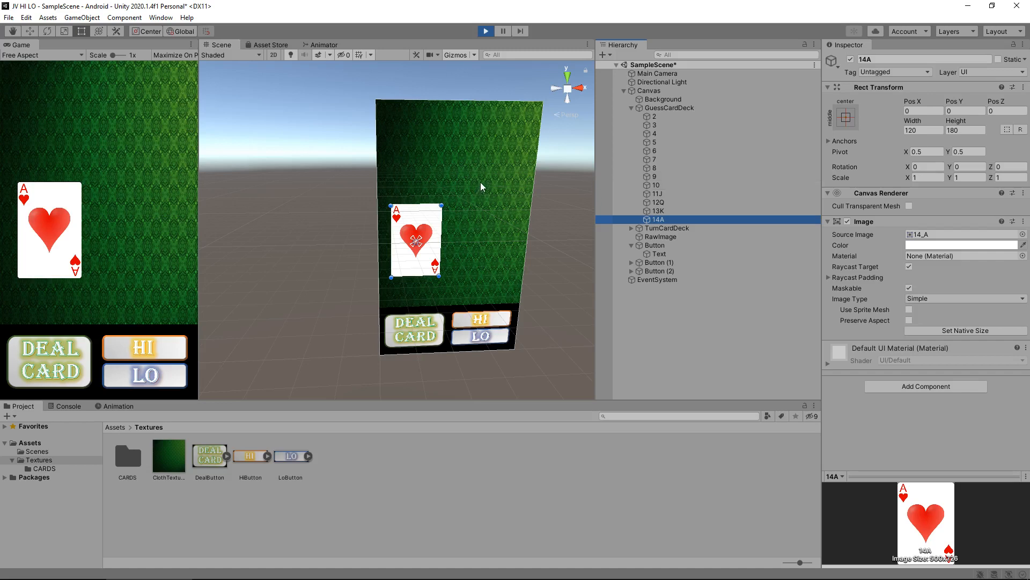
pyautogui.moveTo(542, 126)
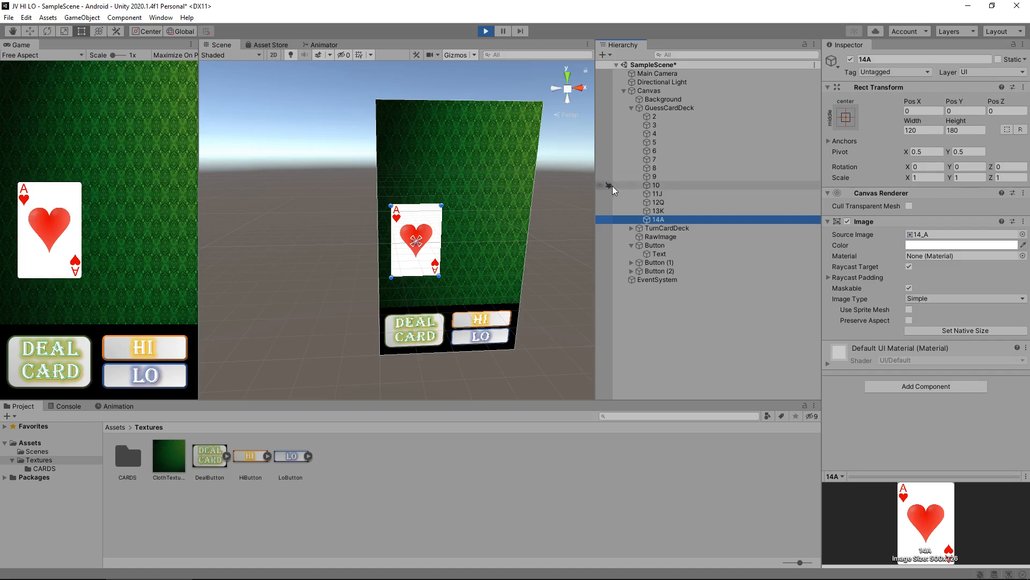
# Select GuessCardDeck cards 2 through 14A and untick their active checkbox.
pyautogui.click(654, 117)
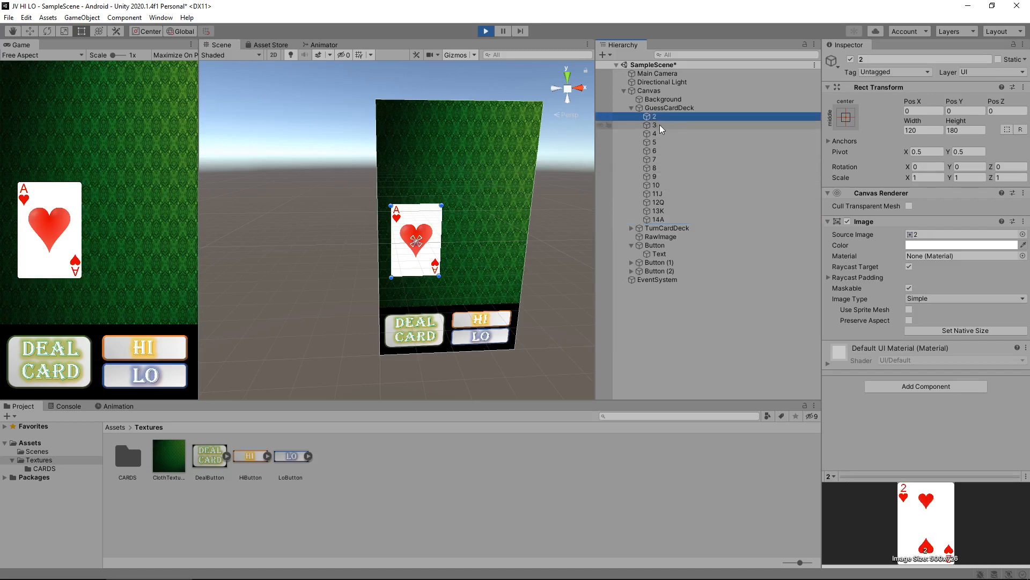
pyautogui.click(658, 219)
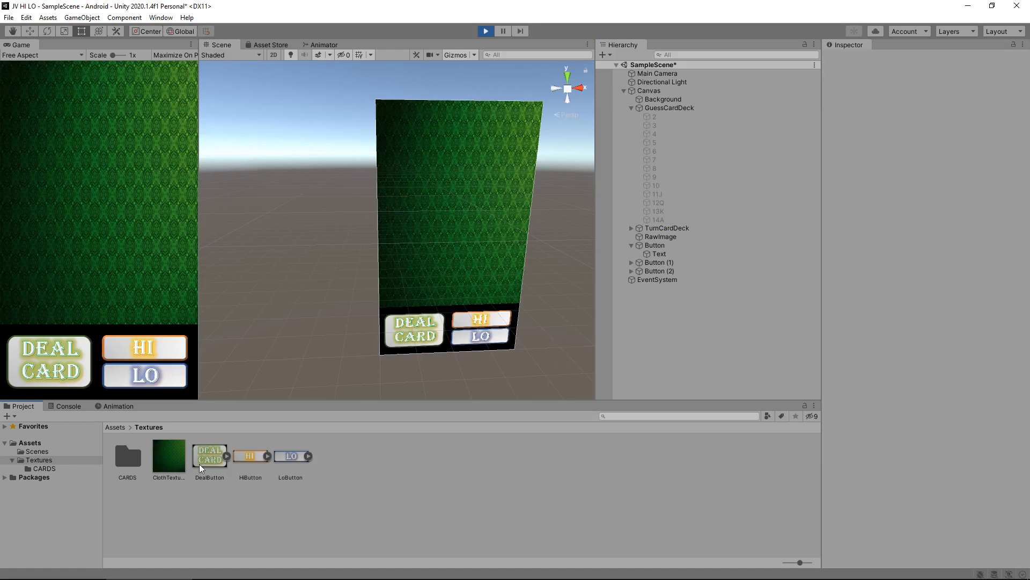
pyautogui.moveTo(29, 442)
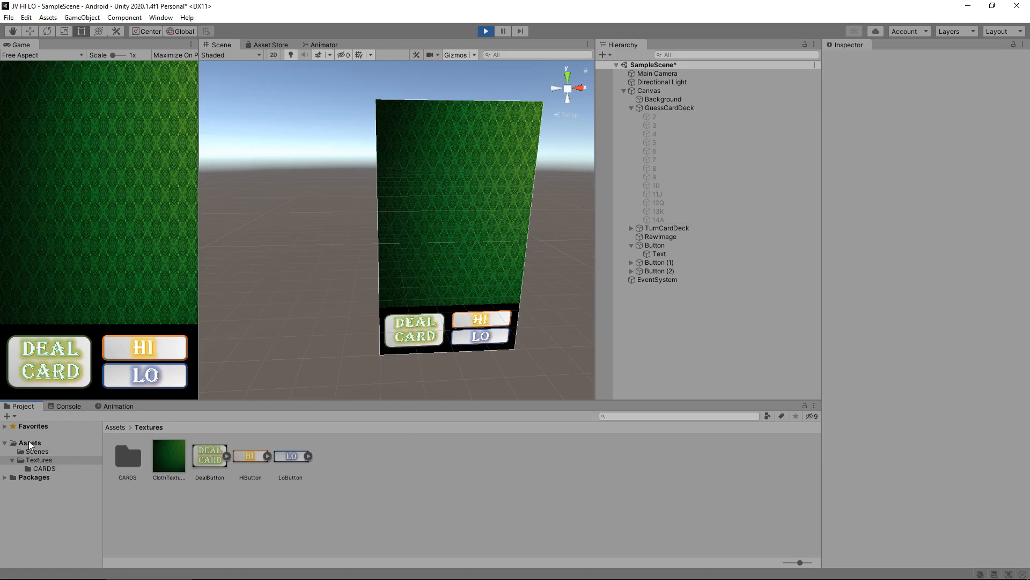
# Create an Assets/Scripts folder containing a new C# script named DealCard.
pyautogui.click(29, 443)
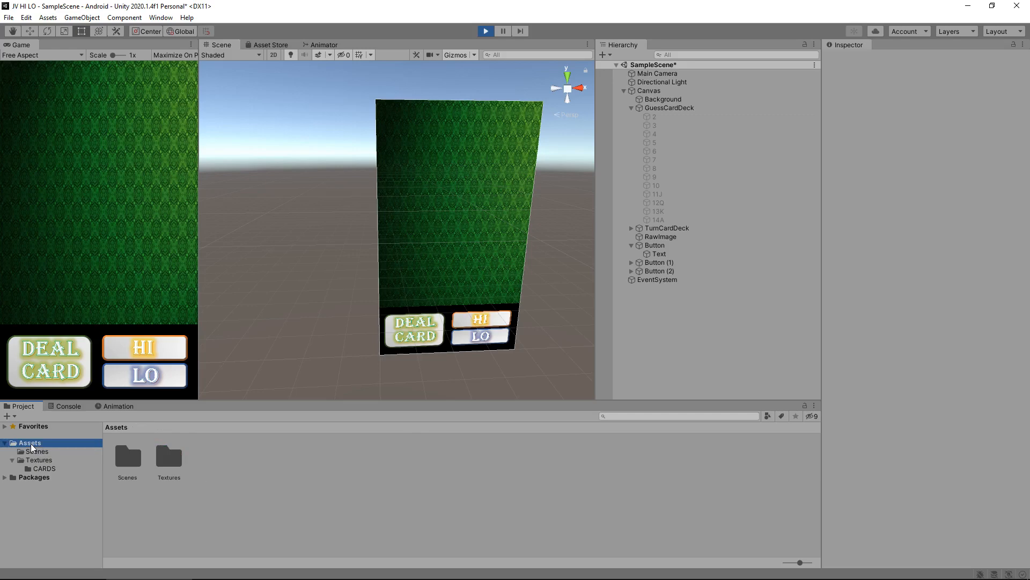
pyautogui.rightClick(29, 442)
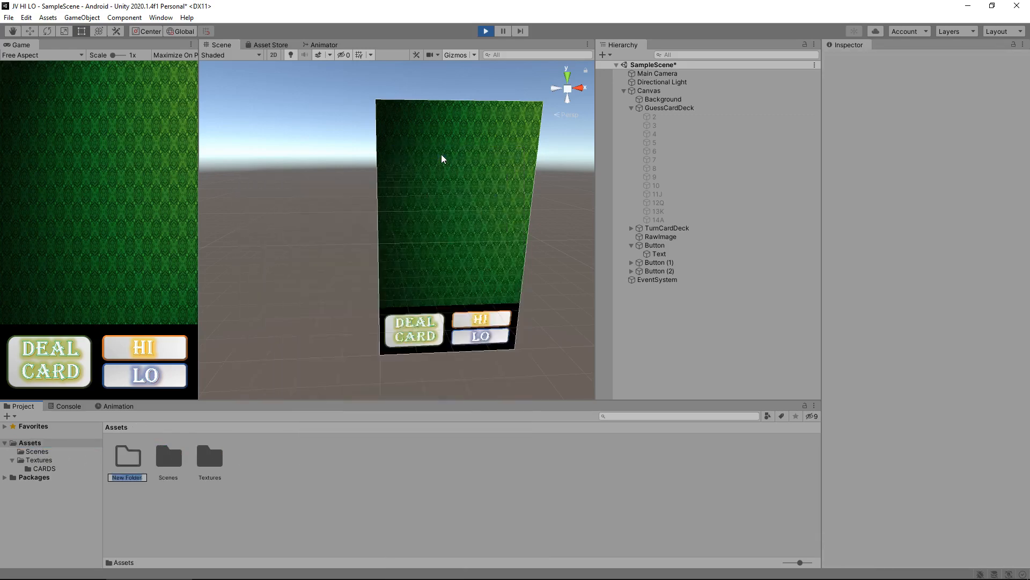
pyautogui.write('Script')
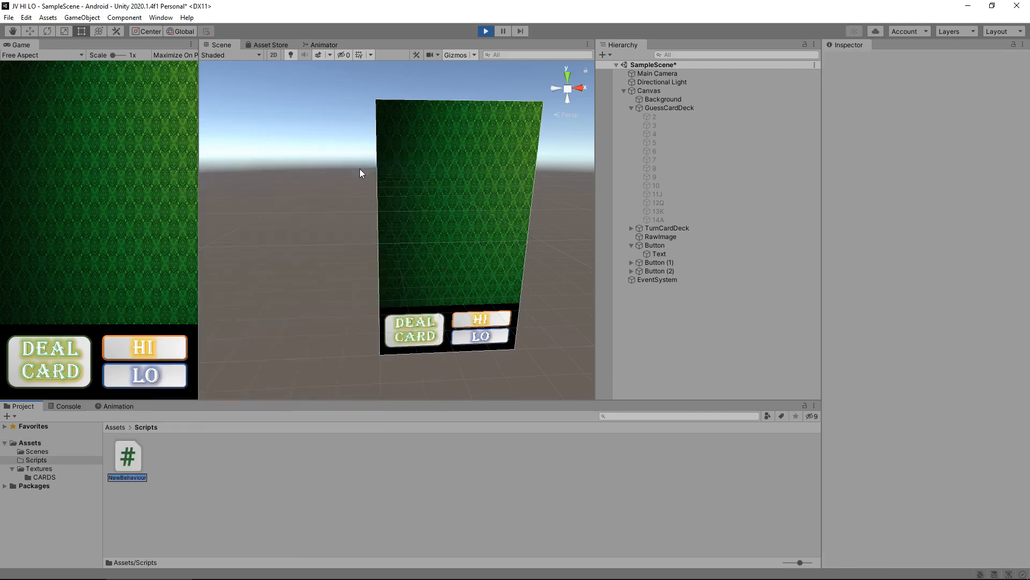
pyautogui.write('DealCard')
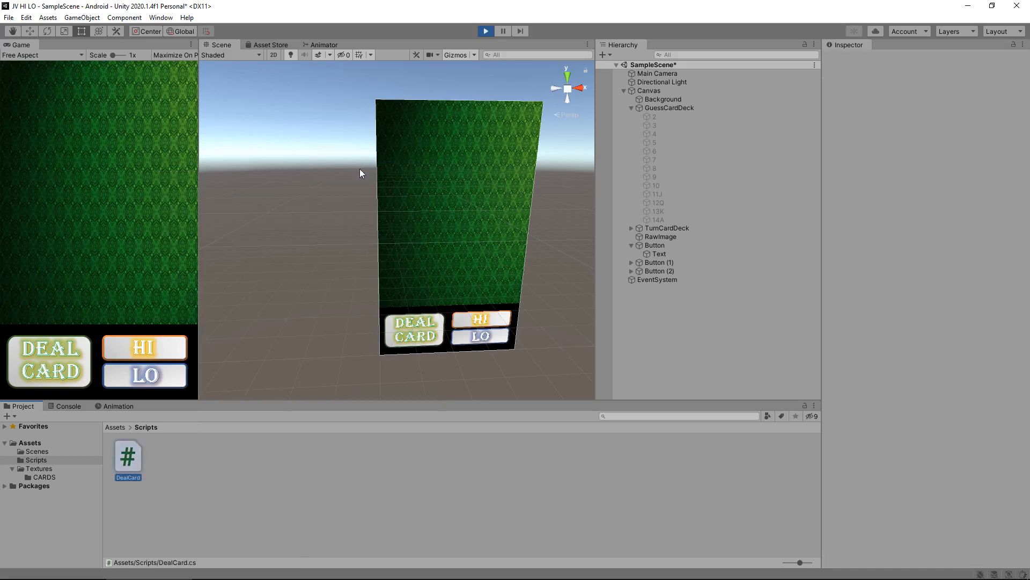
pyautogui.click(128, 457)
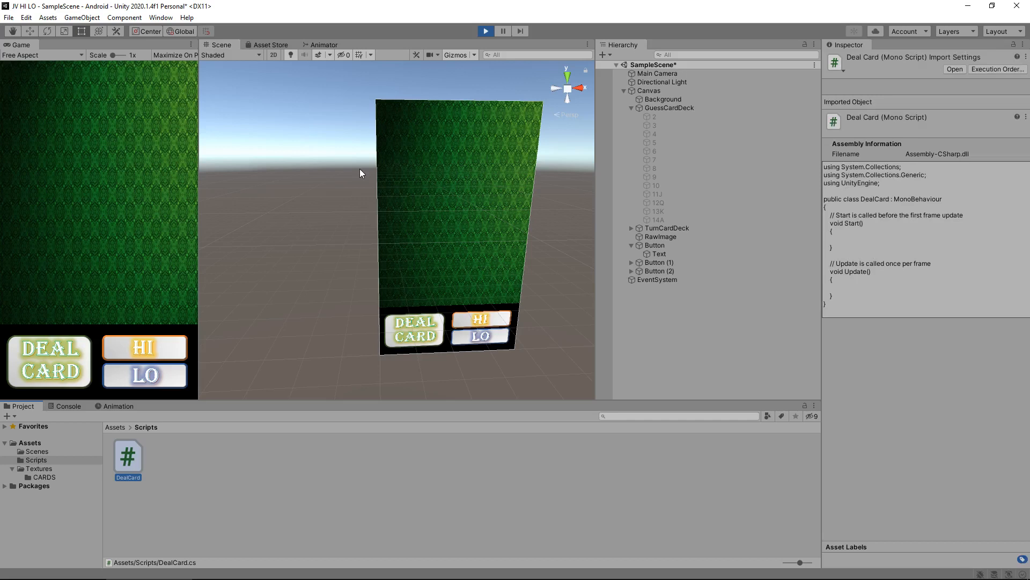
pyautogui.doubleClick(127, 456)
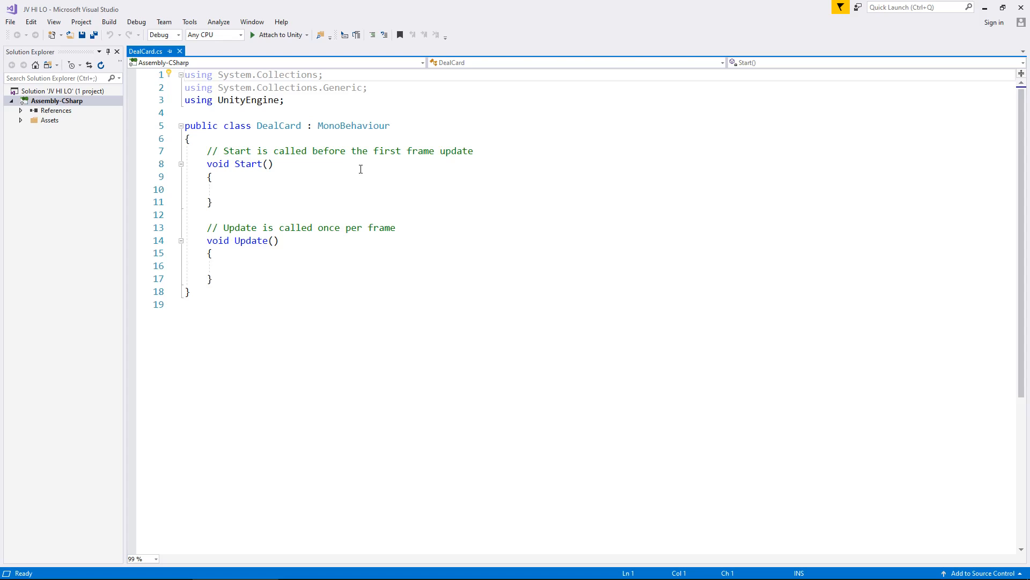
pyautogui.moveTo(279, 126)
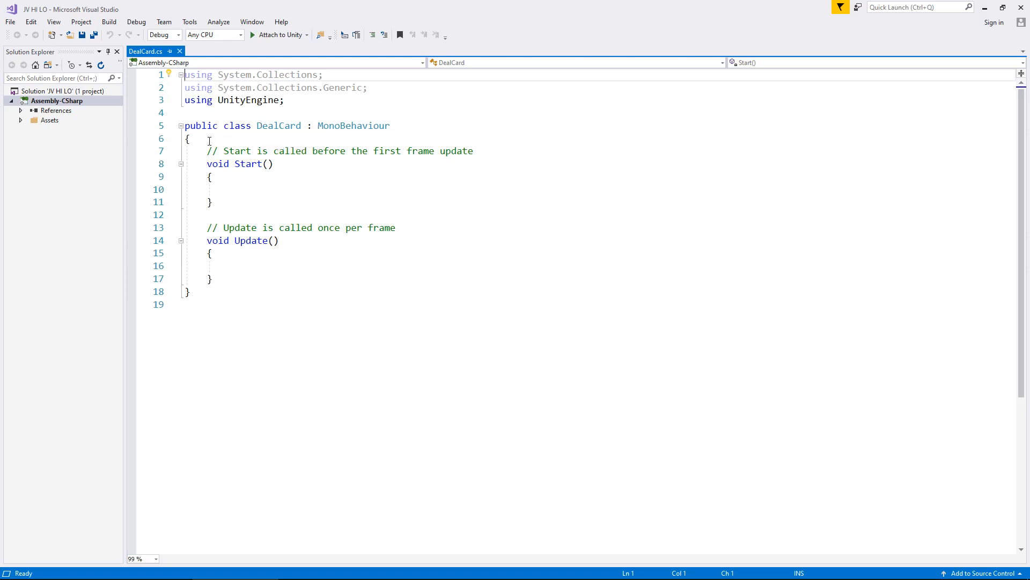
# Review the DealCard template's Start and Update methods without editing.
pyautogui.click(190, 138)
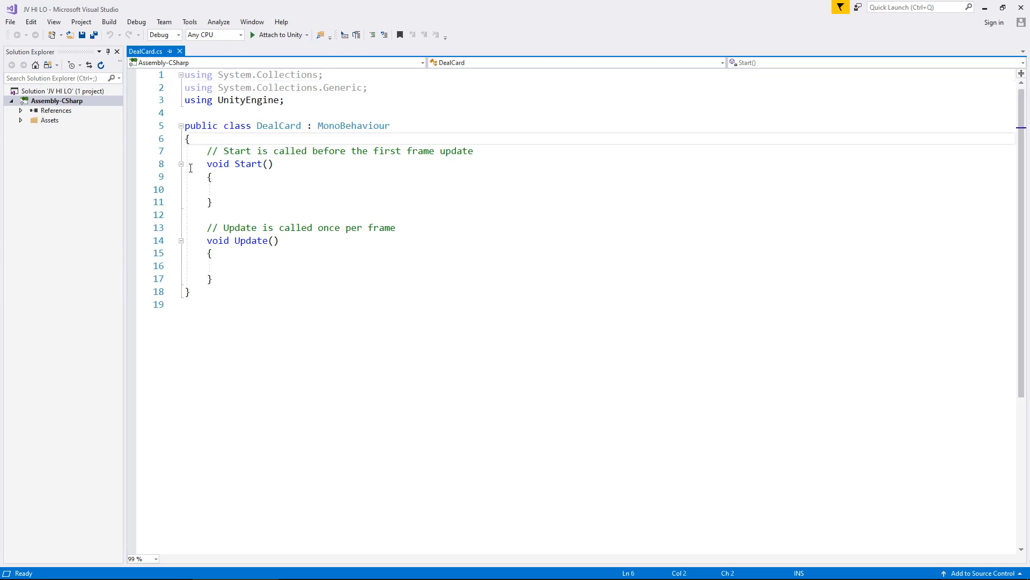
pyautogui.click(237, 290)
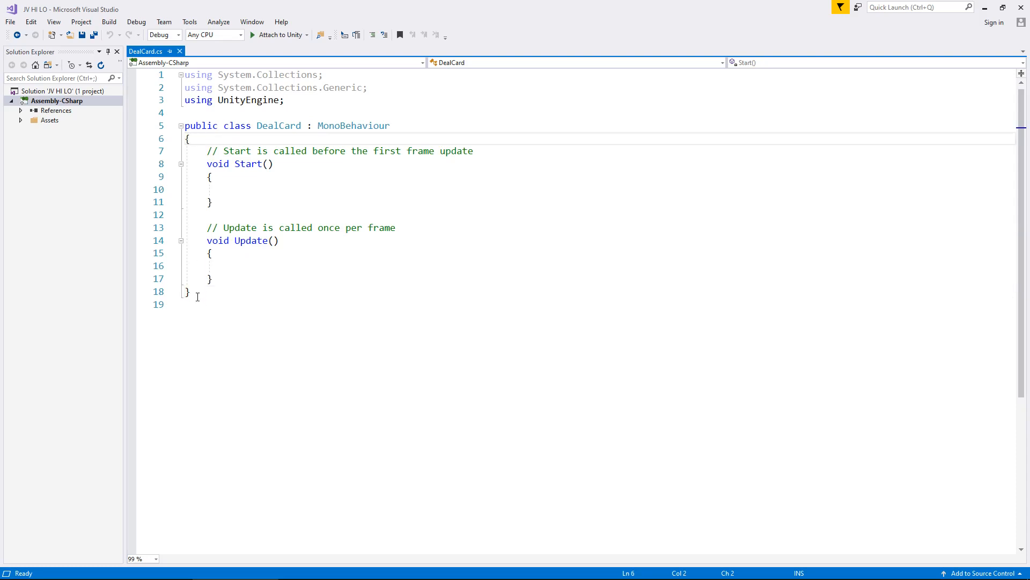
pyautogui.click(212, 176)
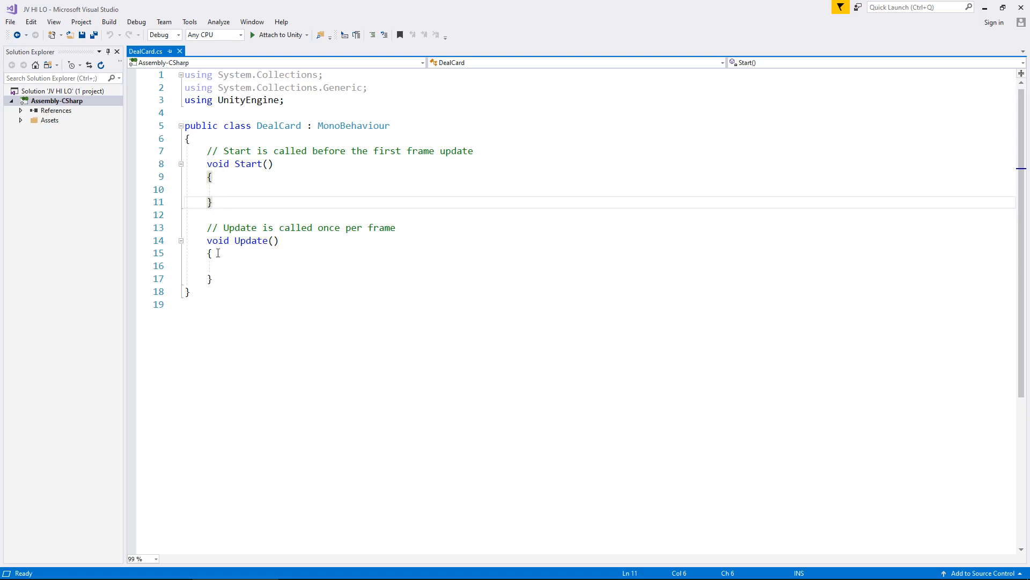
pyautogui.click(246, 269)
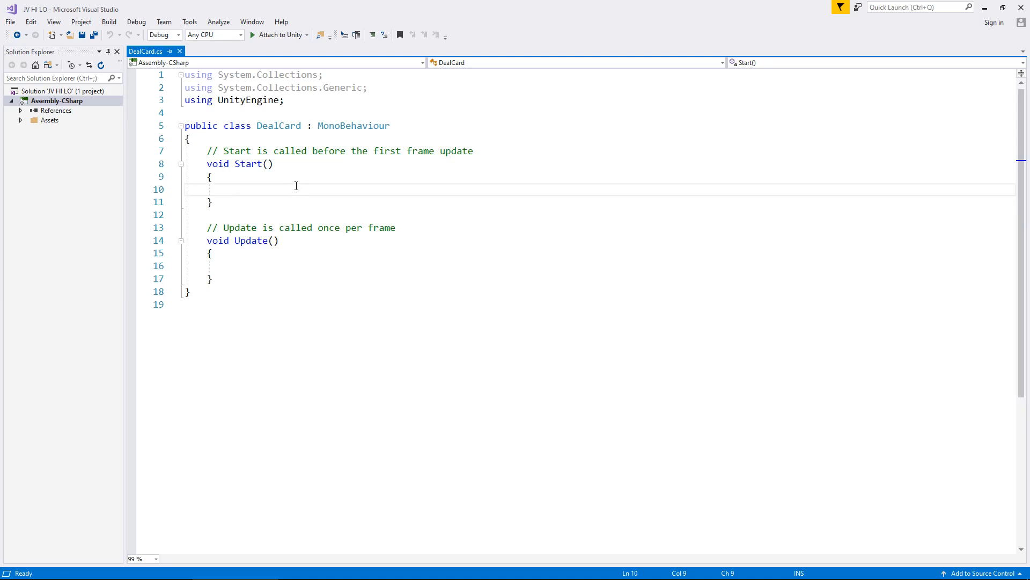
pyautogui.moveTo(304, 177)
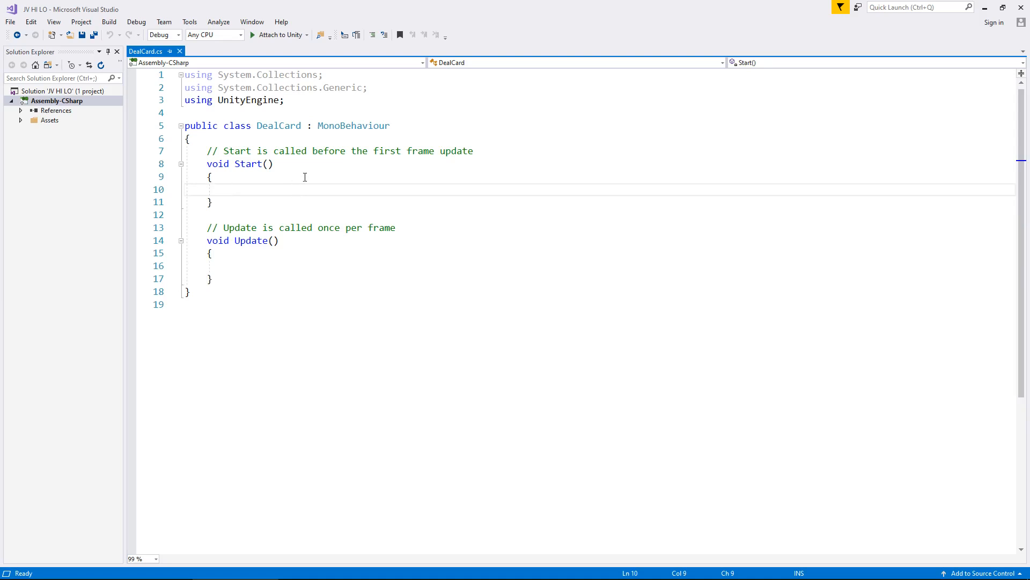
pyautogui.moveTo(207, 151); pyautogui.dragTo(274, 163)
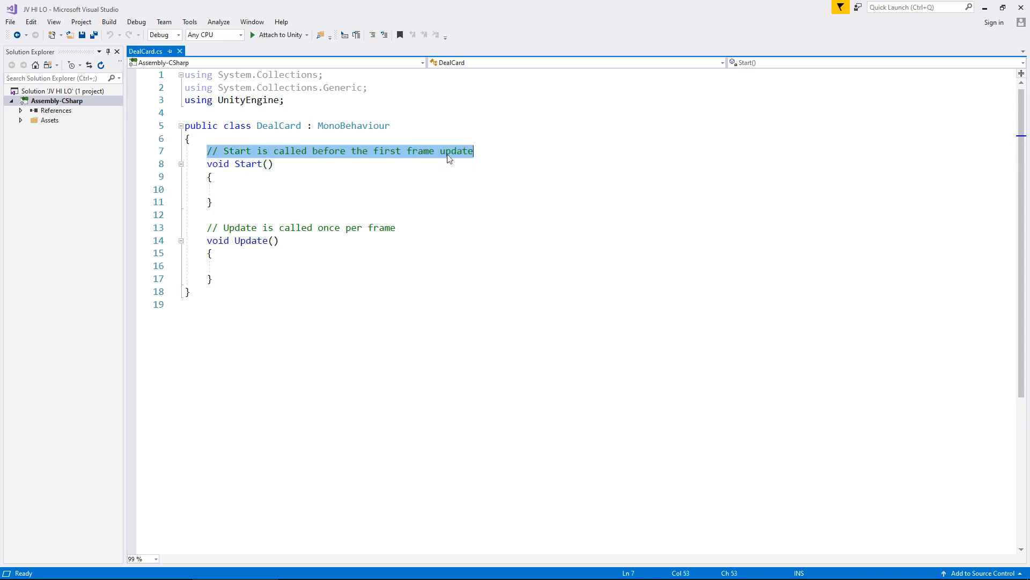
pyautogui.moveTo(409, 156)
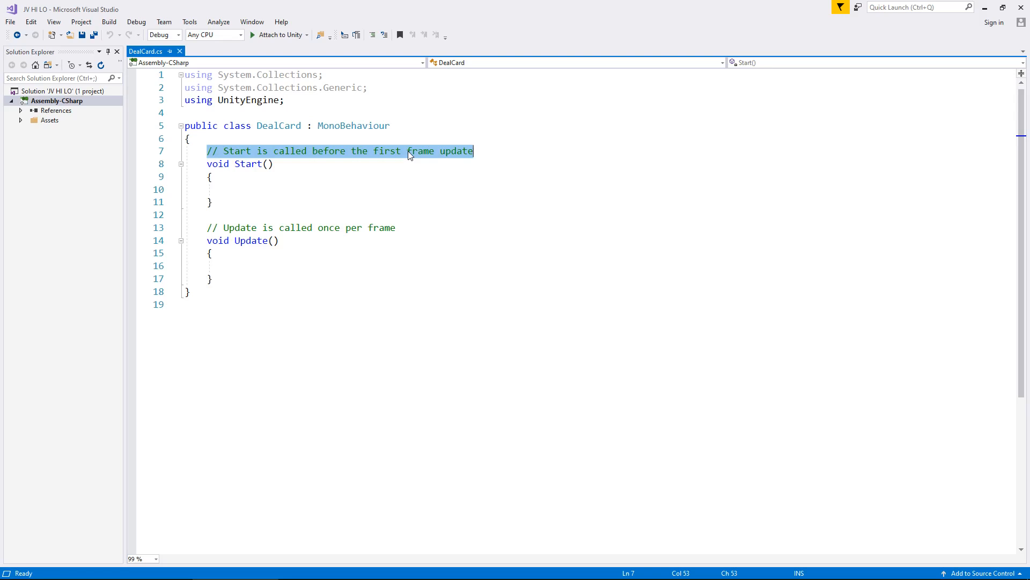
pyautogui.moveTo(351, 221)
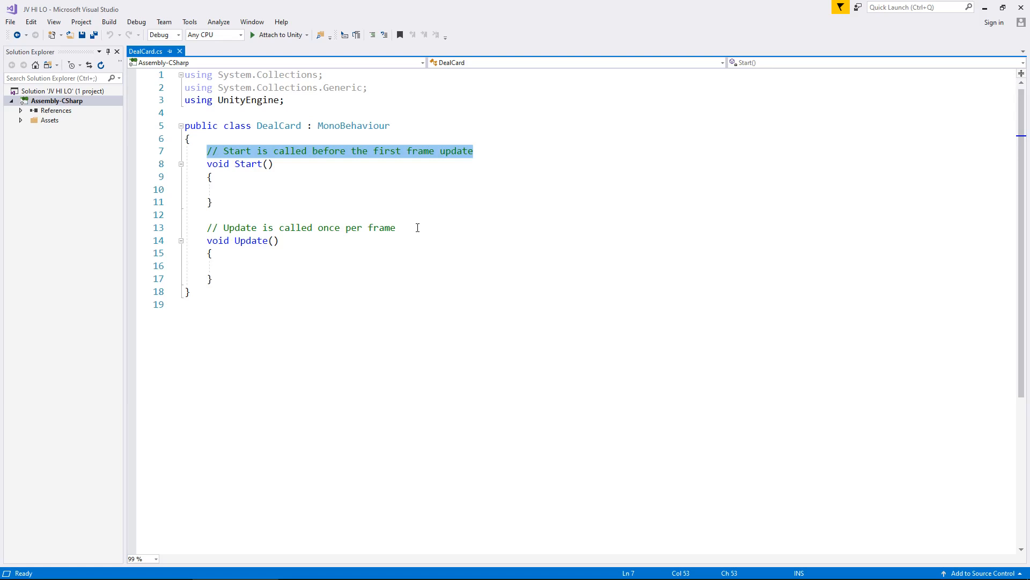
pyautogui.moveTo(410, 220)
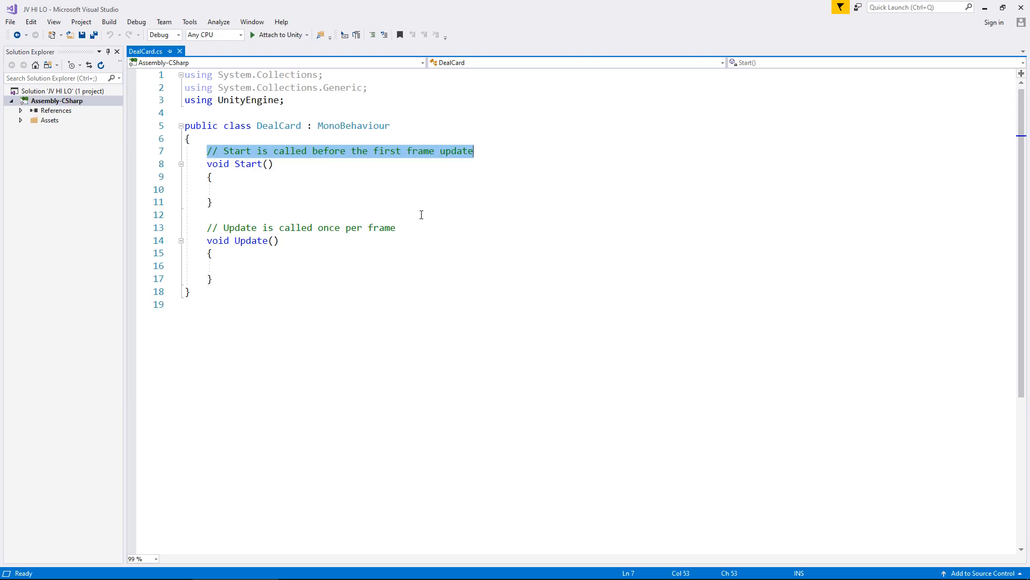
pyautogui.click(307, 138)
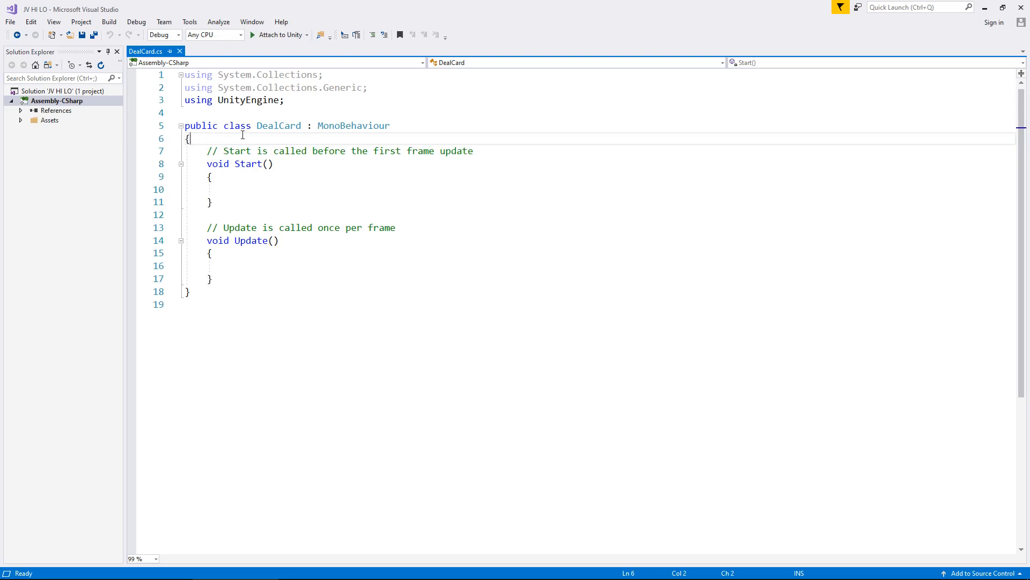
# Declare 'public GameObject dealtCard;' in DealCard and delete the template comment lines.
pyautogui.press('Enter')
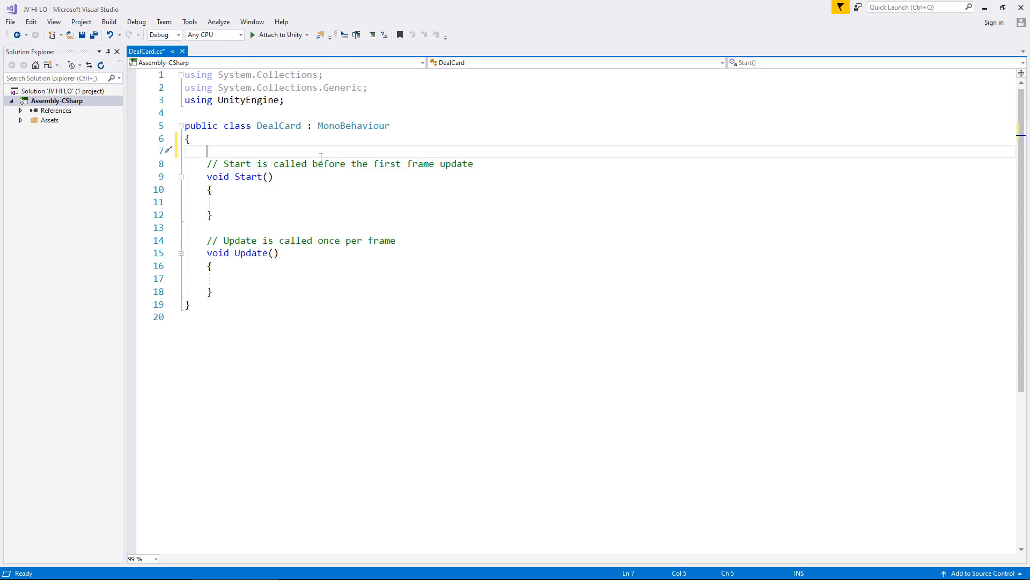
pyautogui.write('p')
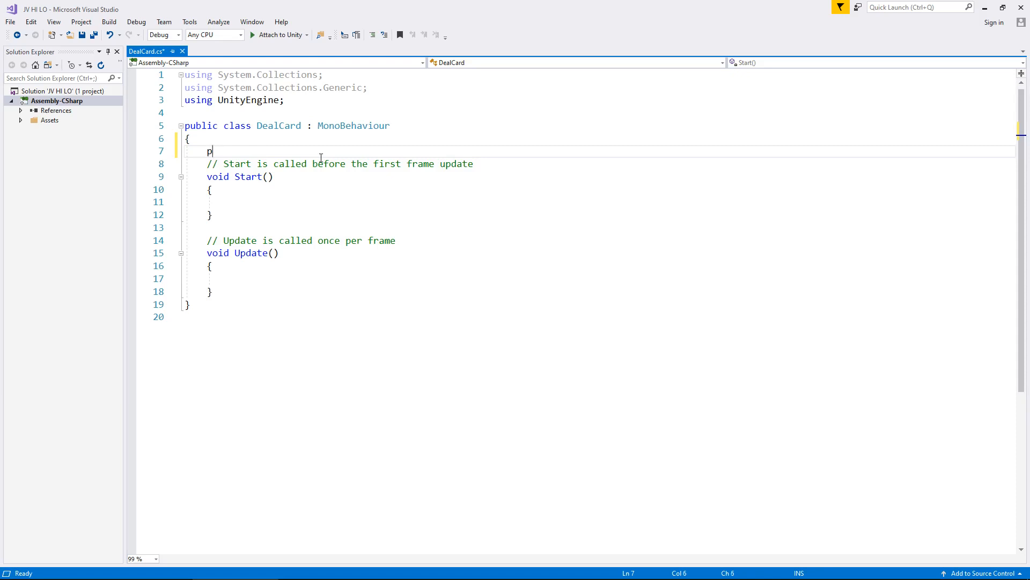
pyautogui.write('ublic')
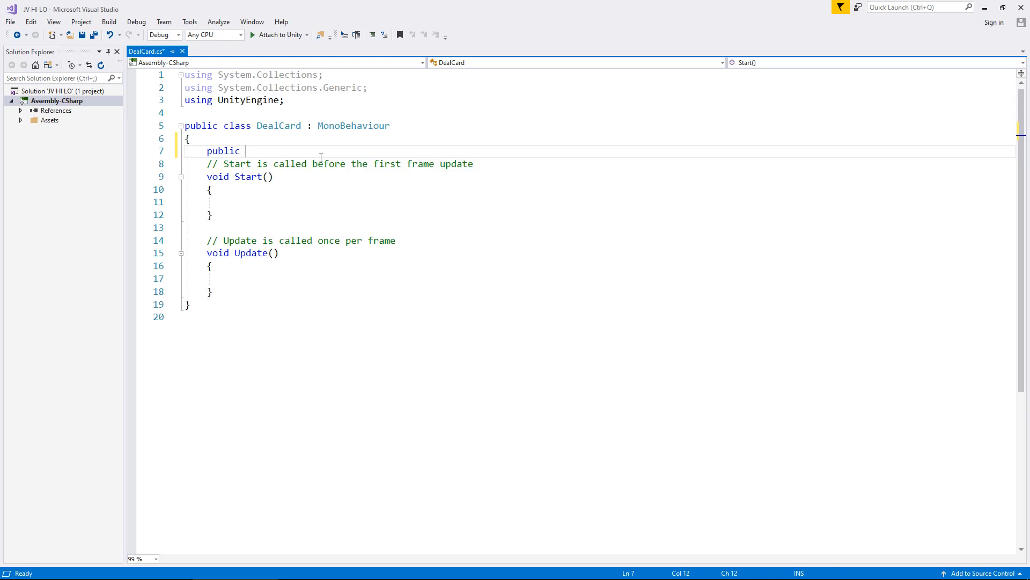
pyautogui.write('GameObject')
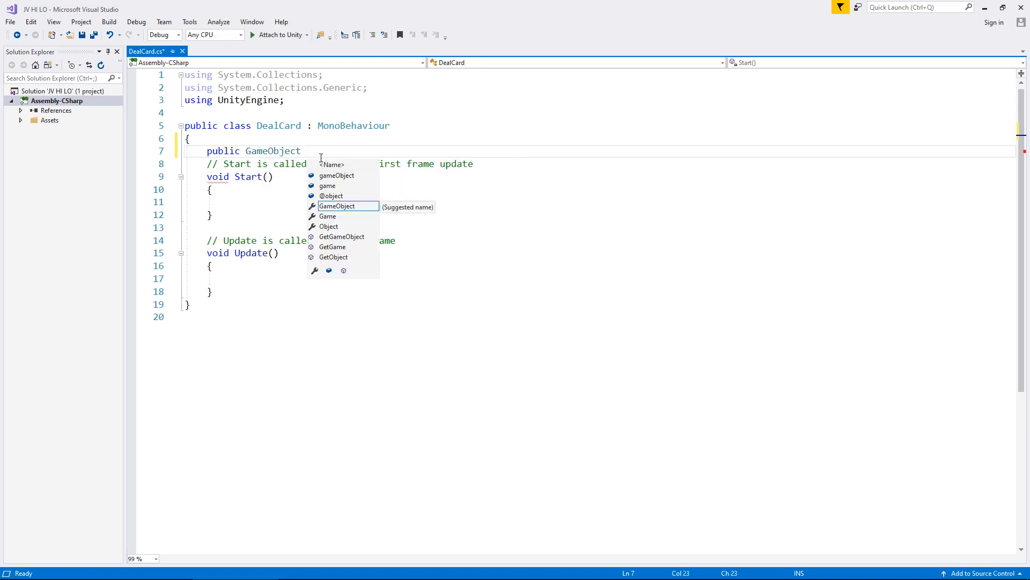
pyautogui.write('dea')
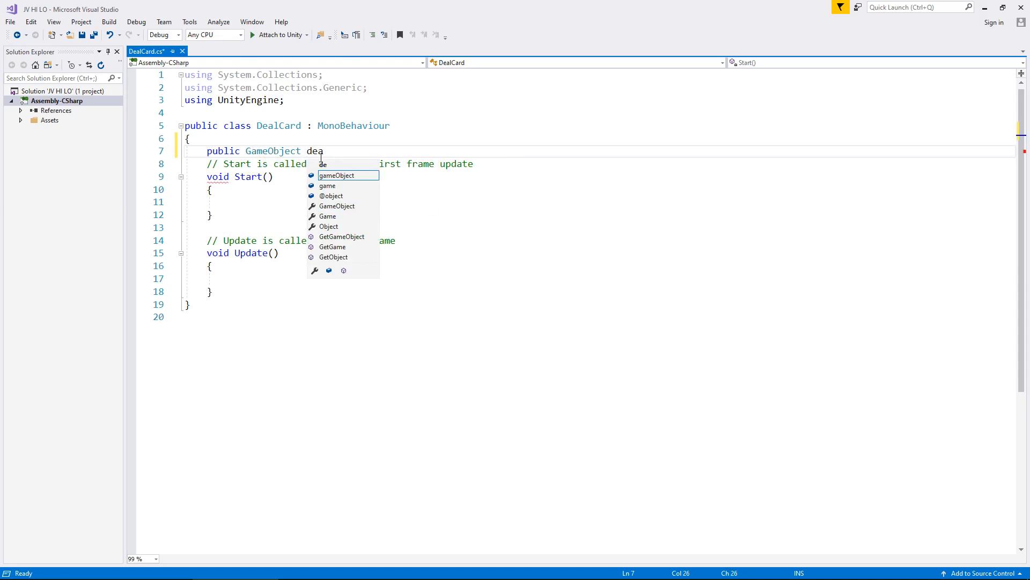
pyautogui.write('ltCa')
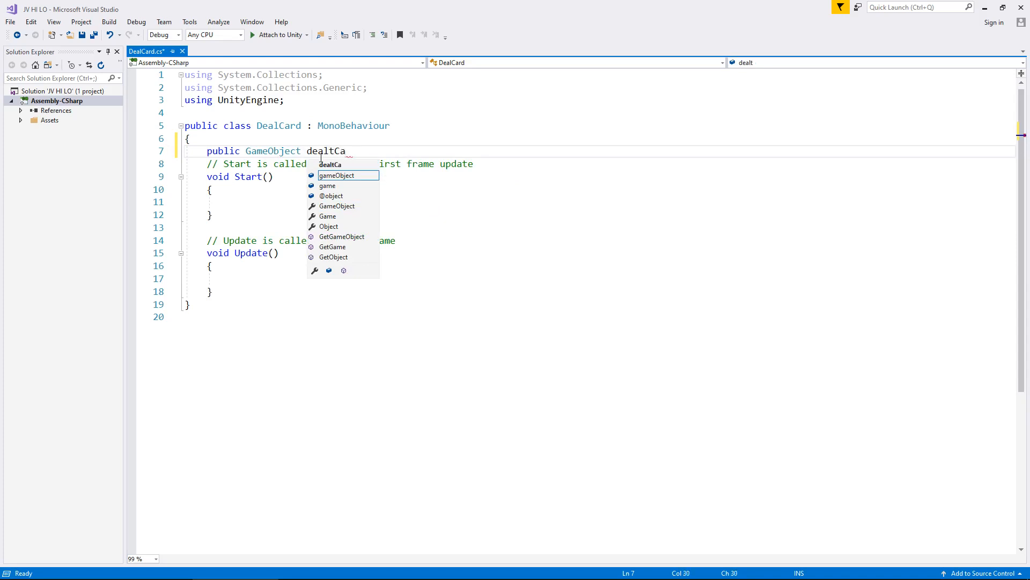
pyautogui.write('rd;')
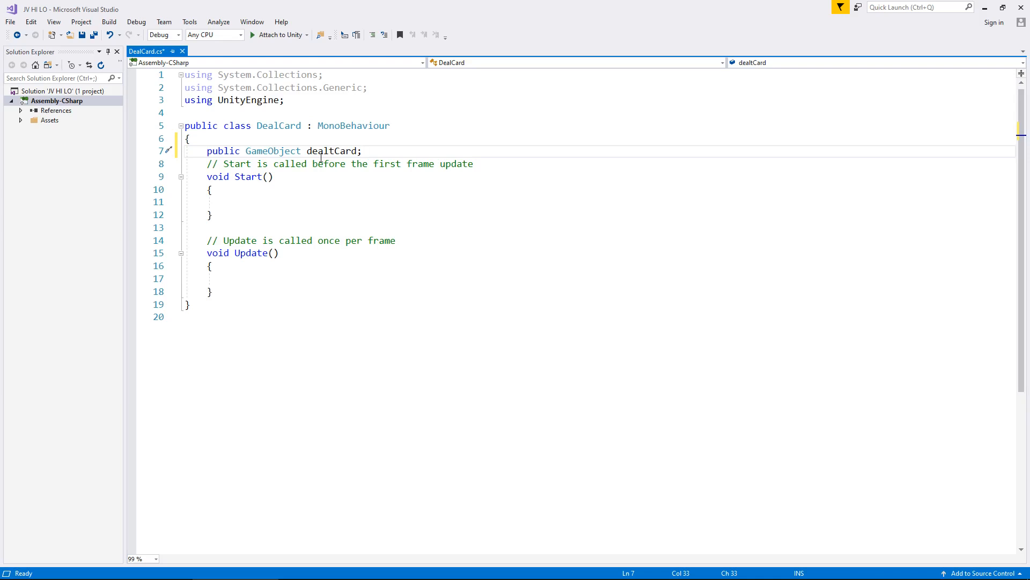
pyautogui.click(363, 150)
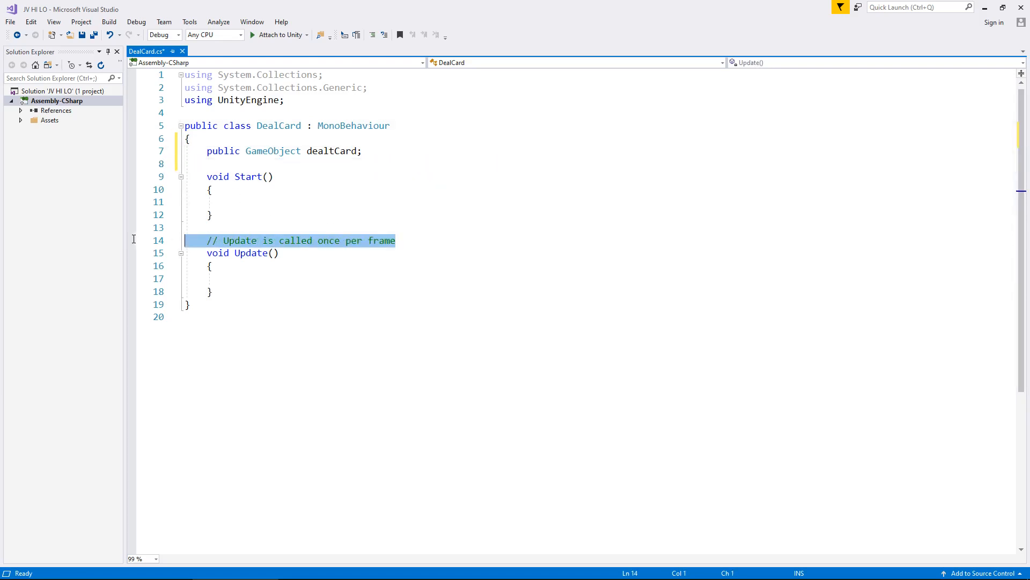
pyautogui.press('Delete')
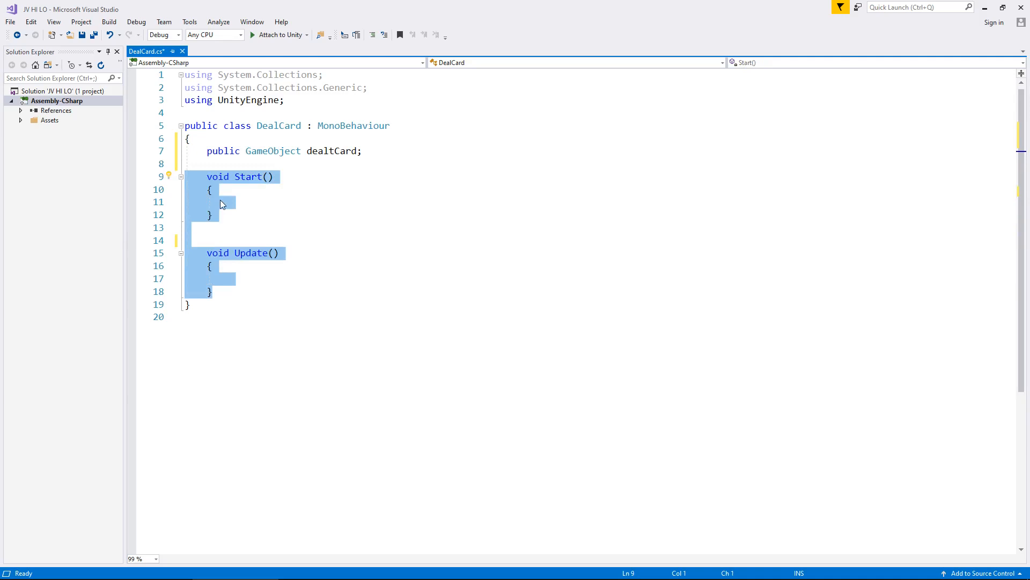
# Delete DealCard's Update comment and empty Start and Update methods, then begin a 'public void' declaration.
pyautogui.press('Delete')
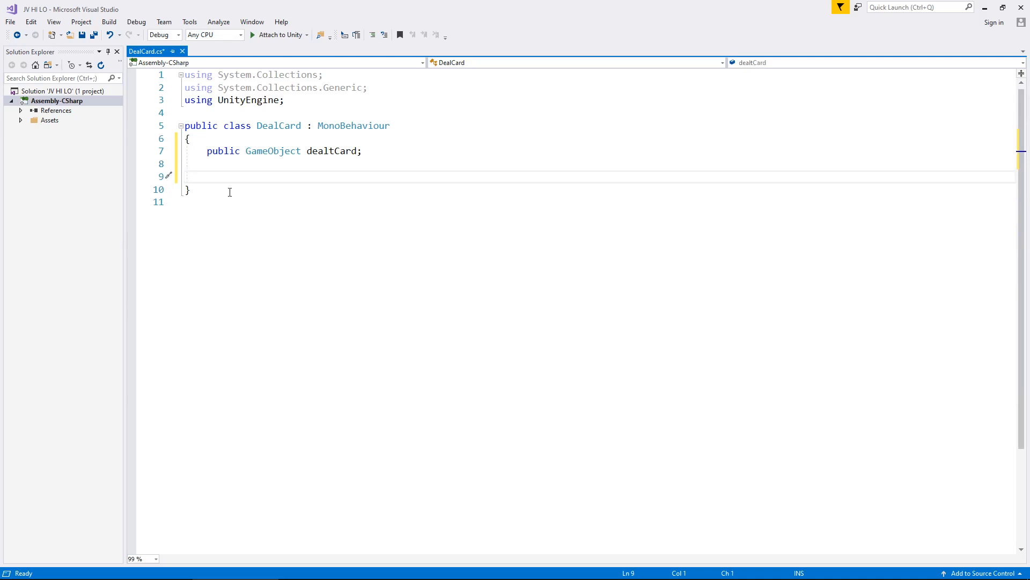
pyautogui.moveTo(266, 189)
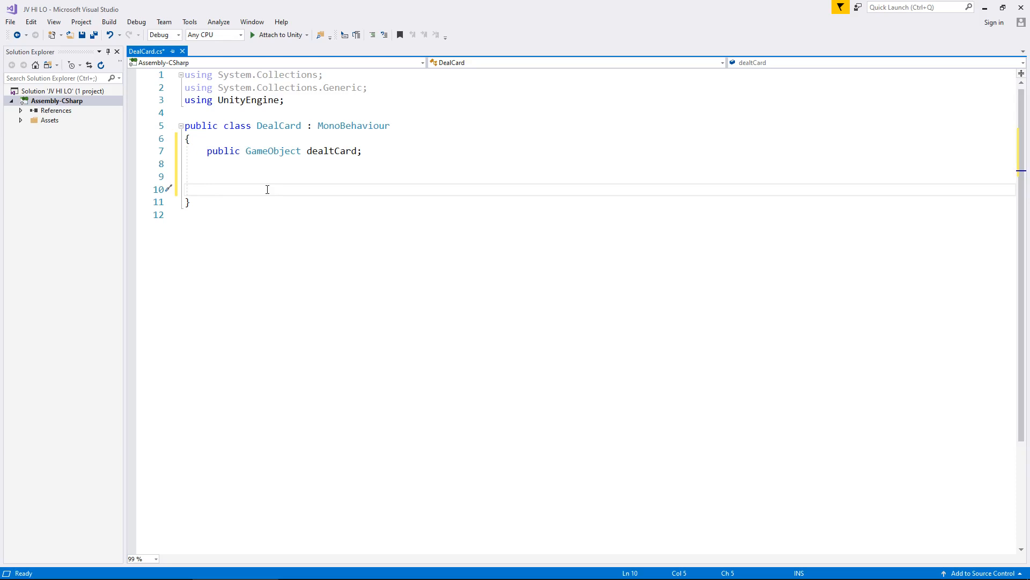
pyautogui.write('public')
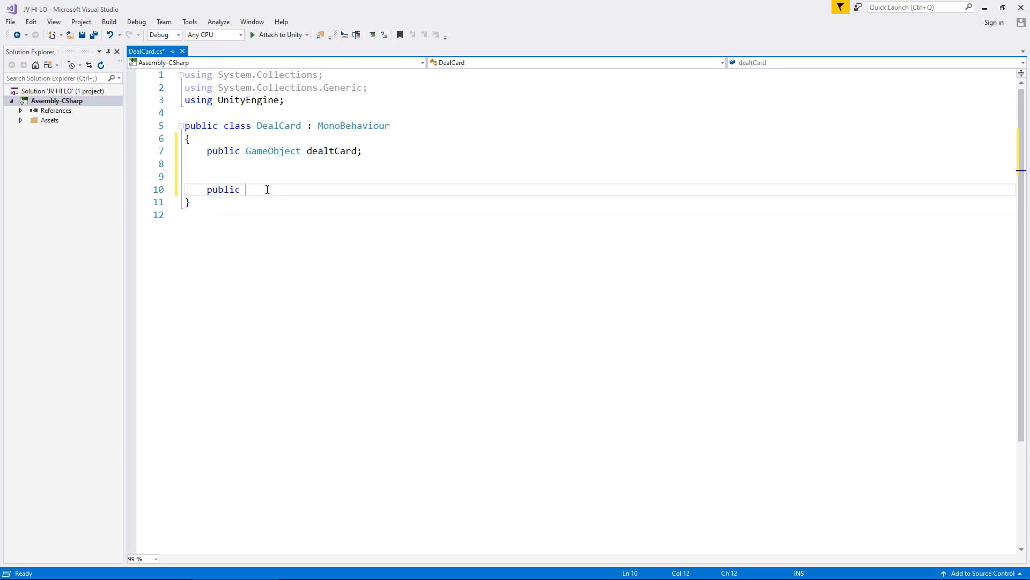
pyautogui.write('void')
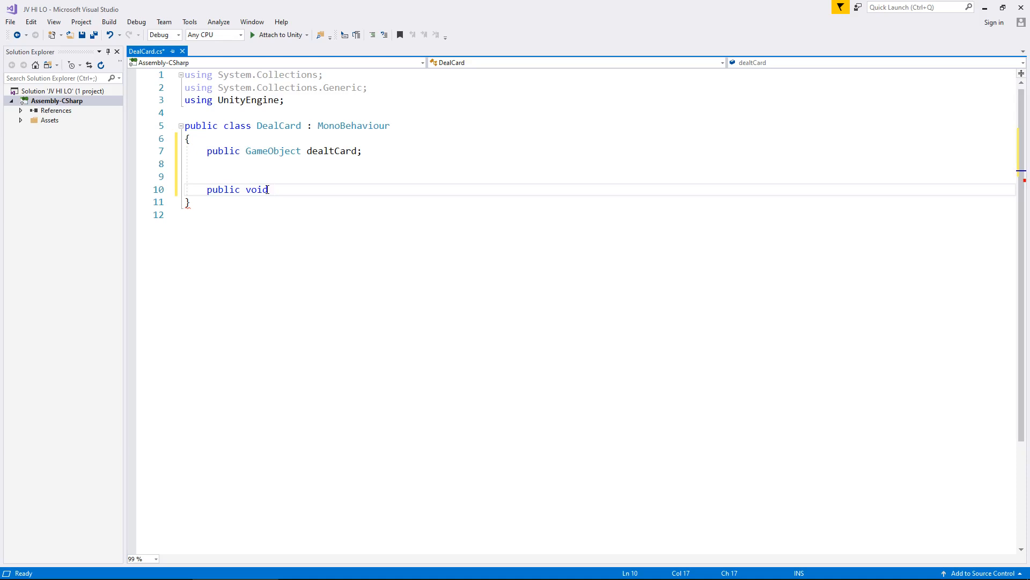
# Declare the empty method 'public void DealMyNewCard()' below the dealtCard field.
pyautogui.write('D')
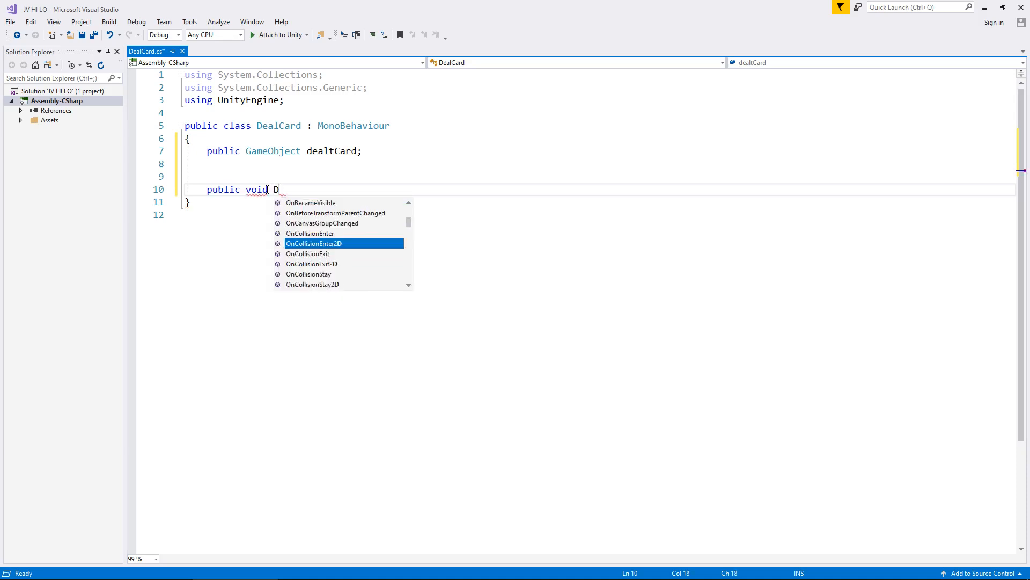
pyautogui.write('ealMy')
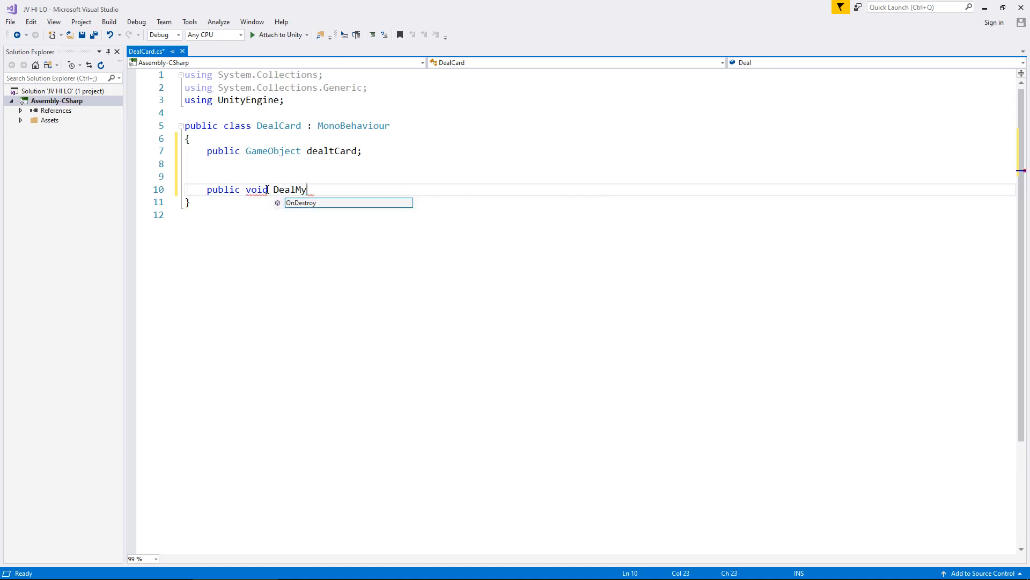
pyautogui.write('NewCard')
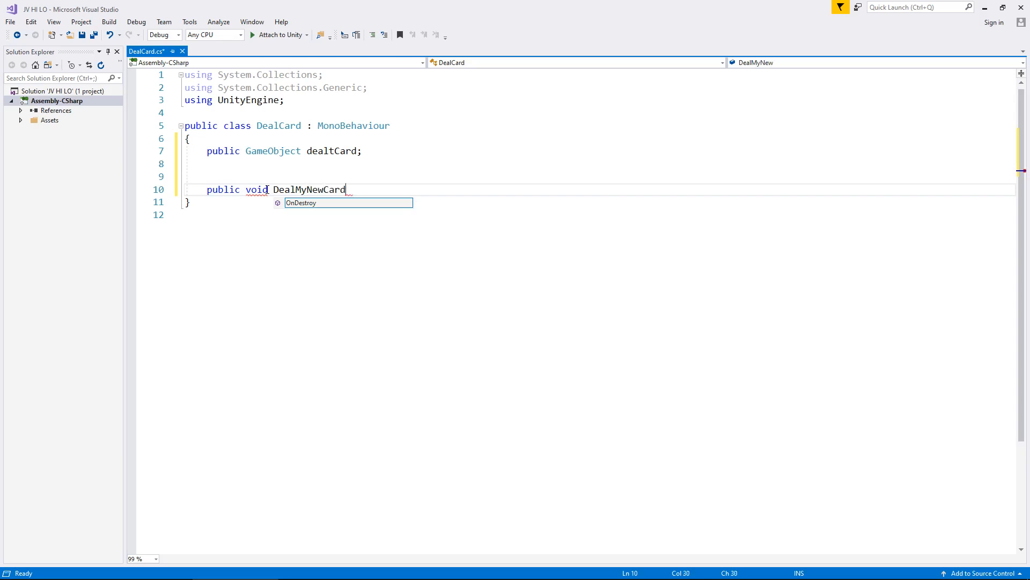
pyautogui.write('()')
pyautogui.write('{')
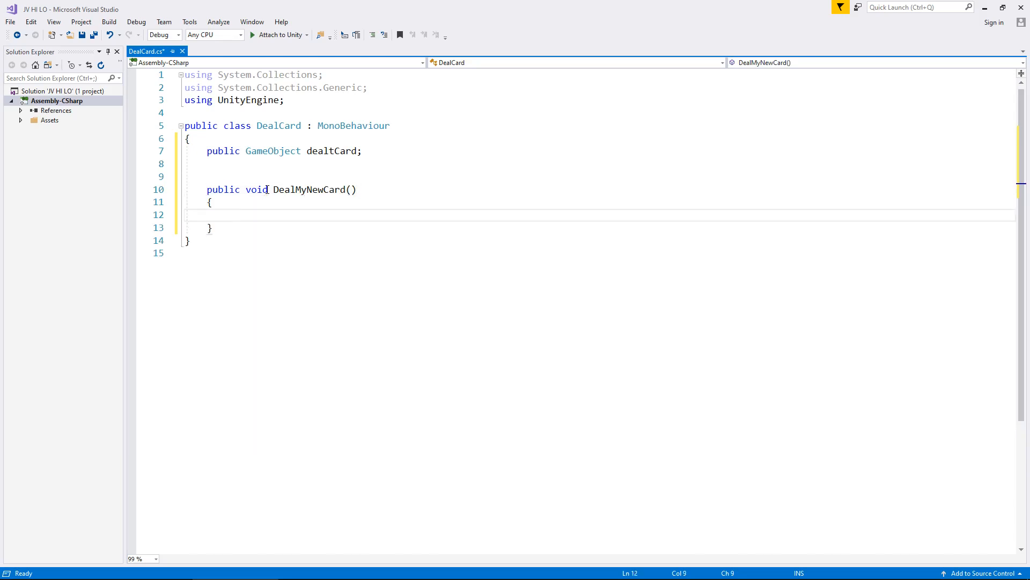
# Put 'dealtCard.SetActive(true);' inside DealMyNewCard and save the DealCard script.
pyautogui.click(229, 214)
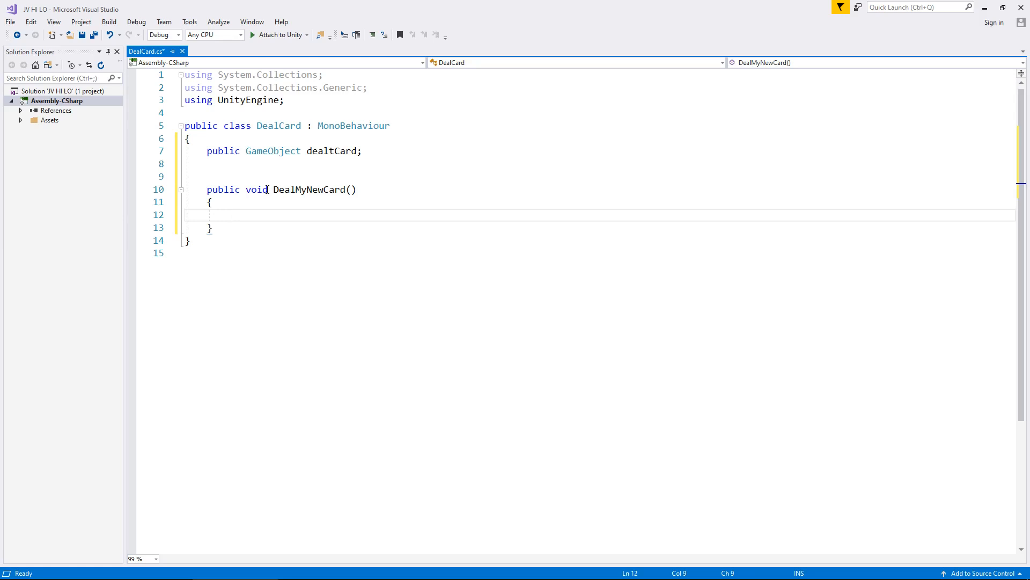
pyautogui.write('dealt')
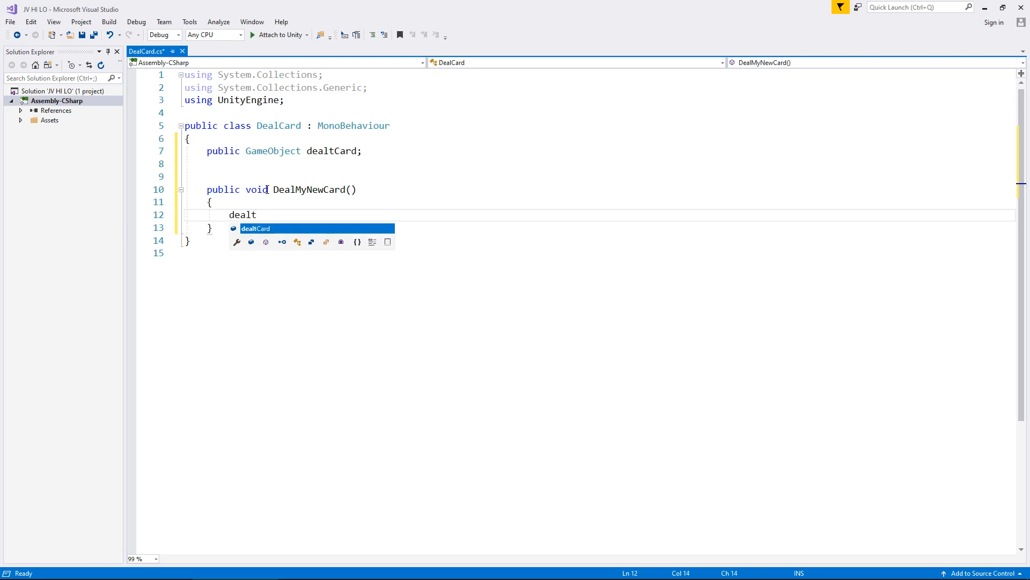
pyautogui.write('Card')
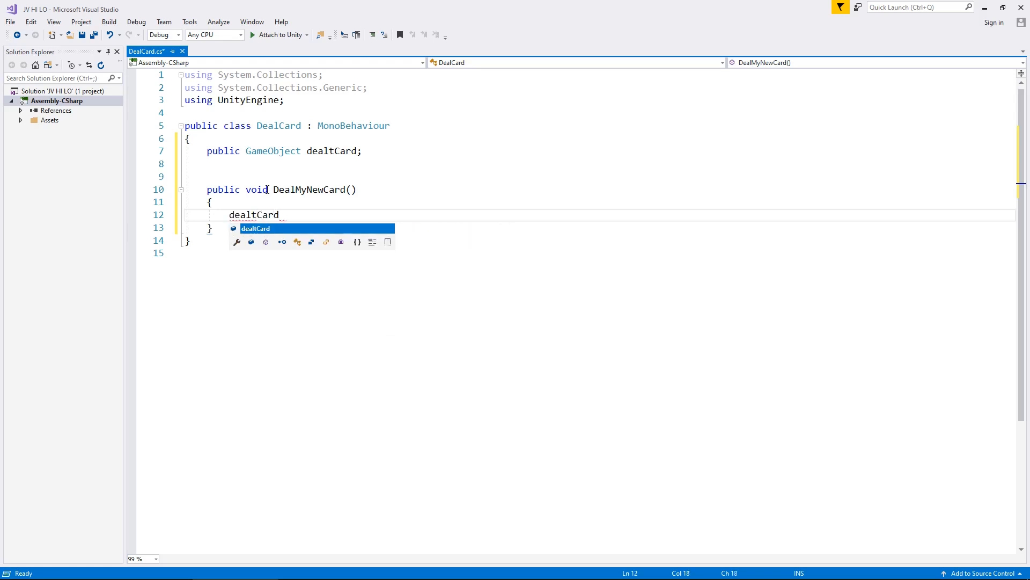
pyautogui.write('.SetActive')
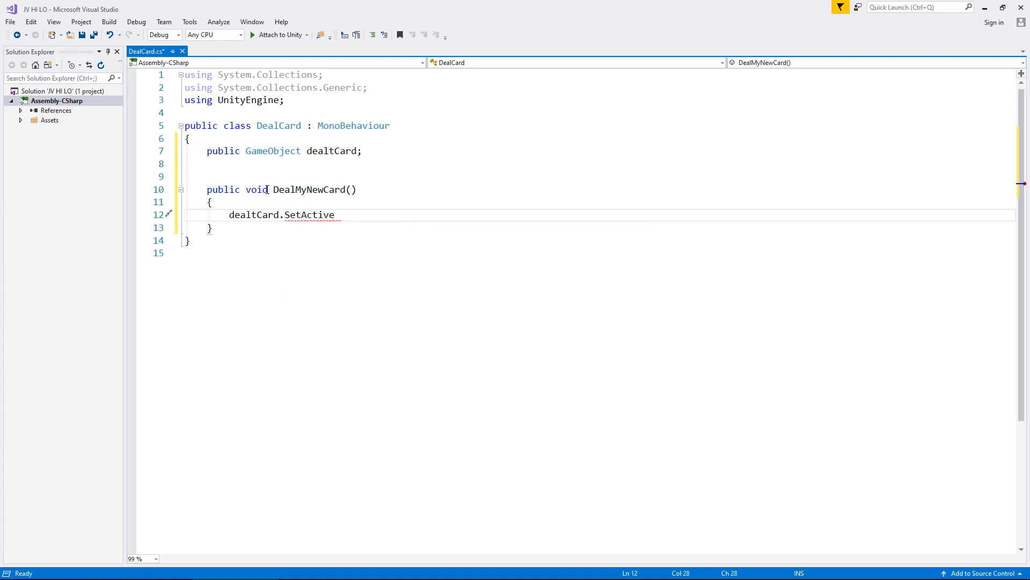
pyautogui.write('(true);')
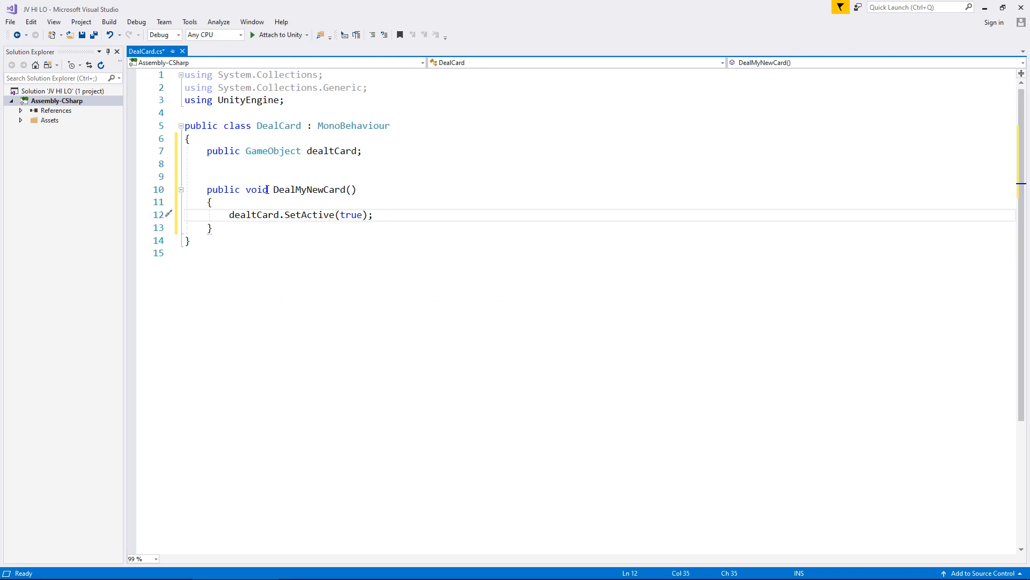
pyautogui.press('ctrl+s')
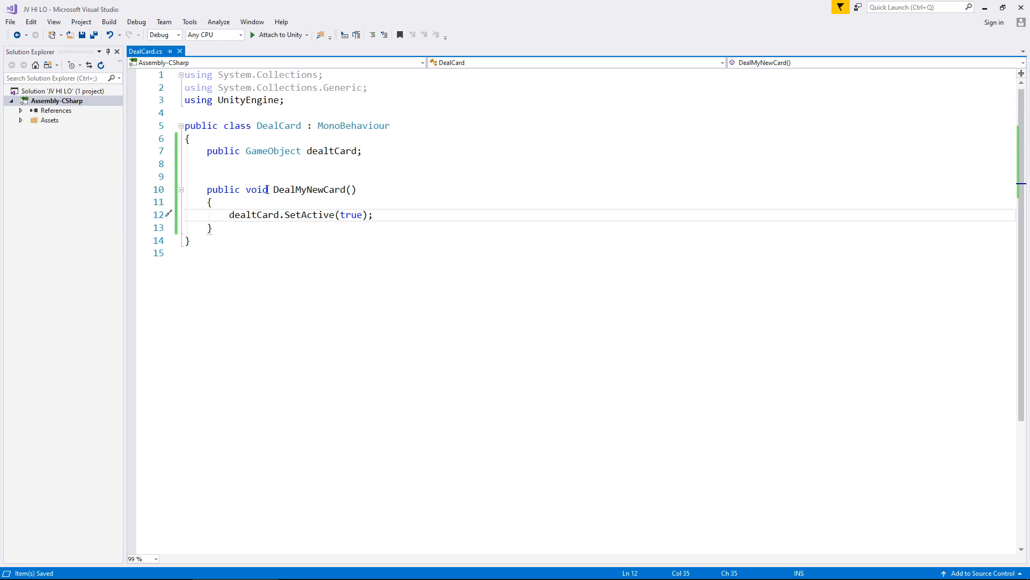
pyautogui.click(374, 214)
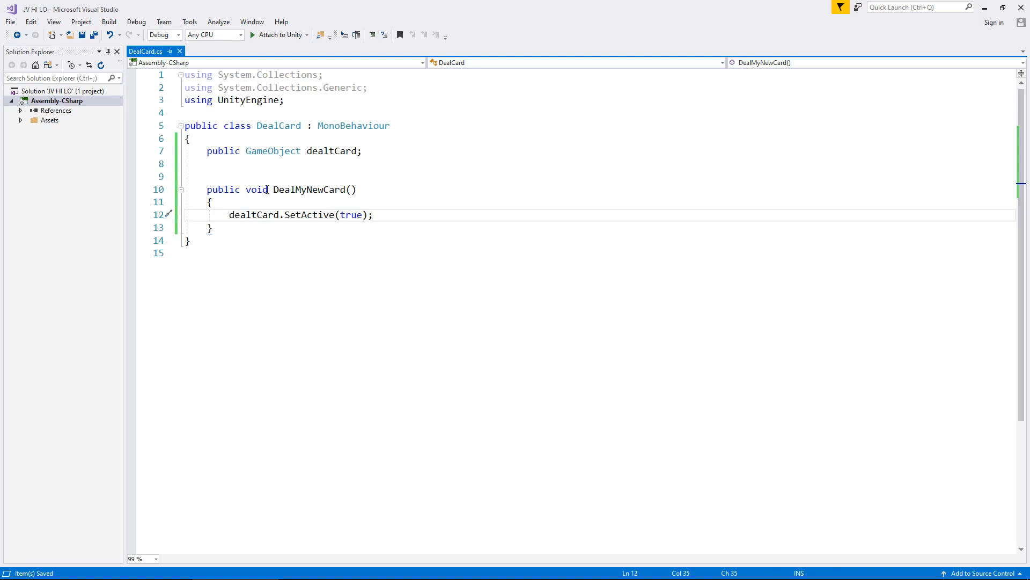
pyautogui.moveTo(307, 186)
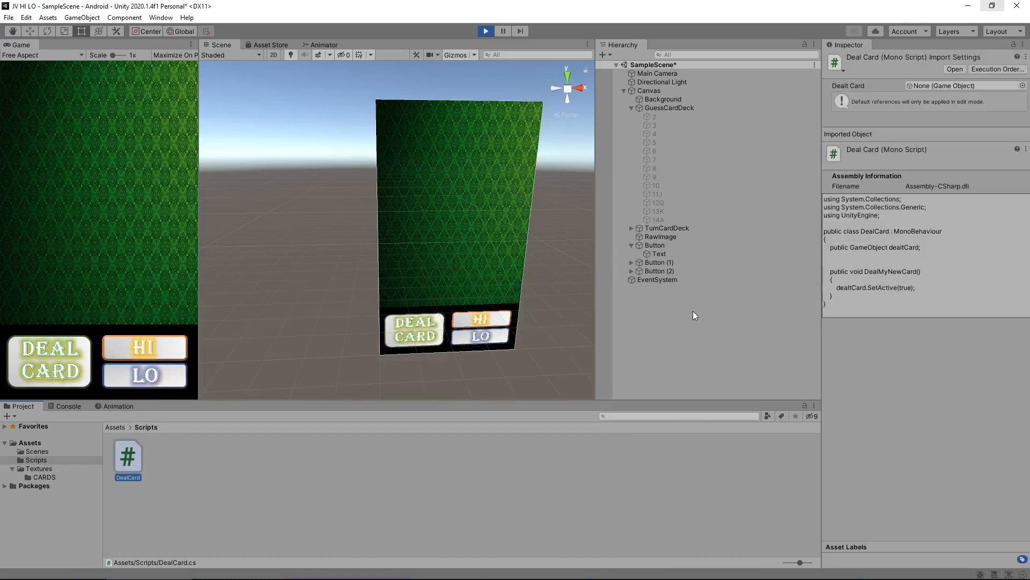
pyautogui.moveTo(672, 313)
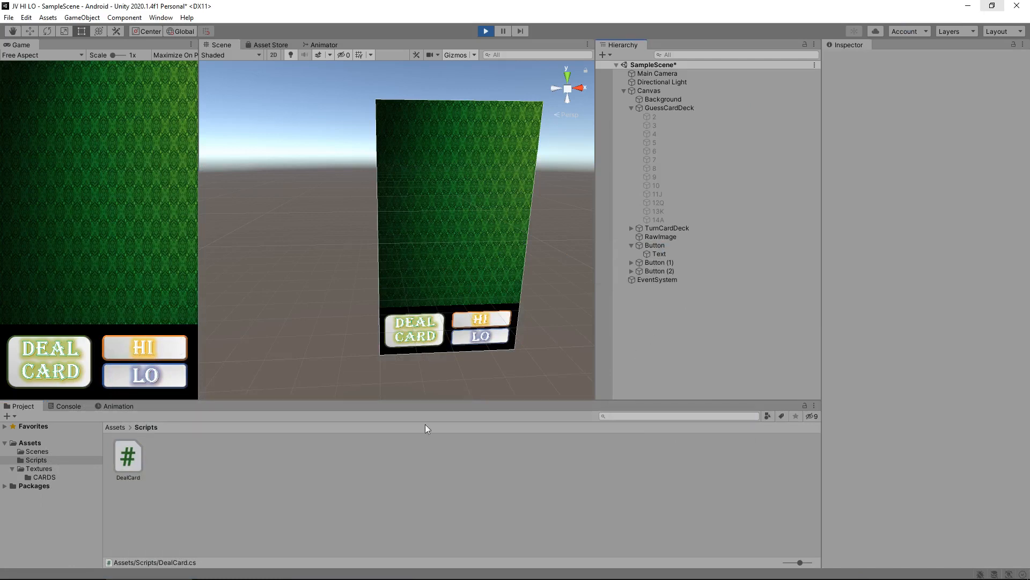
pyautogui.click(68, 406)
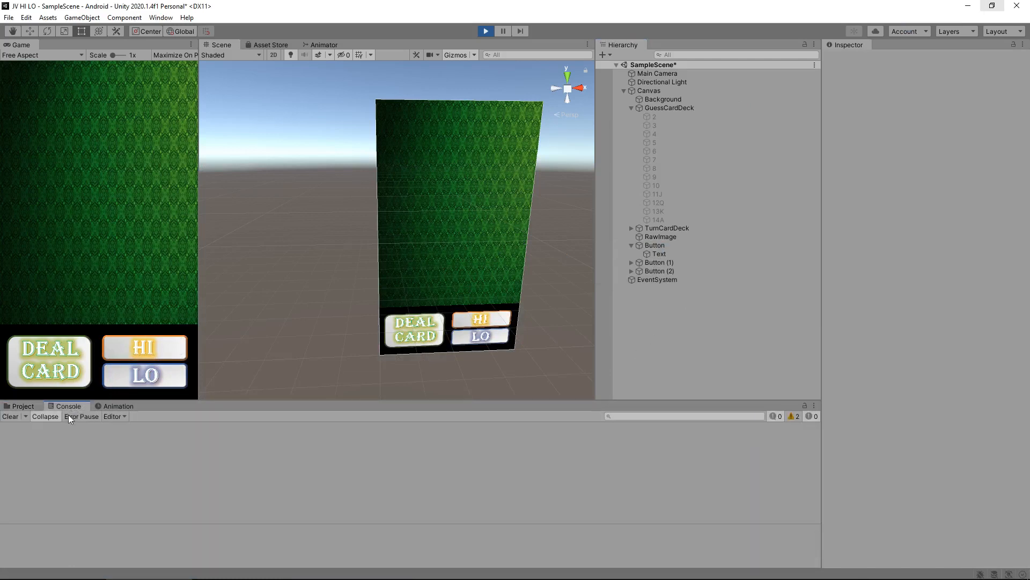
pyautogui.click(23, 406)
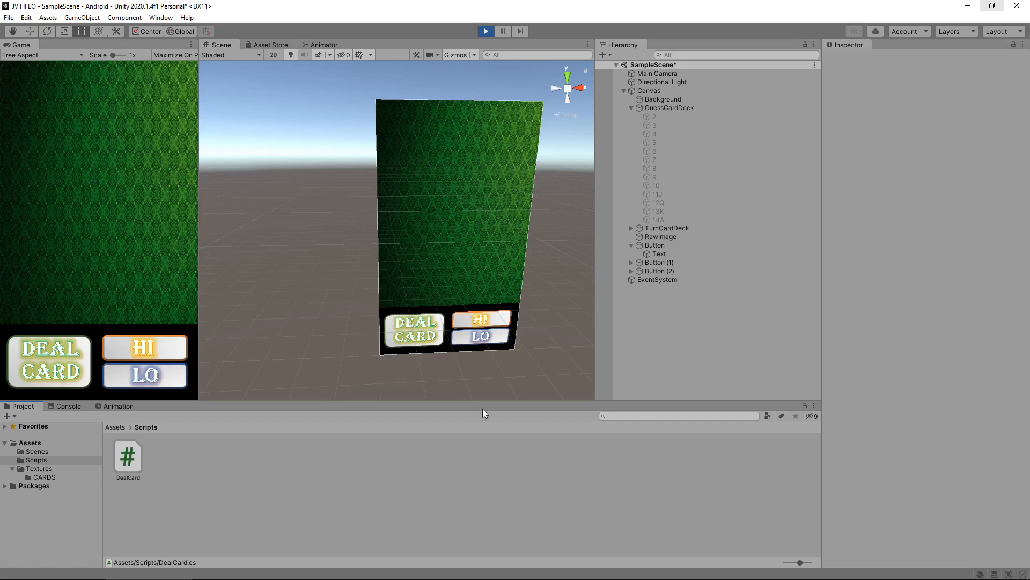
pyautogui.moveTo(574, 297)
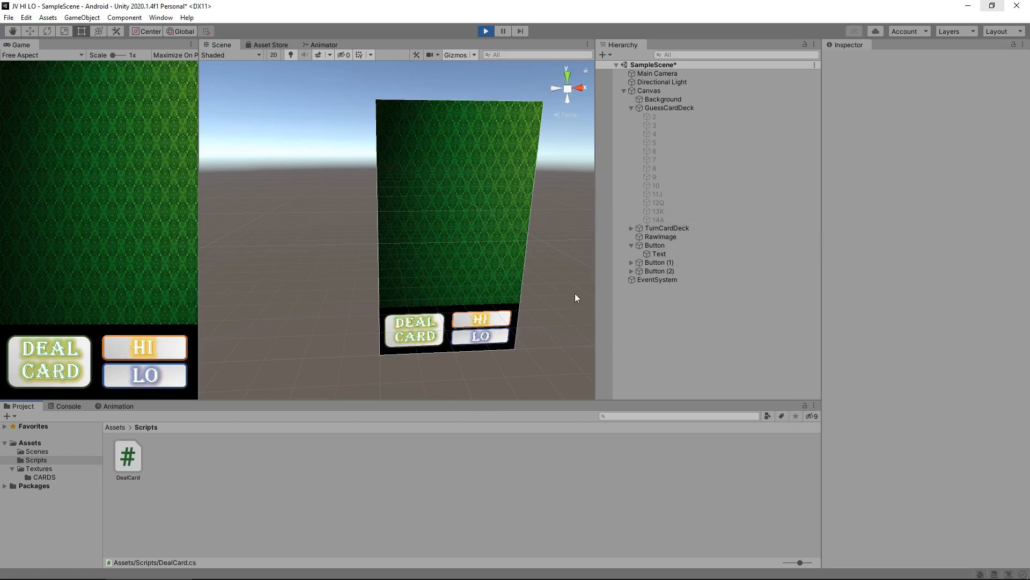
pyautogui.moveTo(664, 316)
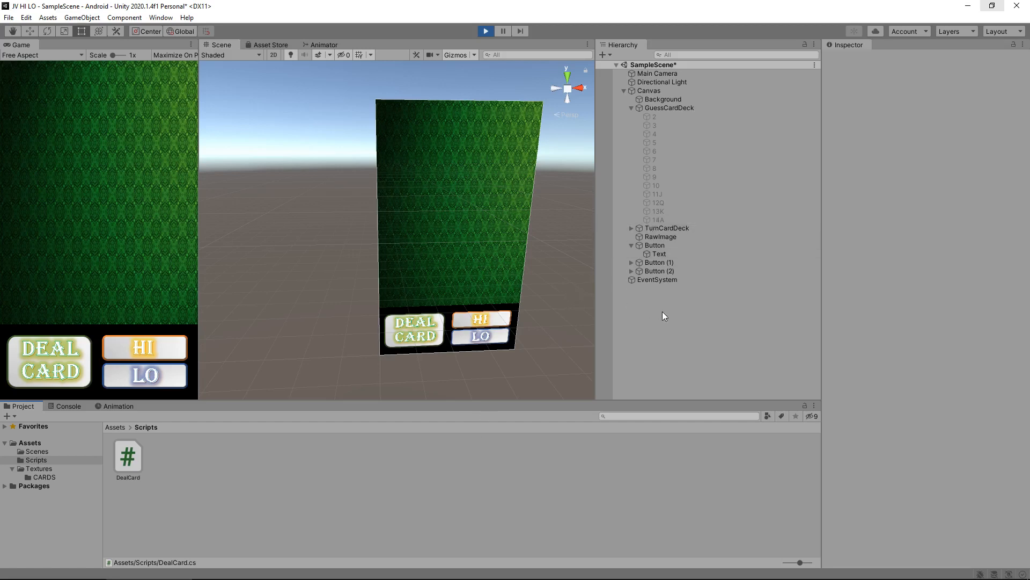
# Create an empty GameObject and name it 'Settings'.
pyautogui.click(82, 17)
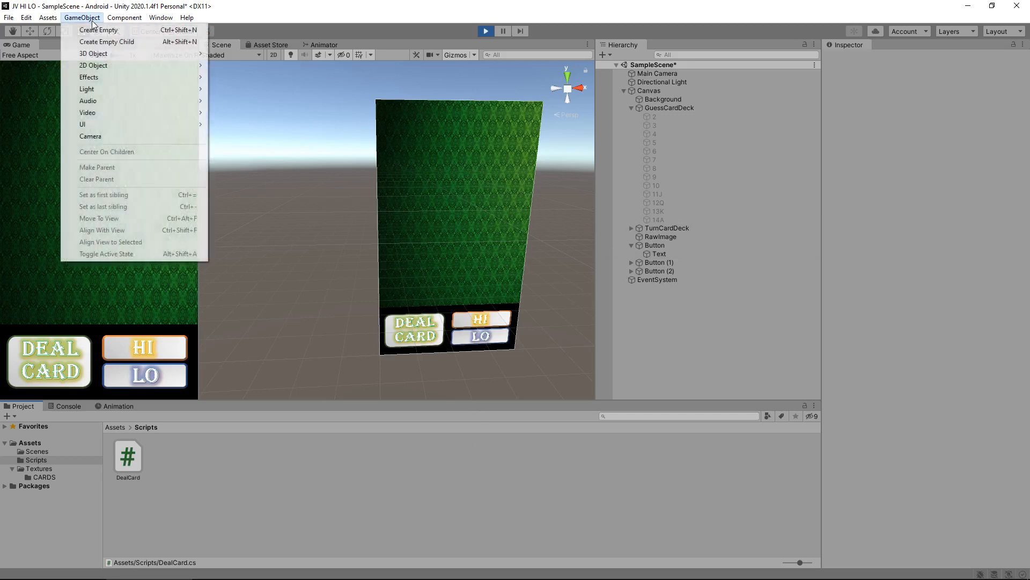
pyautogui.click(97, 30)
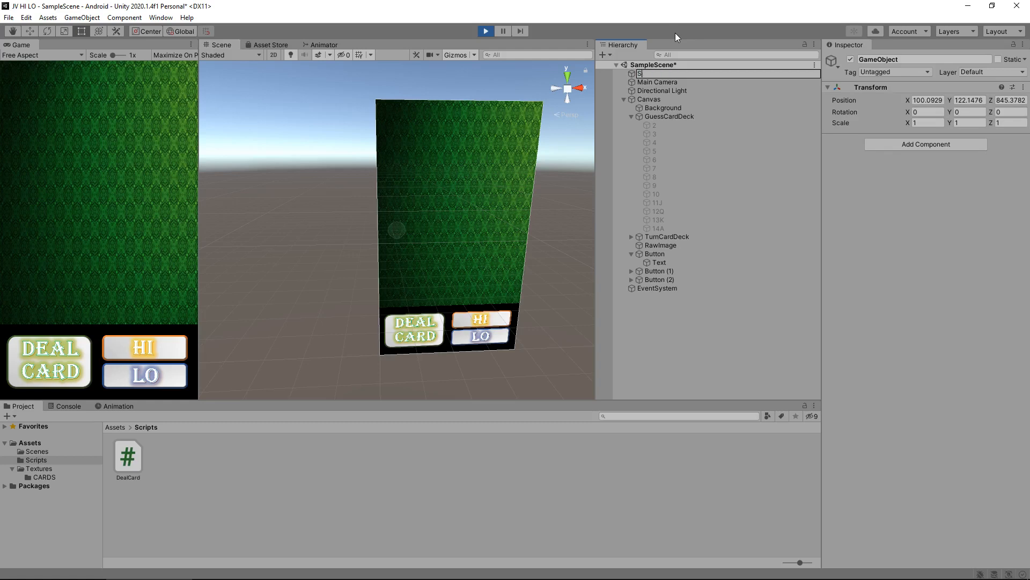
pyautogui.write('Settings')
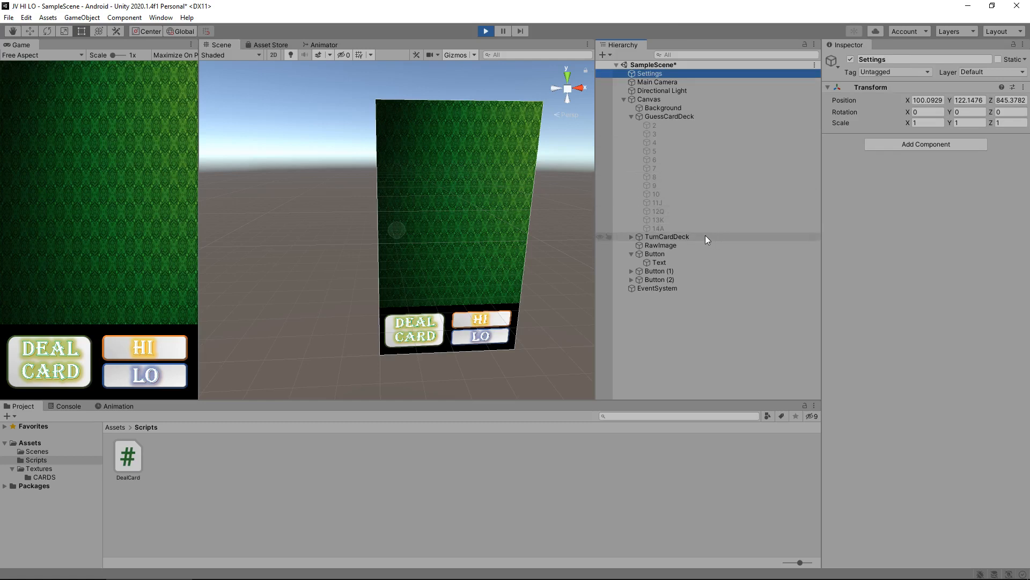
pyautogui.moveTo(717, 212)
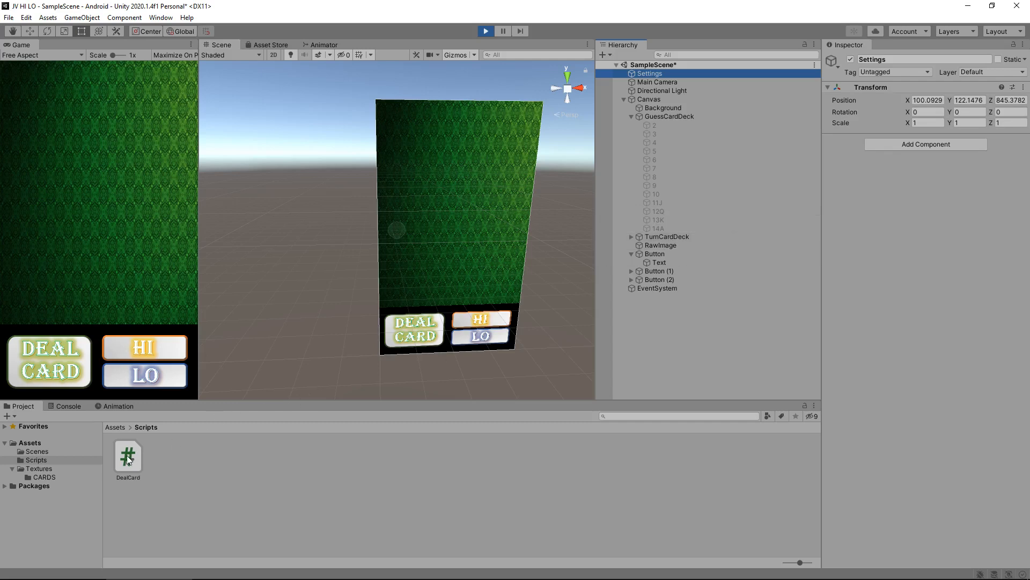
pyautogui.moveTo(665, 81)
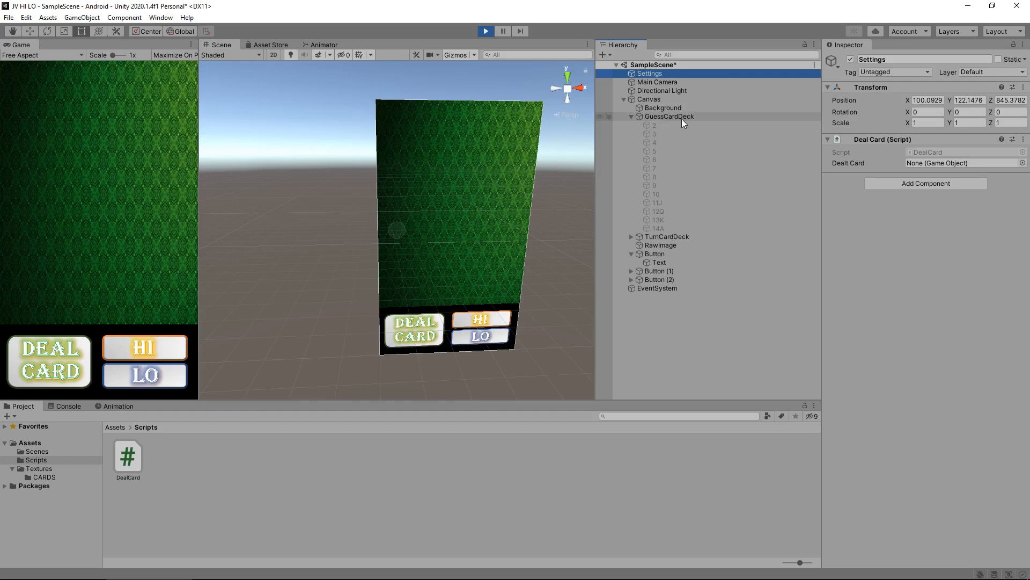
pyautogui.moveTo(688, 123)
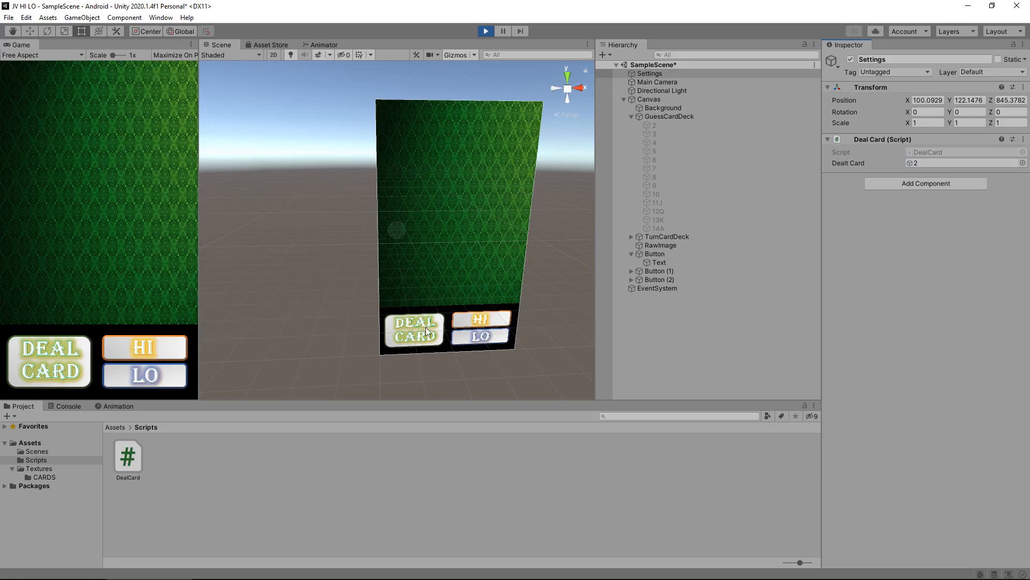
# Select the Deal Card button in the scene.
pyautogui.click(654, 254)
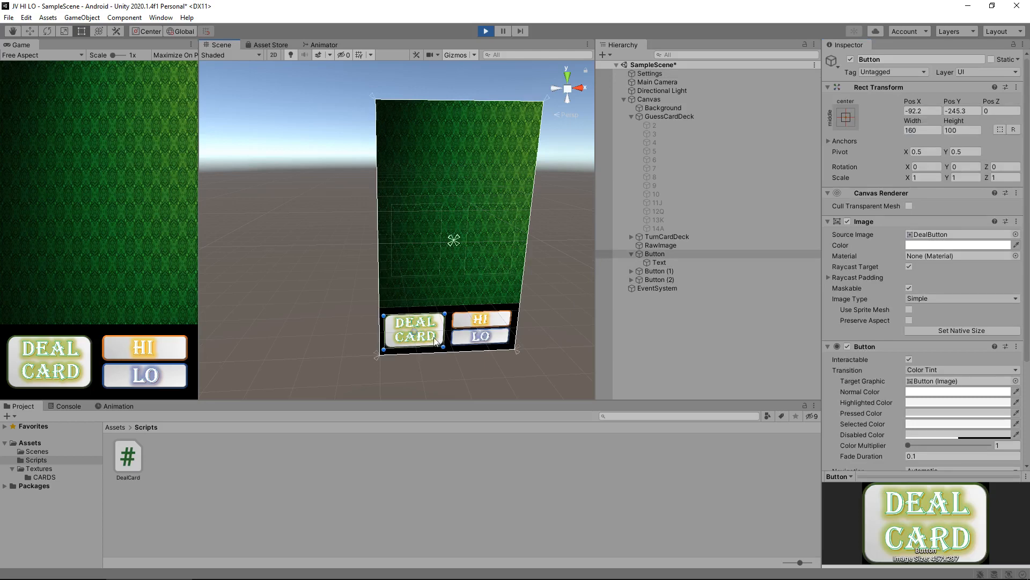
# Add an On Click entry targeting Settings that calls DealCard.DealMyNewCard.
pyautogui.scroll(-3)
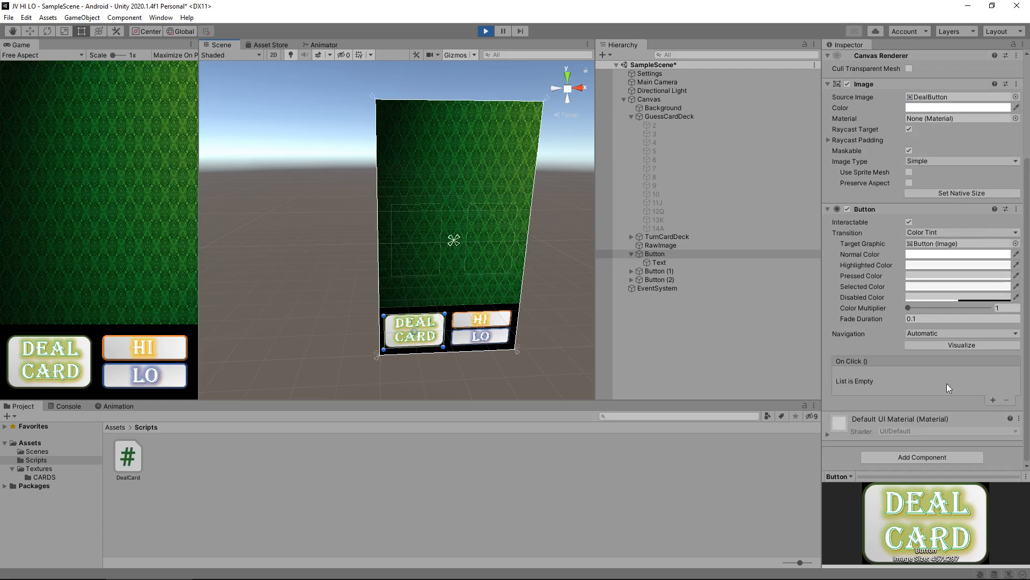
pyautogui.click(993, 400)
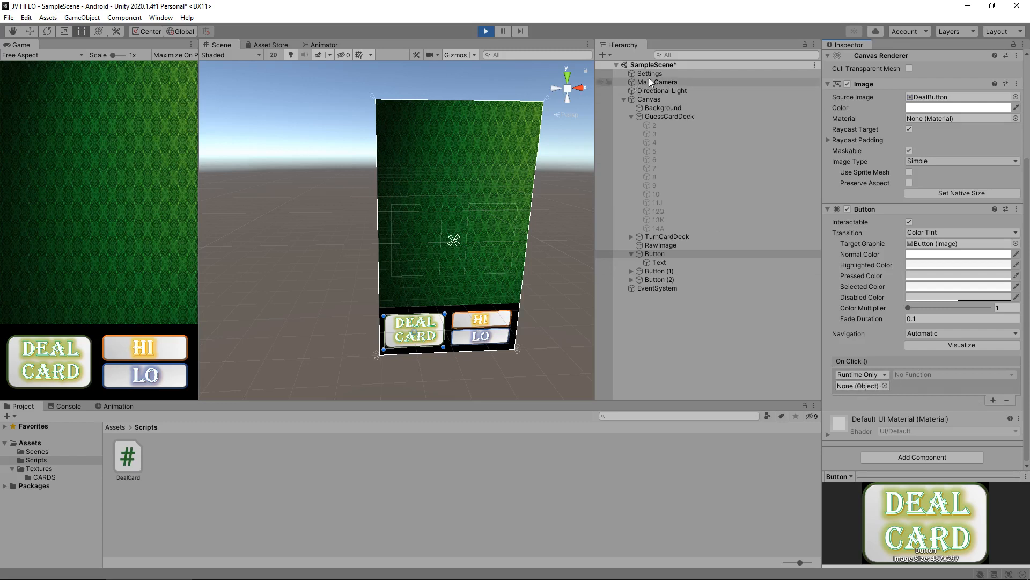
pyautogui.click(650, 73)
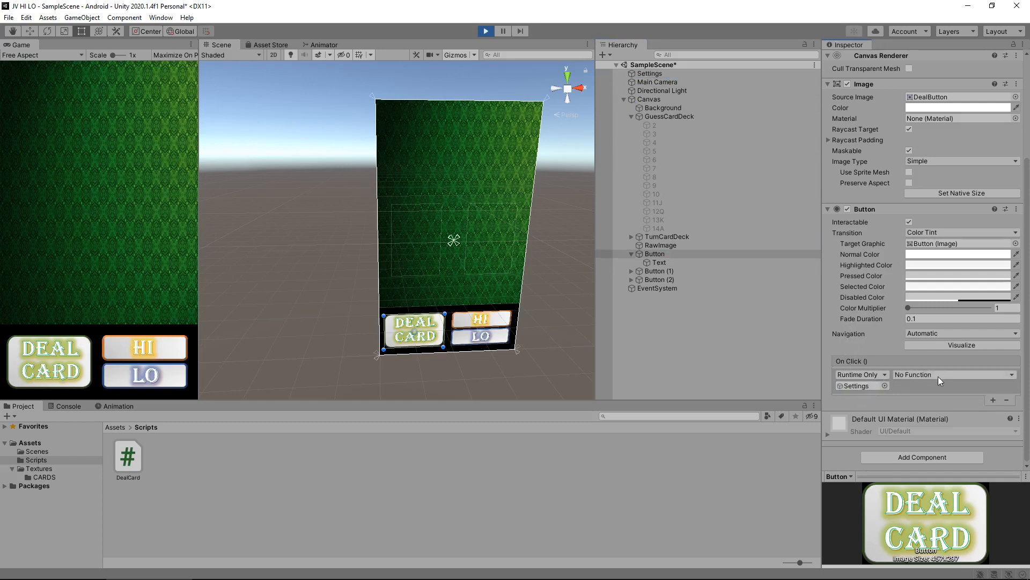
pyautogui.moveTo(973, 382)
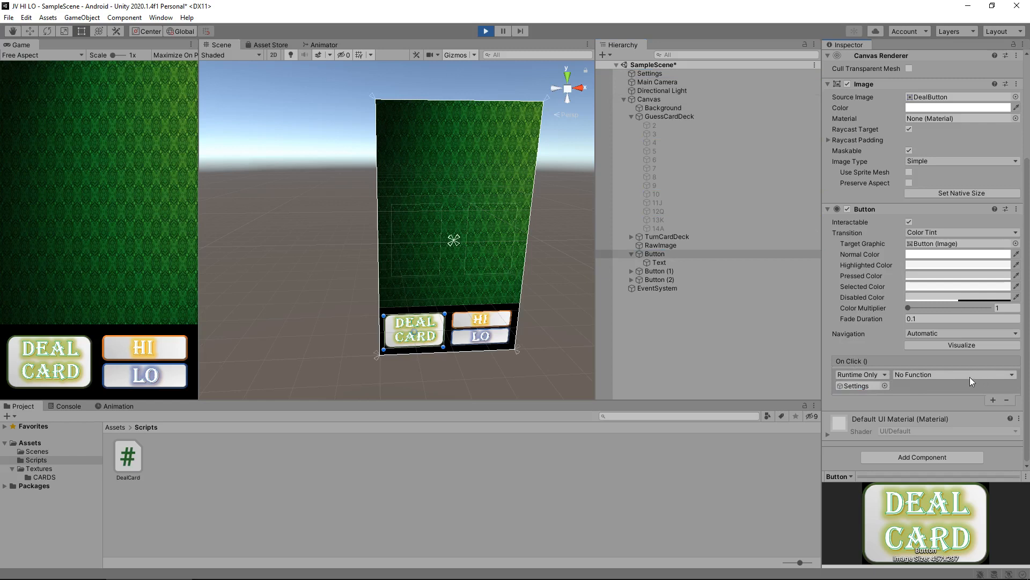
pyautogui.click(953, 374)
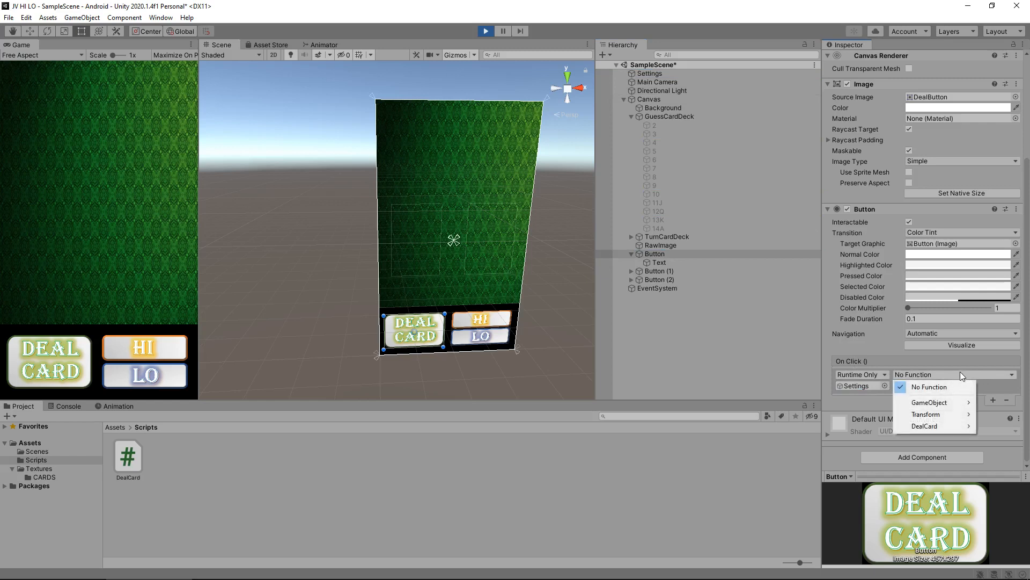
pyautogui.moveTo(925, 426)
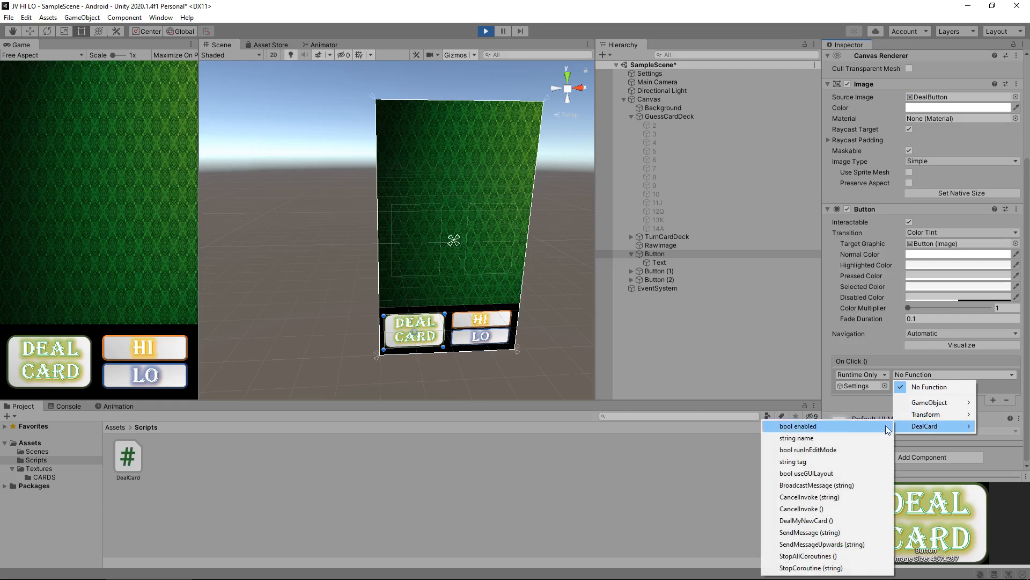
pyautogui.moveTo(804, 521)
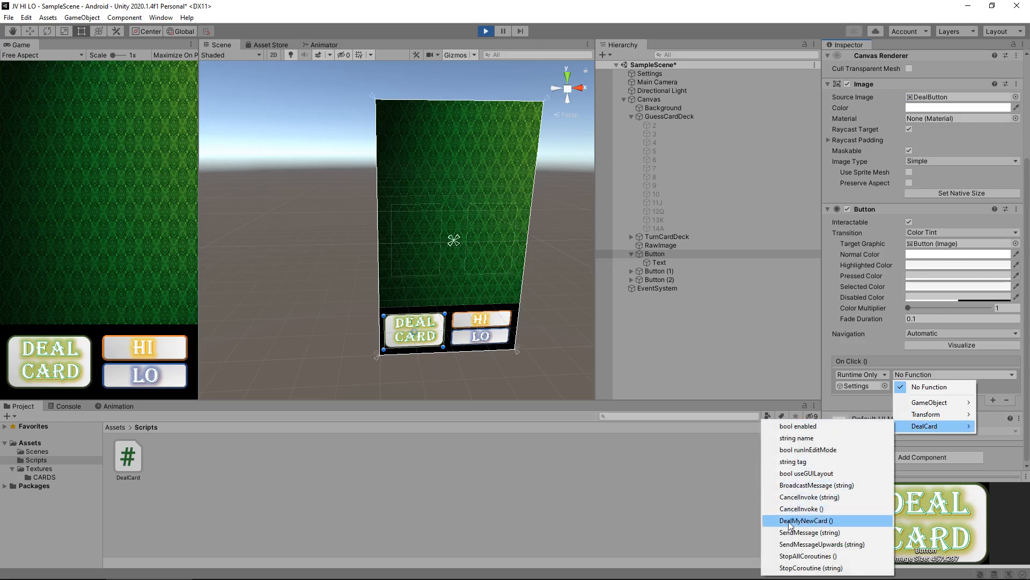
pyautogui.click(806, 521)
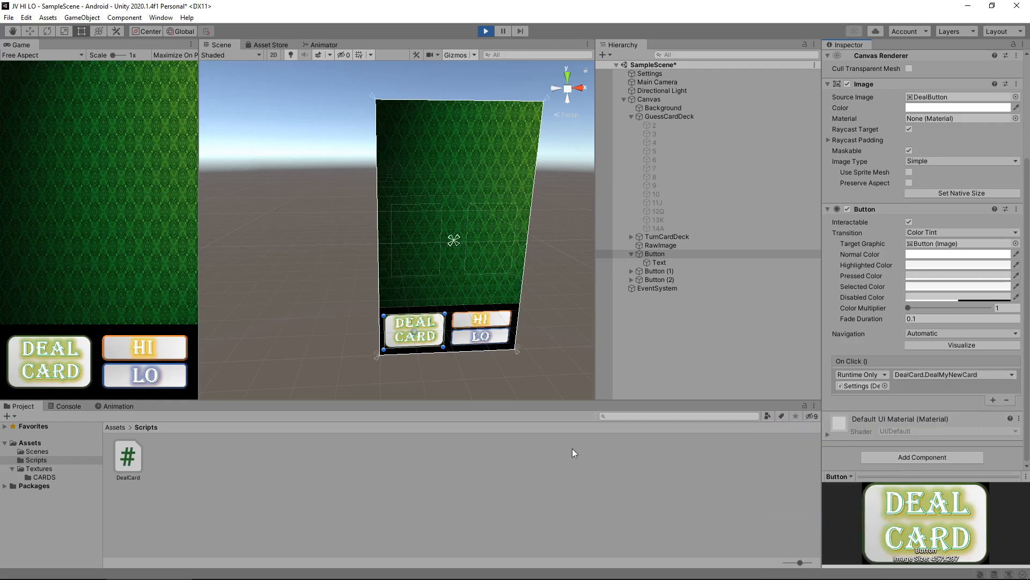
pyautogui.moveTo(557, 363)
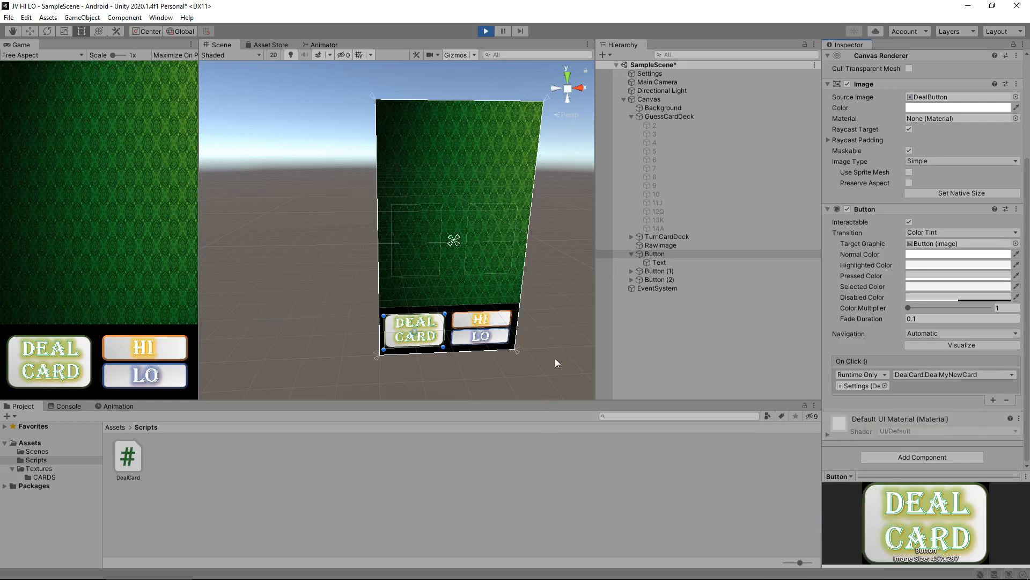
pyautogui.moveTo(437, 334)
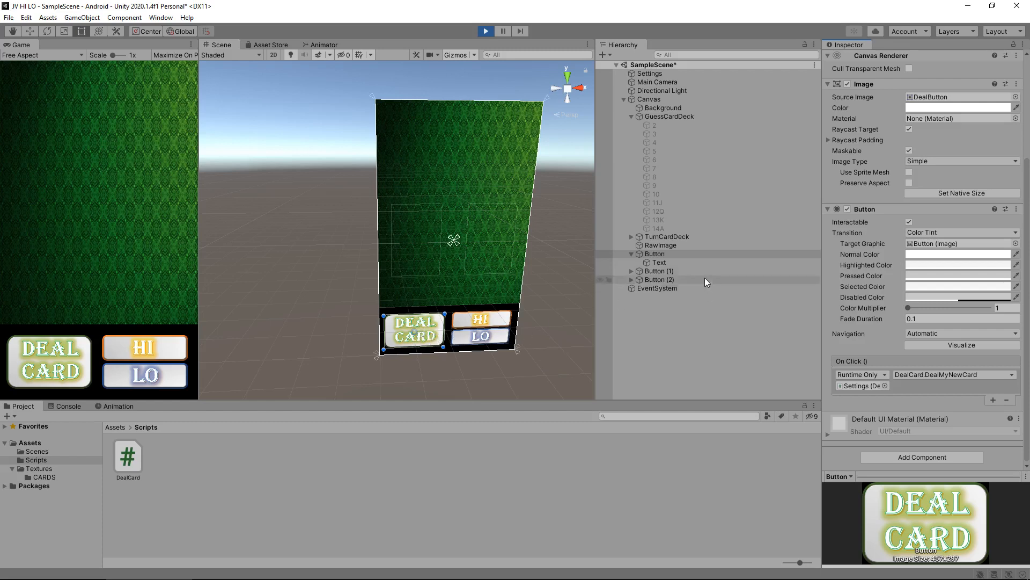
# Give the Deal Card button a blue normal tint, red (FF0000) highlighted tint and black pressed tint.
pyautogui.click(654, 254)
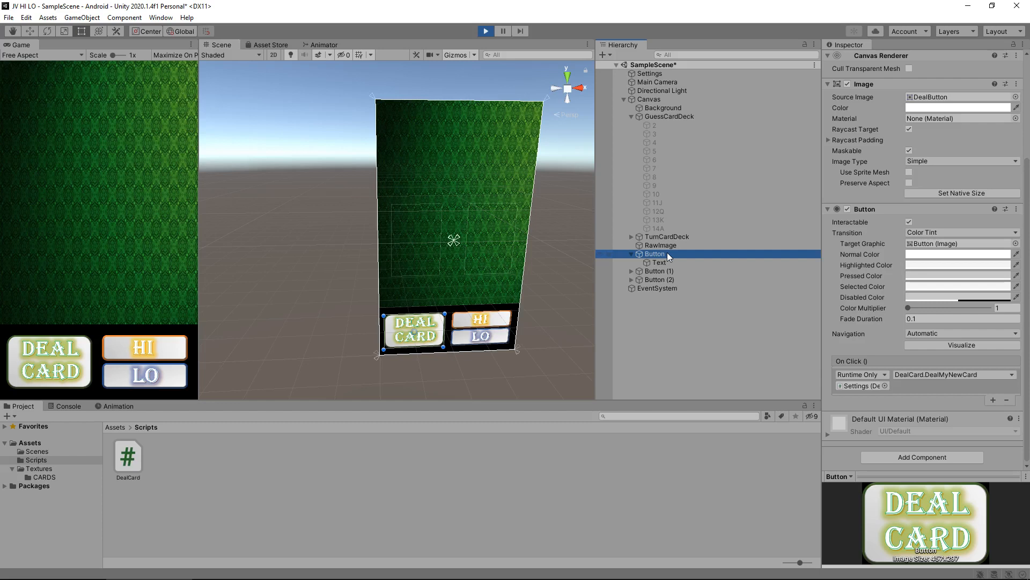
pyautogui.moveTo(667, 258)
pyautogui.write('Deal')
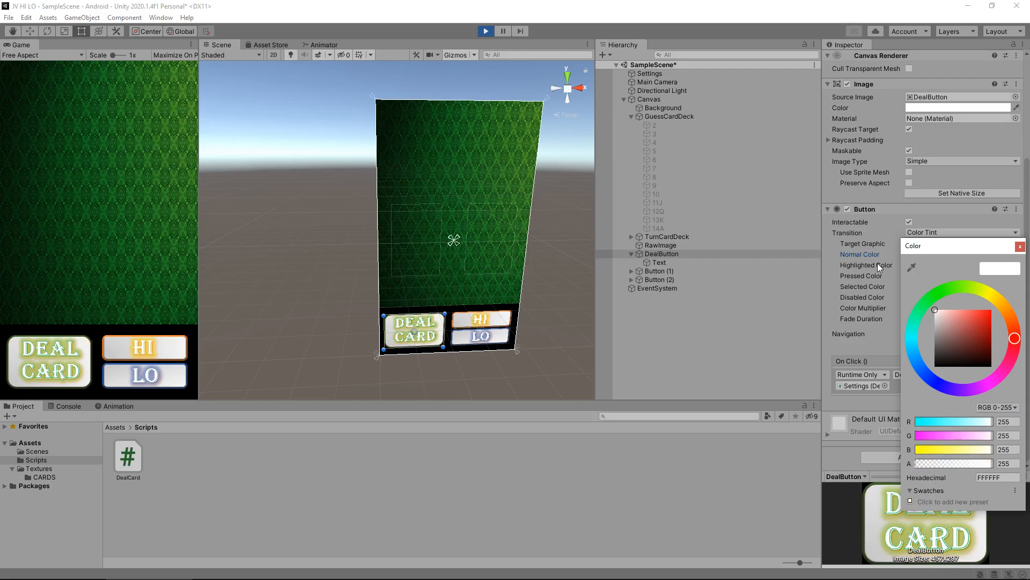
pyautogui.moveTo(889, 279)
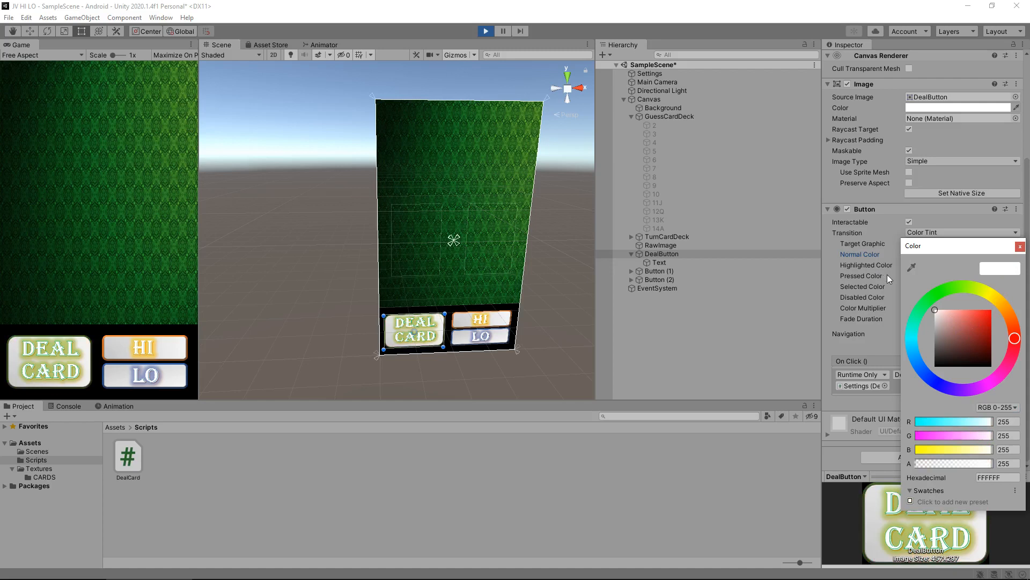
pyautogui.moveTo(890, 287)
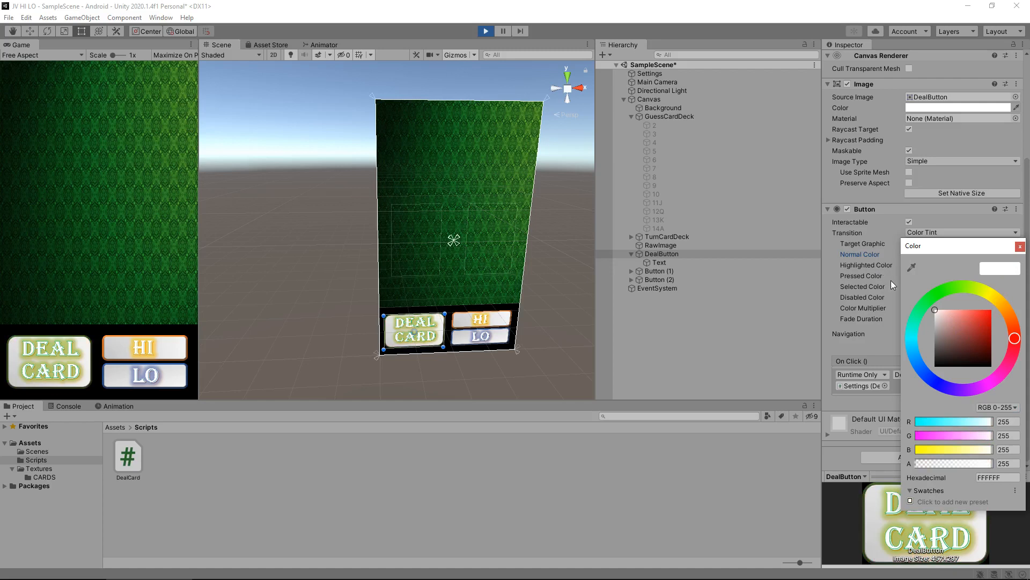
pyautogui.click(963, 303)
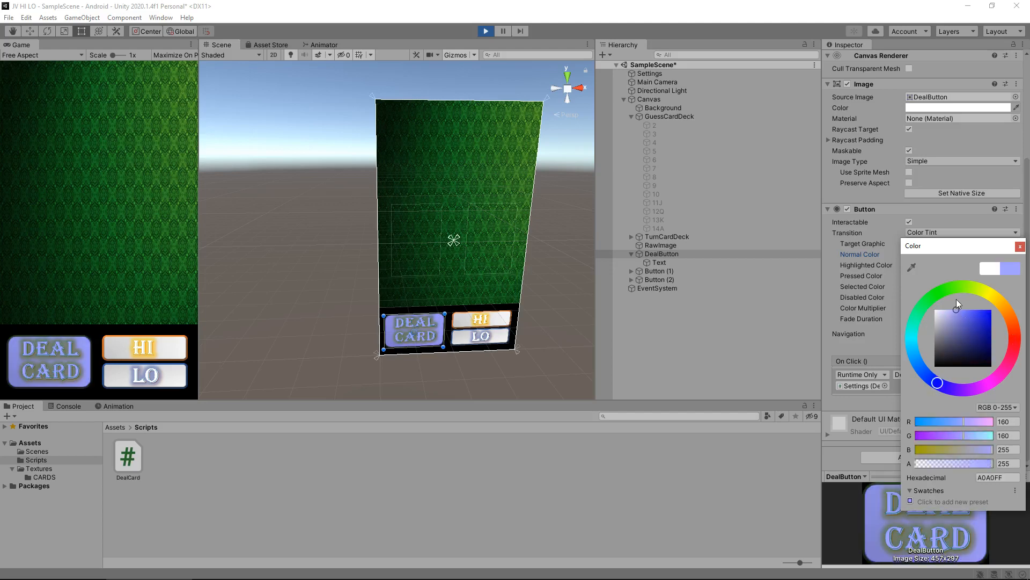
pyautogui.click(946, 300)
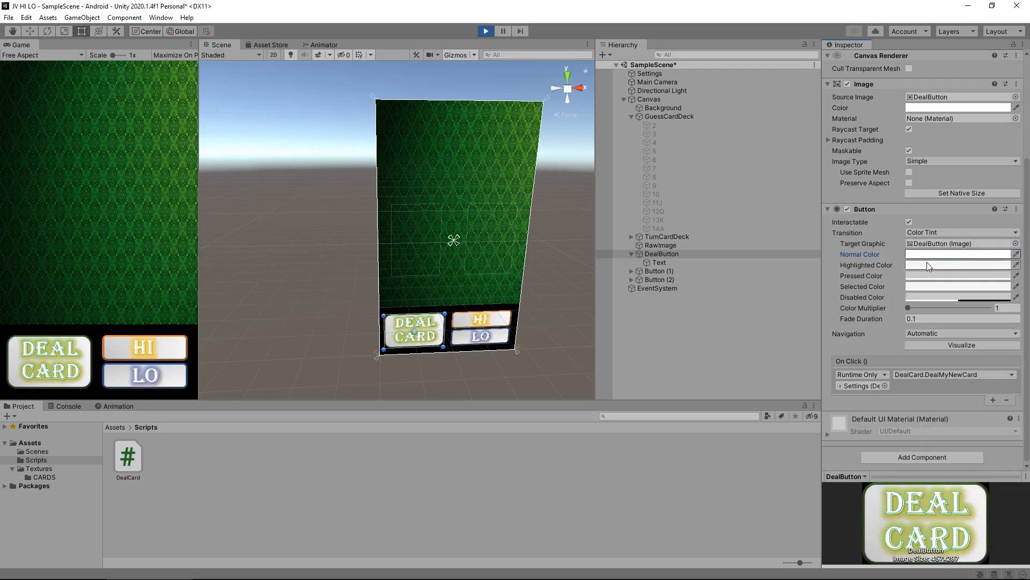
pyautogui.click(958, 254)
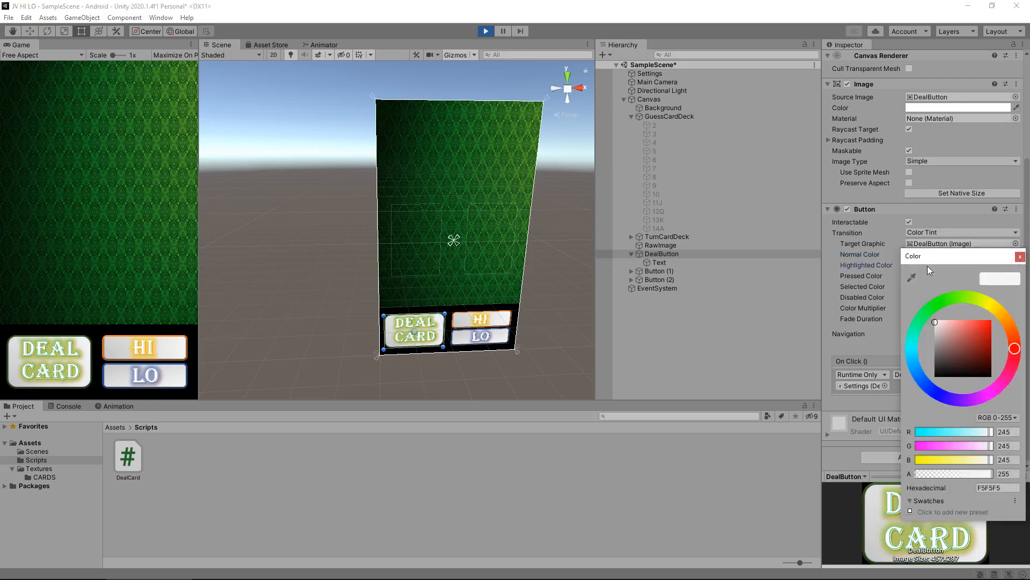
pyautogui.click(990, 316)
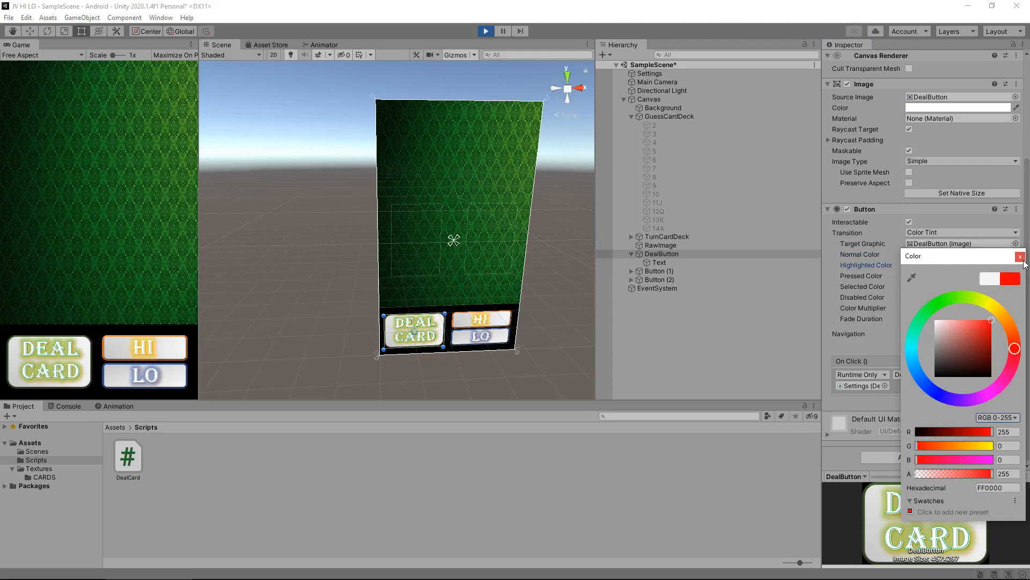
pyautogui.click(1019, 257)
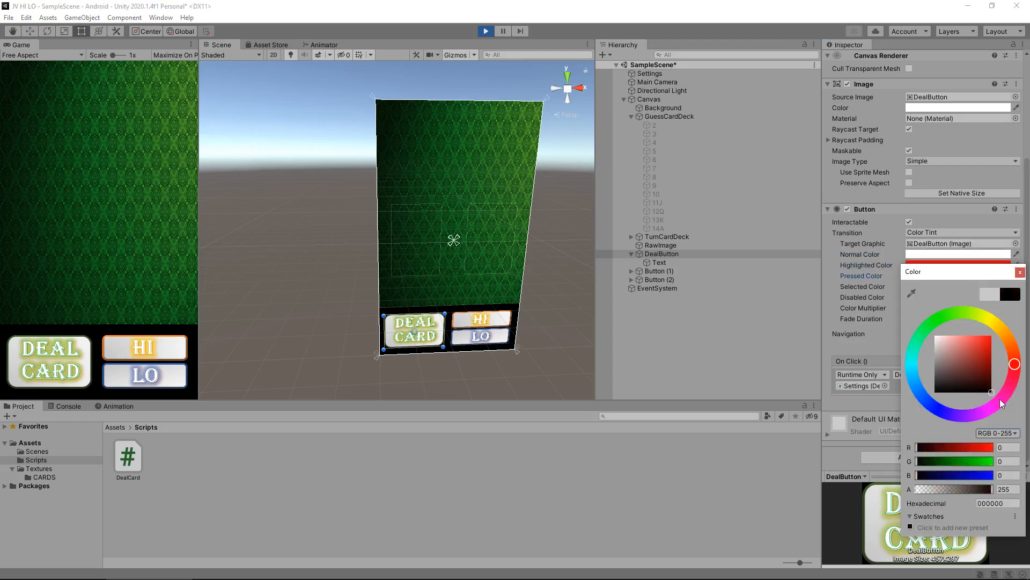
pyautogui.click(1019, 272)
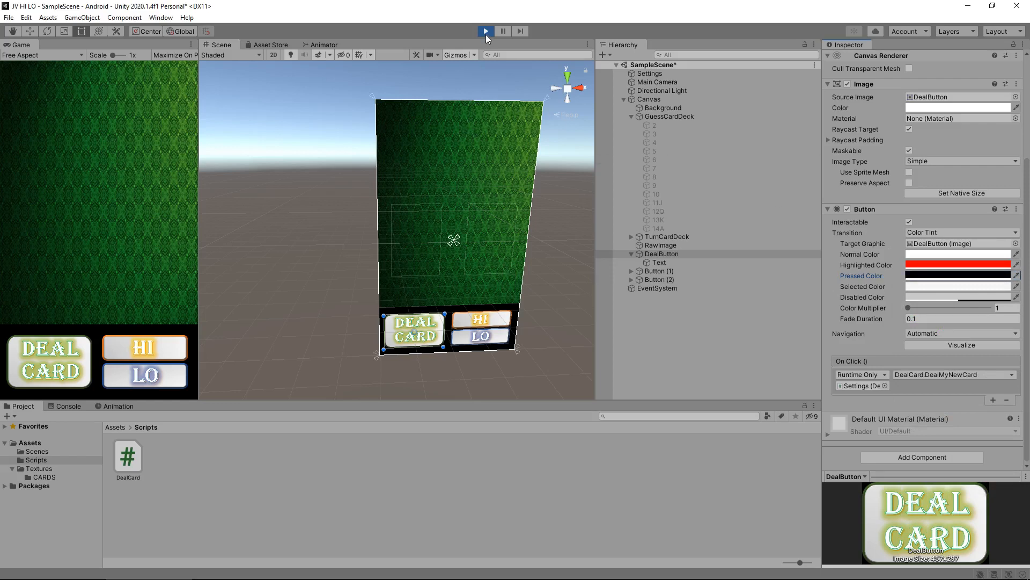
pyautogui.moveTo(208, 275)
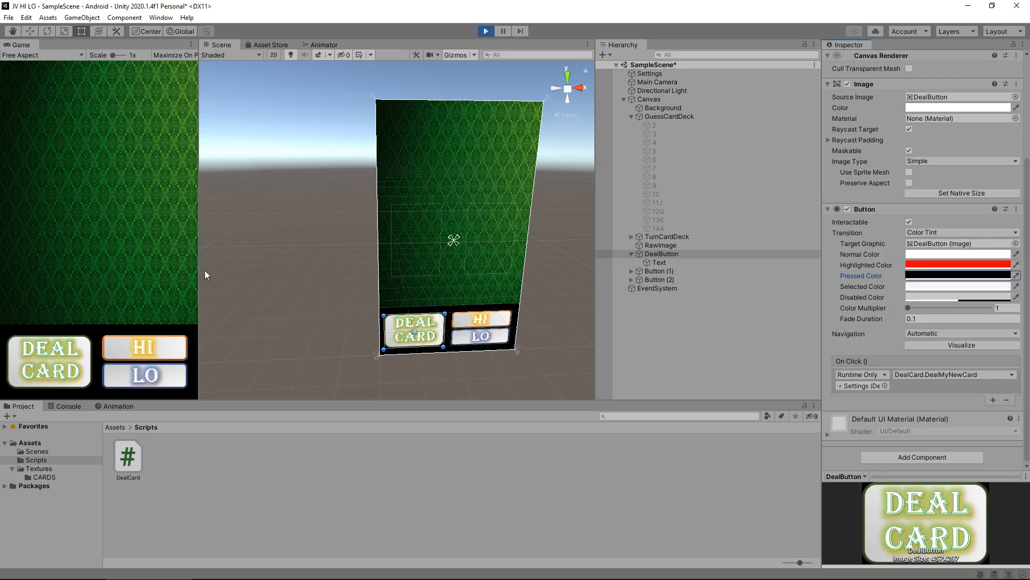
# Exit Play mode and select card object 2 in the Hierarchy.
pyautogui.click(486, 31)
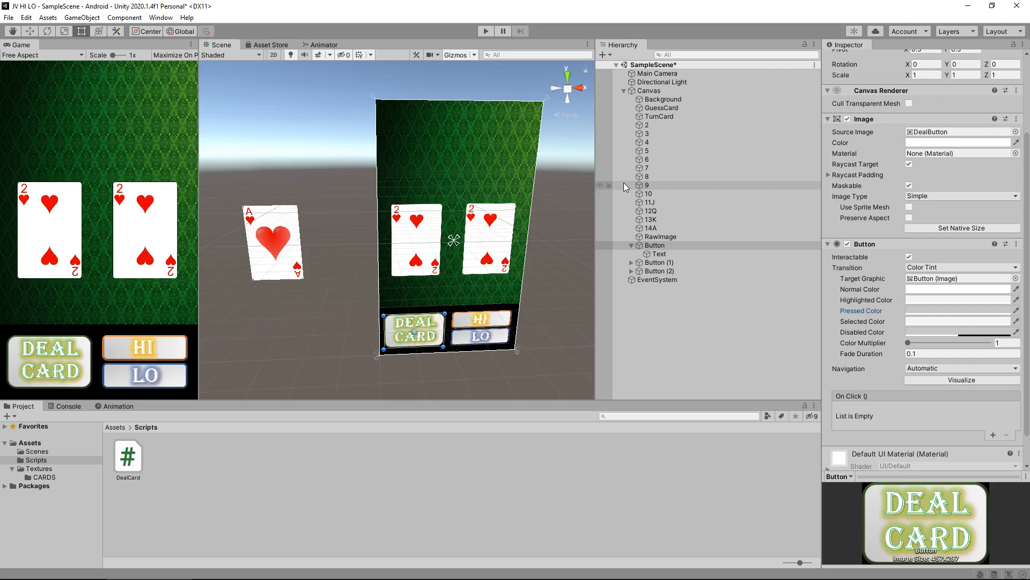
pyautogui.click(656, 280)
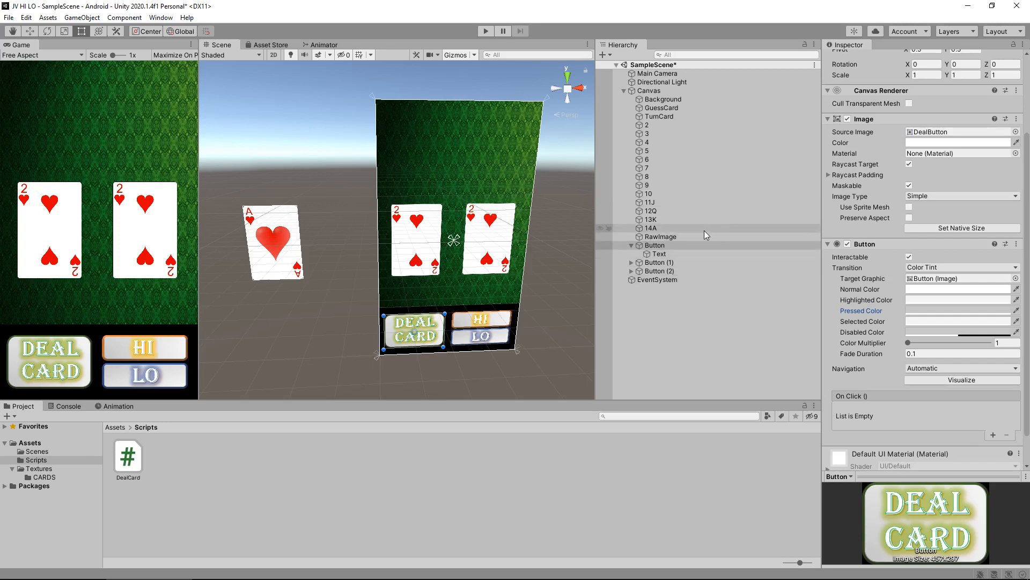
pyautogui.moveTo(697, 211)
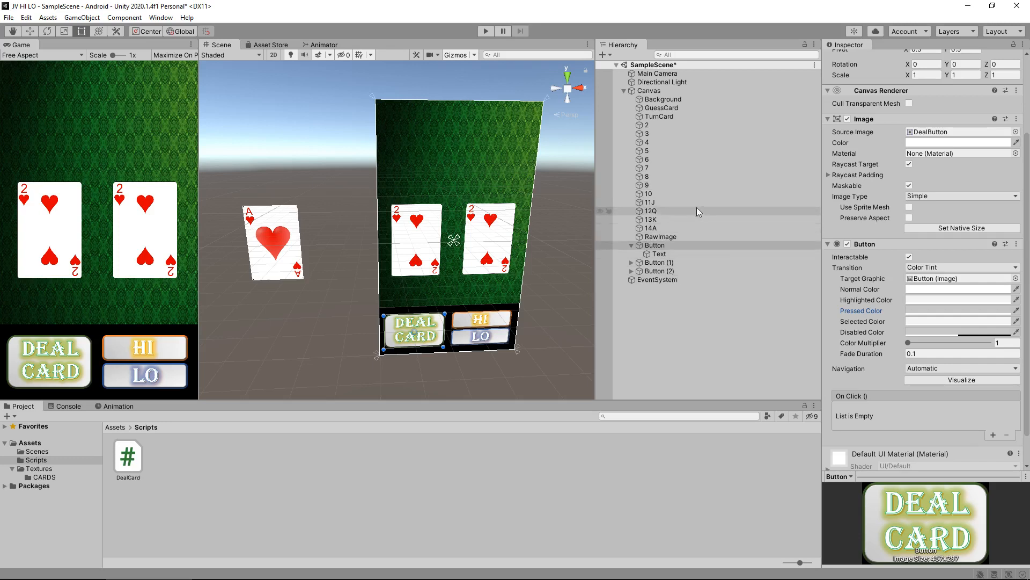
pyautogui.moveTo(688, 160)
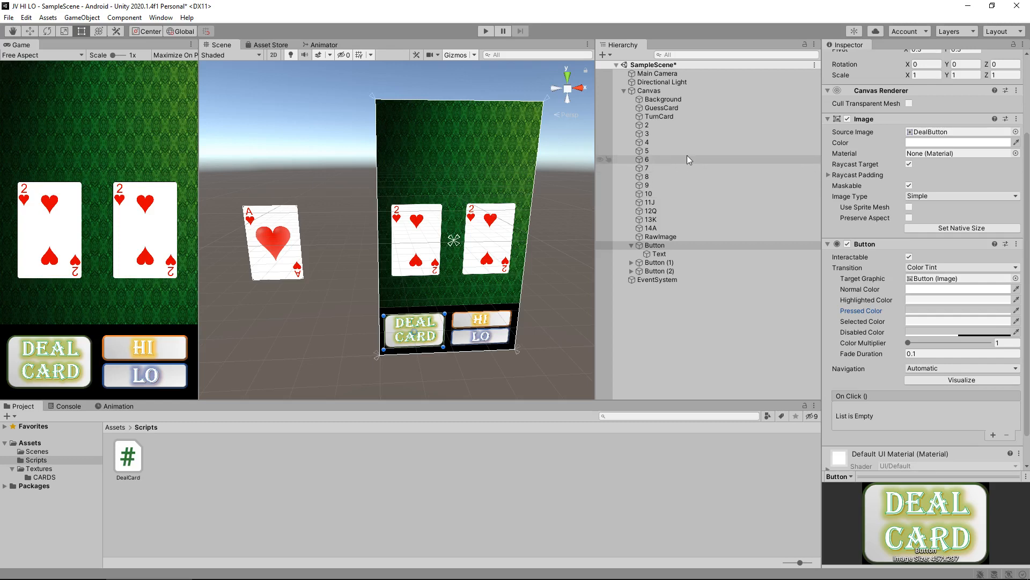
pyautogui.moveTo(663, 125)
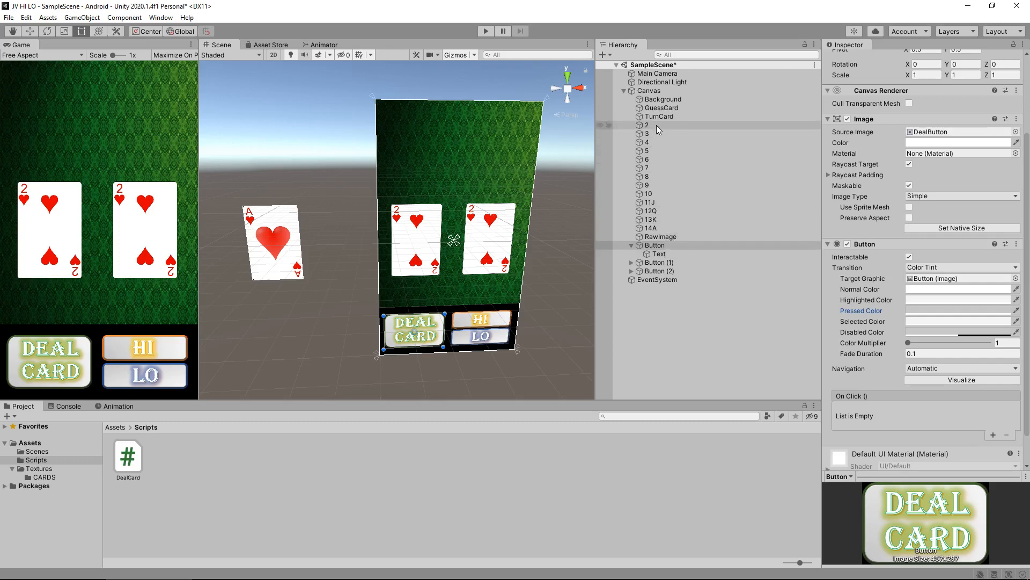
pyautogui.moveTo(673, 159)
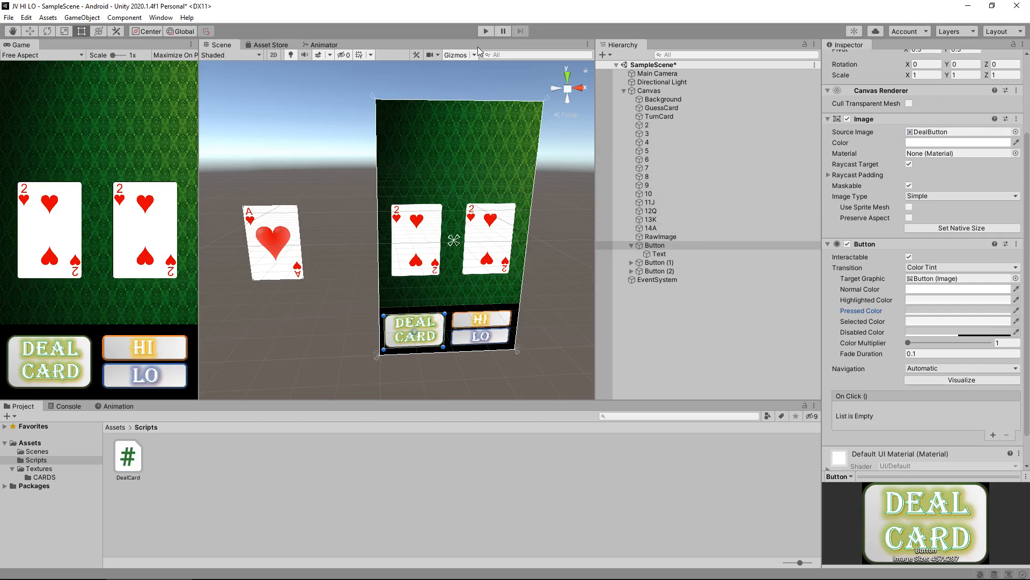
pyautogui.moveTo(414, 81)
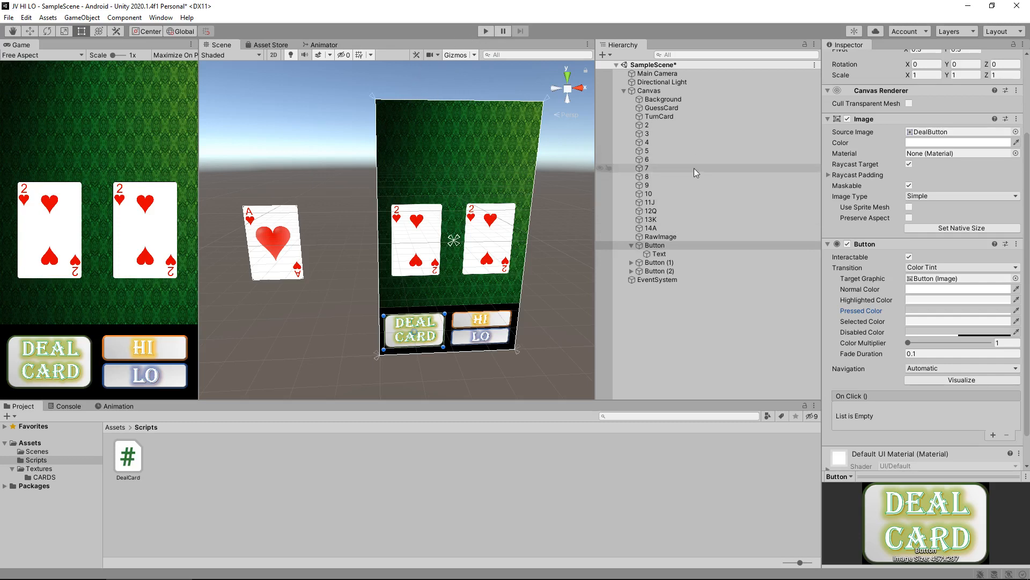
pyautogui.click(647, 125)
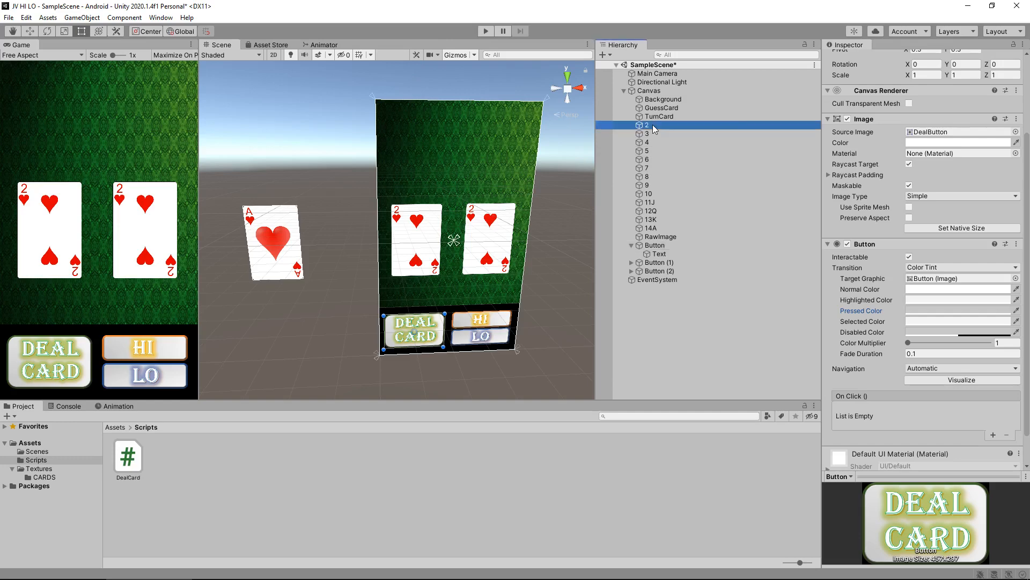
pyautogui.click(670, 134)
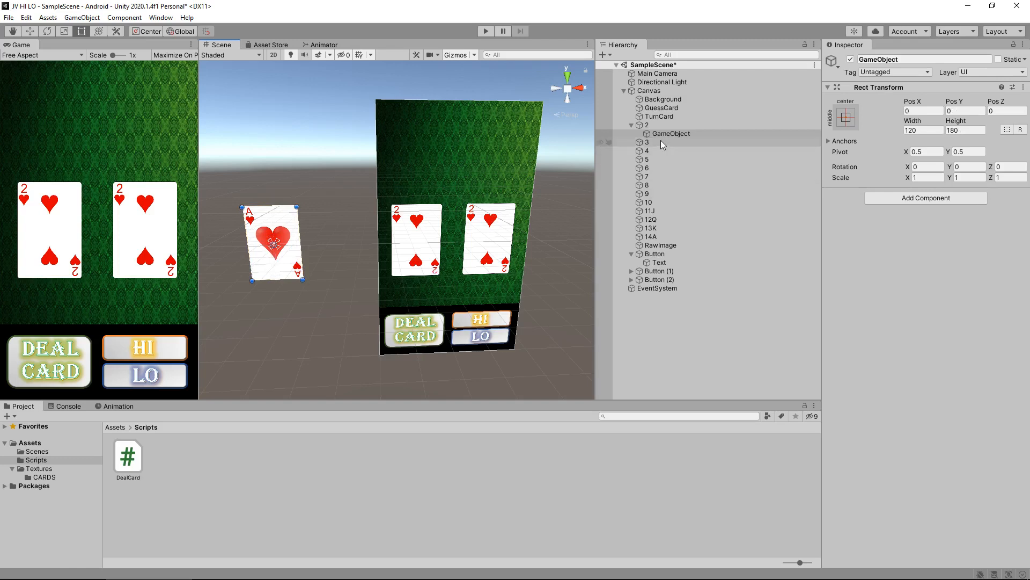
# Parent cards 2–14A to 'GuessCardDeck' and name its duplicate 'TurnCardDeck'.
pyautogui.click(647, 134)
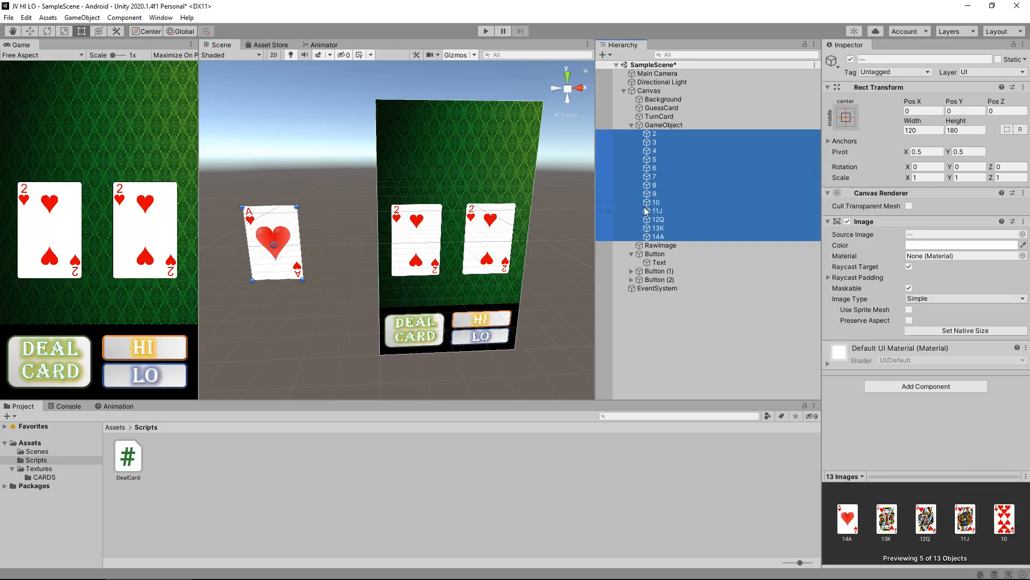
pyautogui.moveTo(666, 138)
pyautogui.write('Deal')
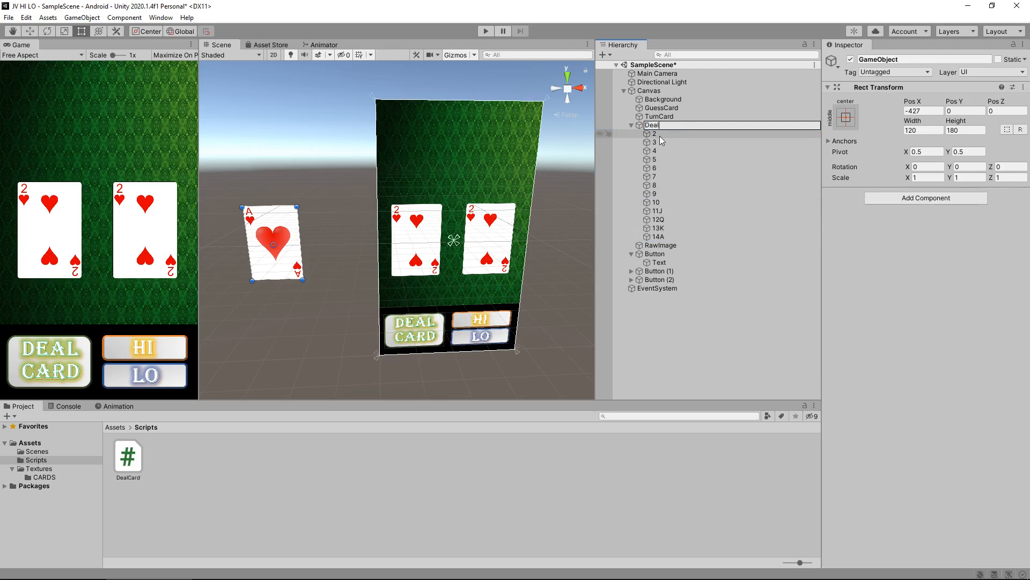
pyautogui.write('G')
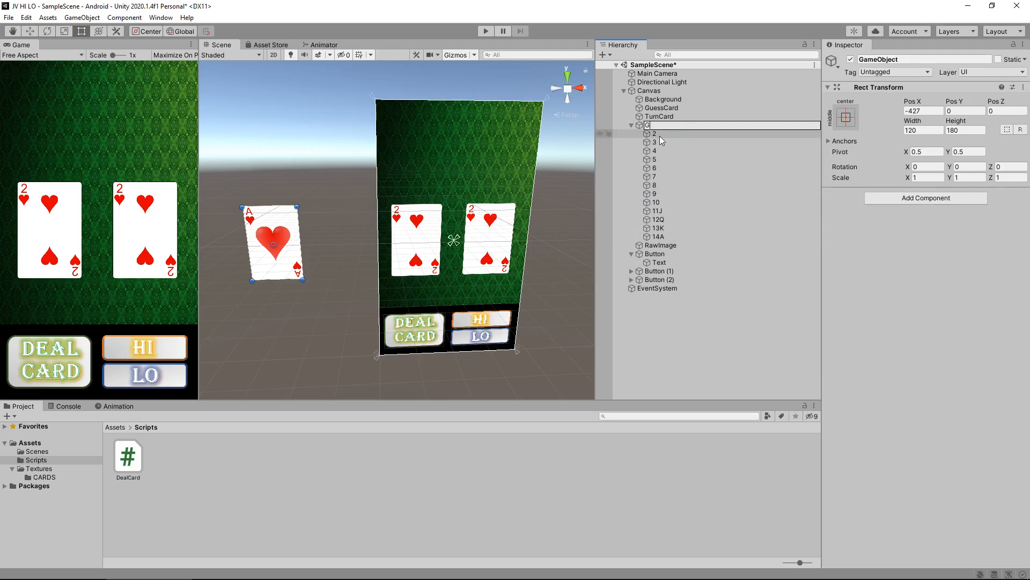
pyautogui.write('GuessCar')
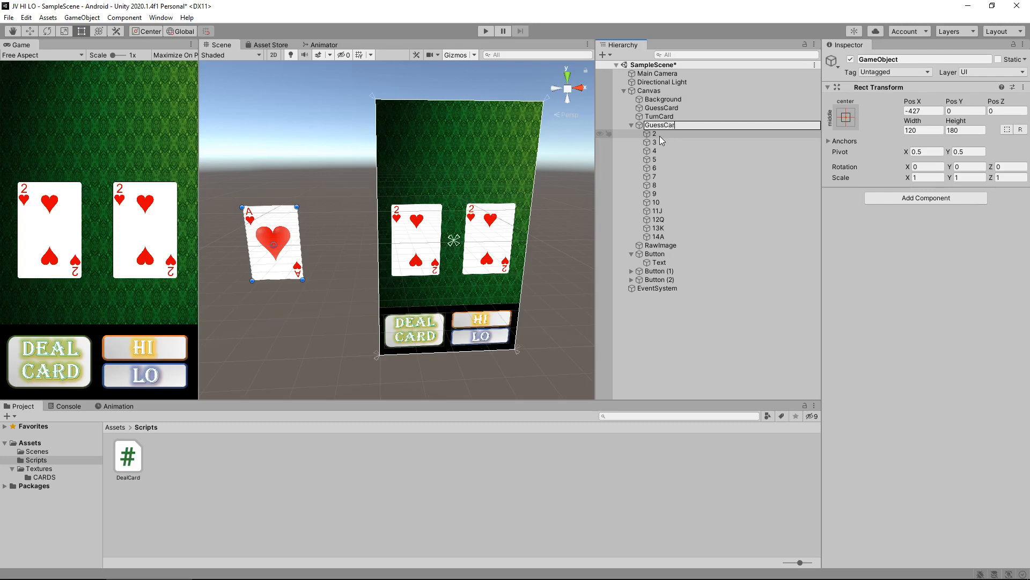
pyautogui.write('Deck')
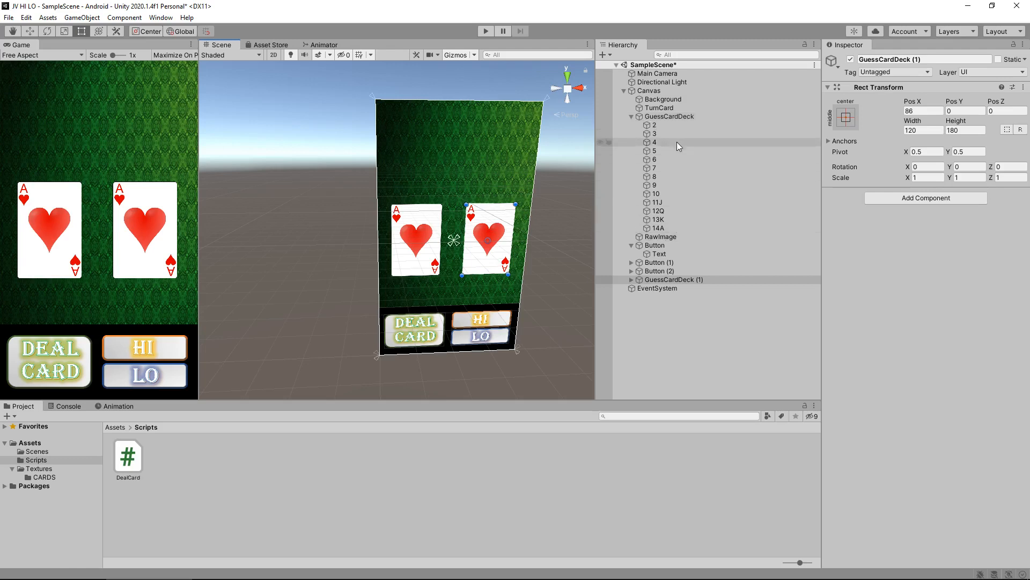
pyautogui.click(673, 270)
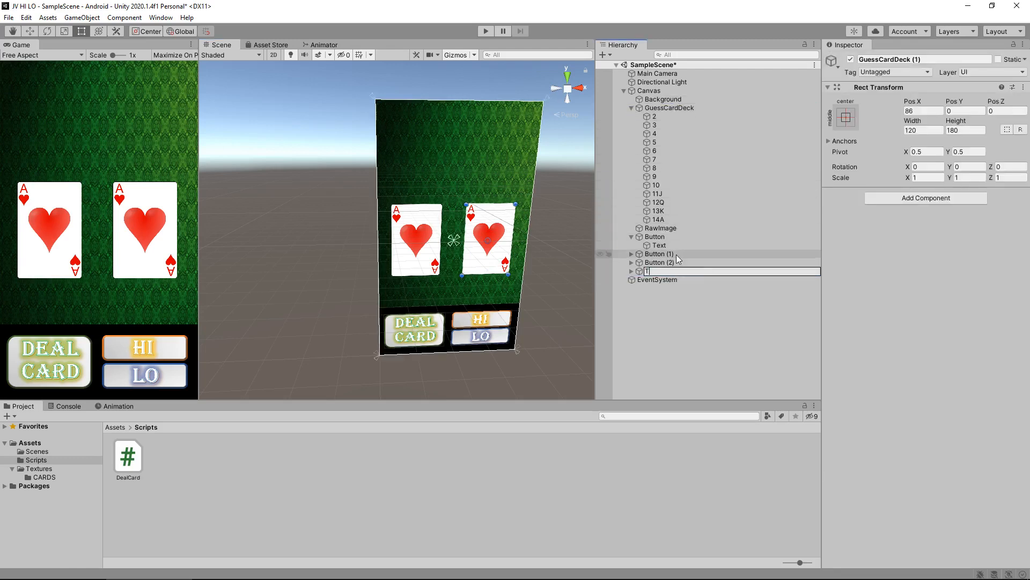
pyautogui.write('TurnCardDeck')
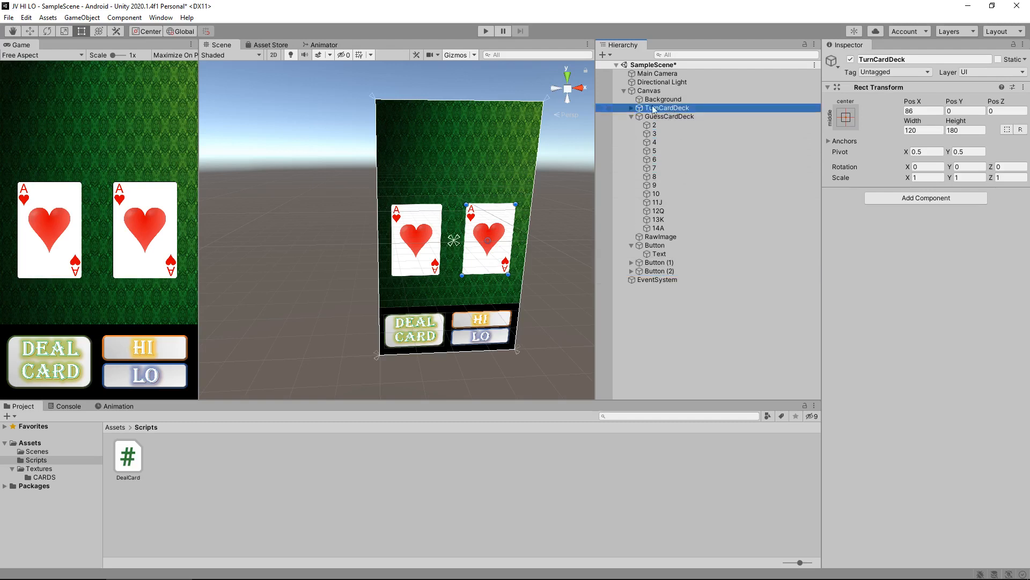
# Disable all cards in TurnCardDeck and GuessCardDeck, then collapse both decks.
pyautogui.click(631, 117)
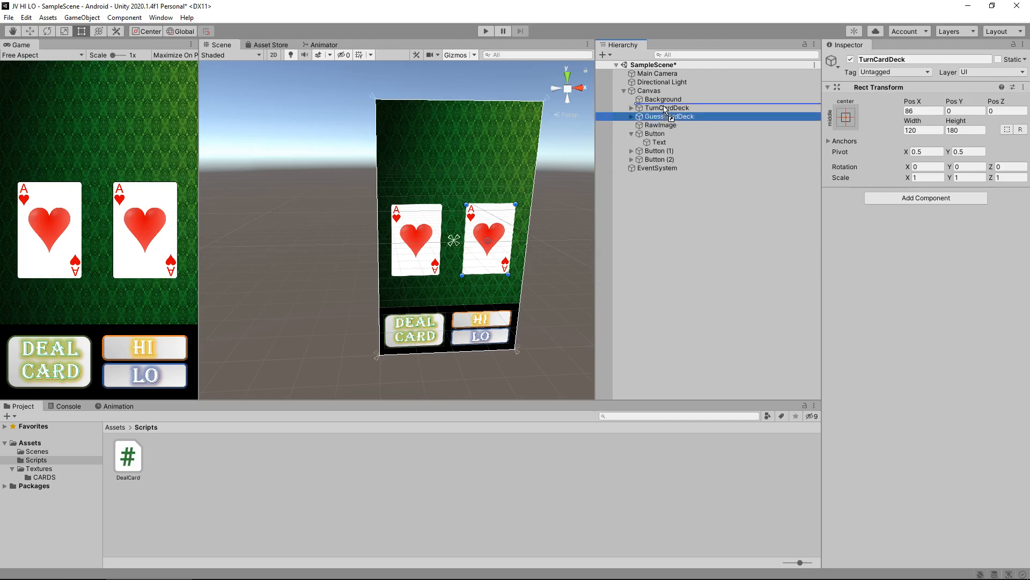
pyautogui.click(655, 134)
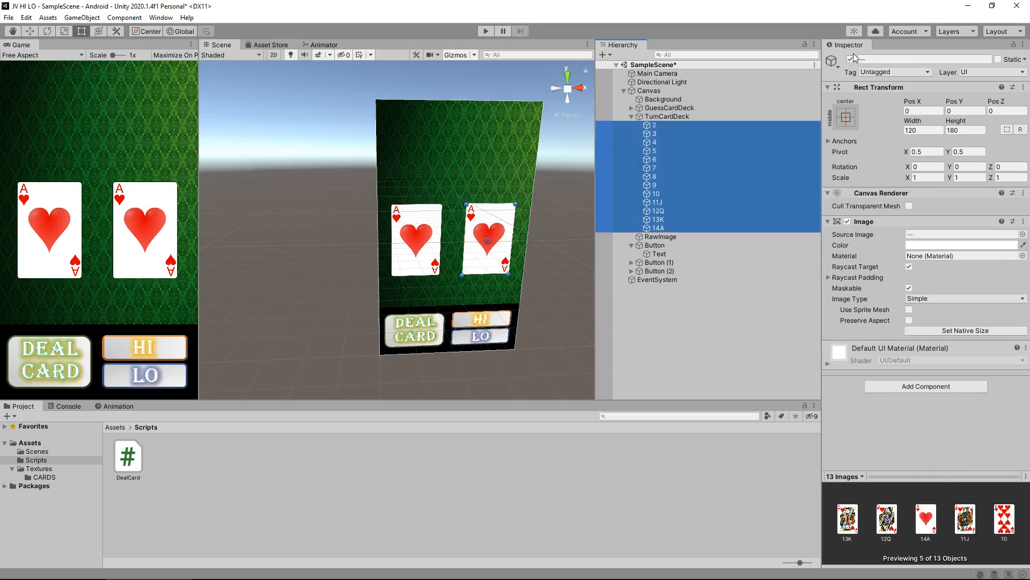
pyautogui.click(631, 108)
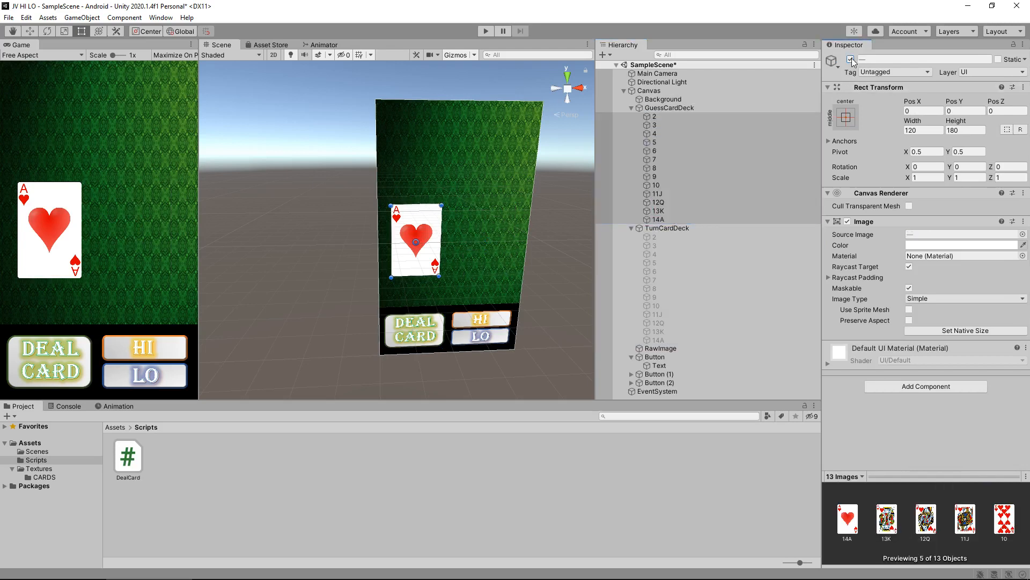
pyautogui.click(630, 108)
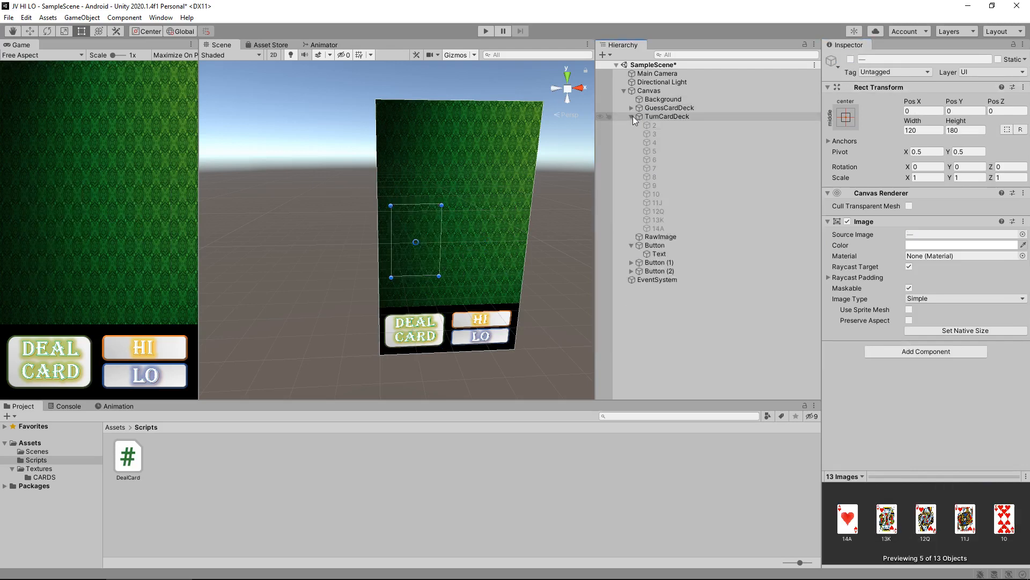
pyautogui.click(631, 117)
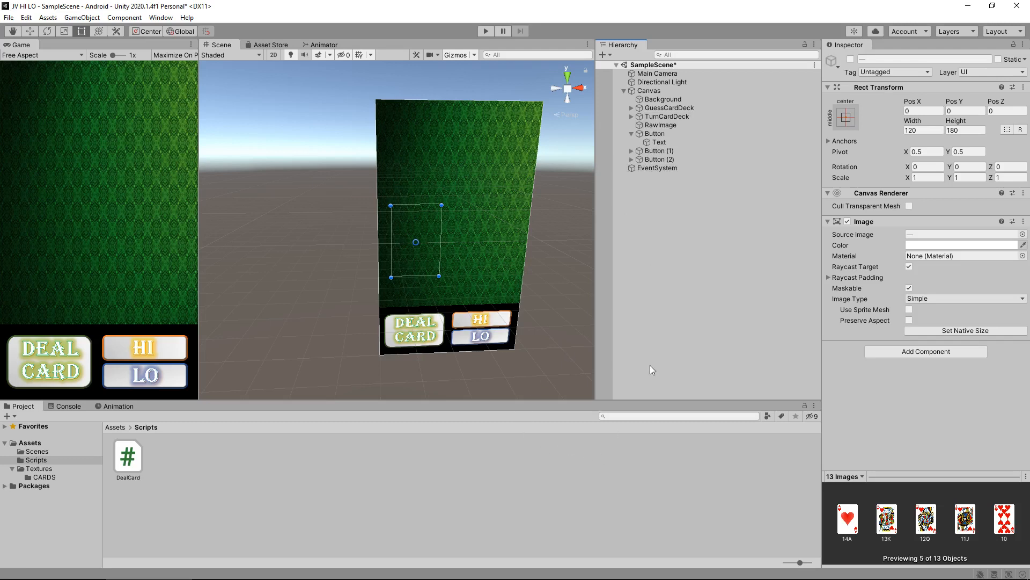
pyautogui.click(316, 107)
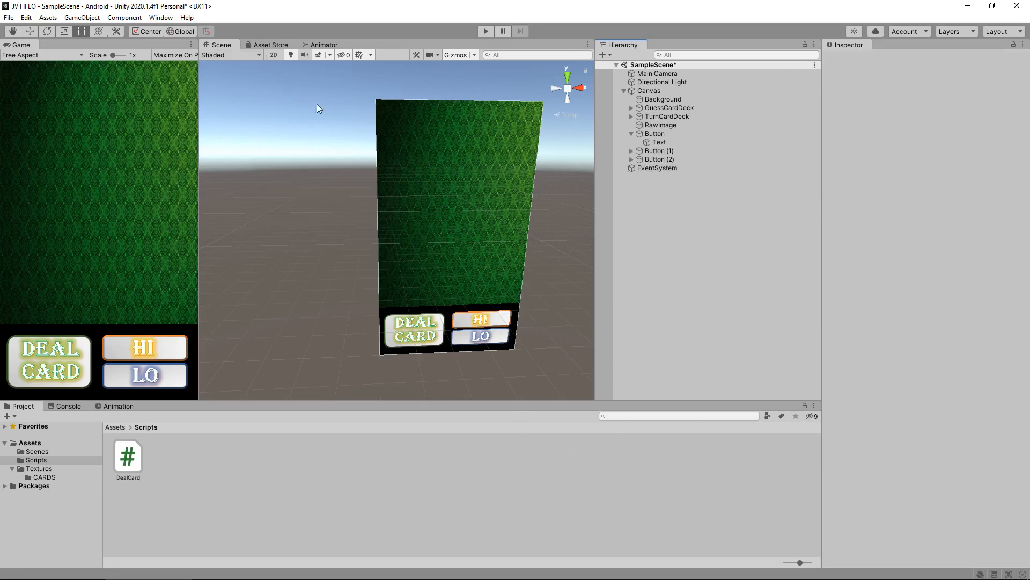
pyautogui.click(82, 18)
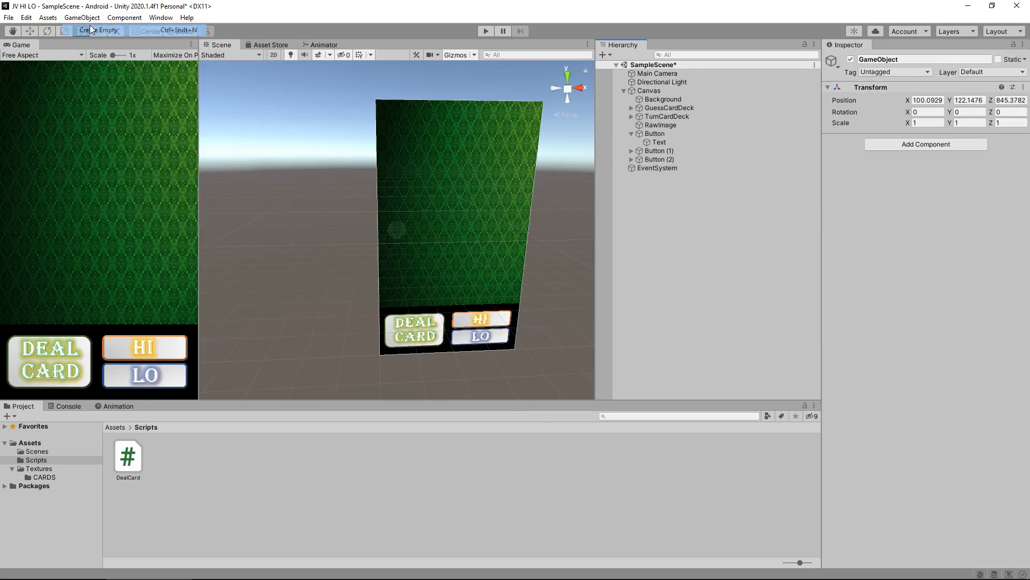
# Add an empty object, then select the Deal Card button under Canvas.
pyautogui.click(90, 30)
pyautogui.write('Settings')
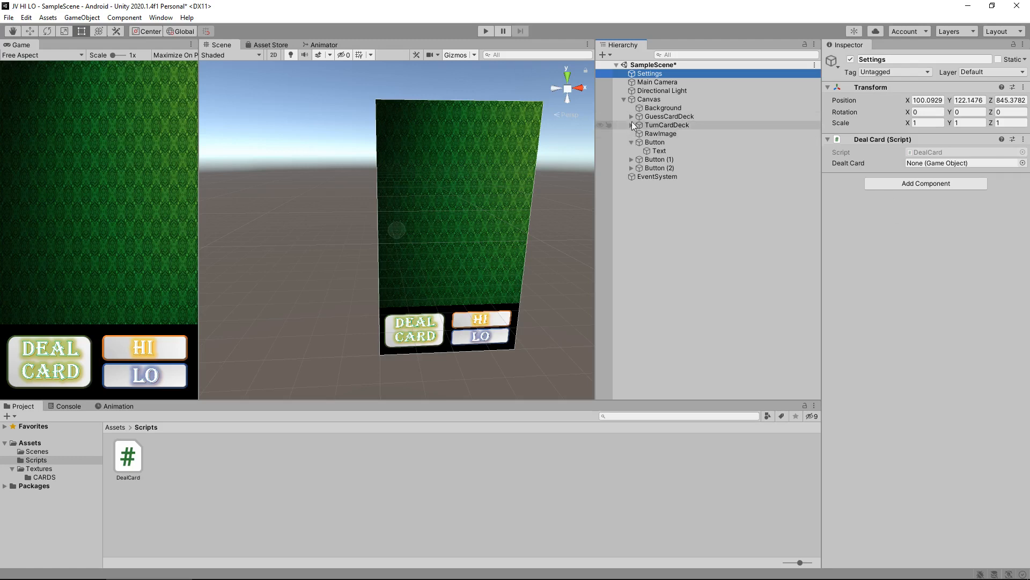
pyautogui.click(630, 117)
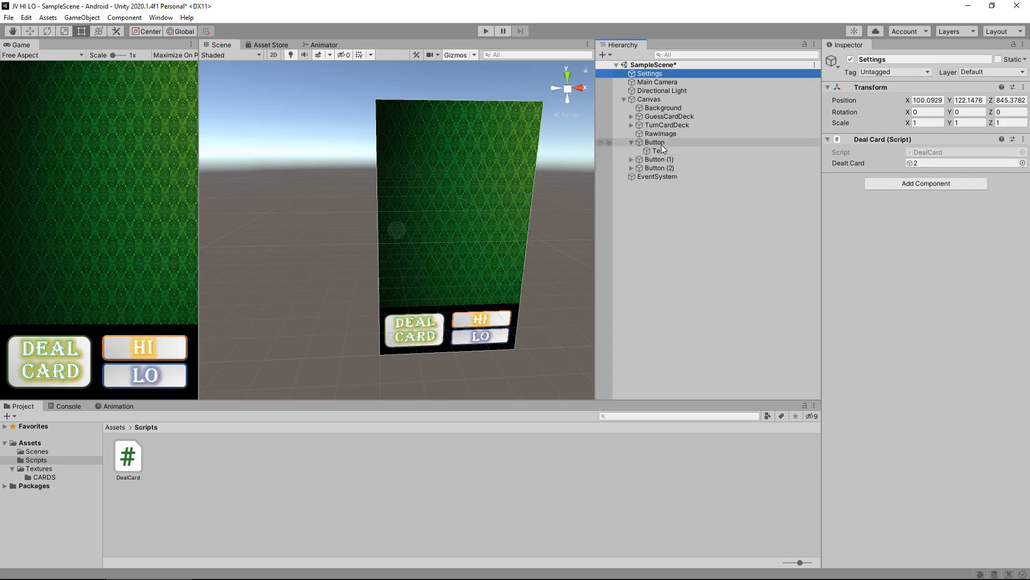
pyautogui.click(655, 141)
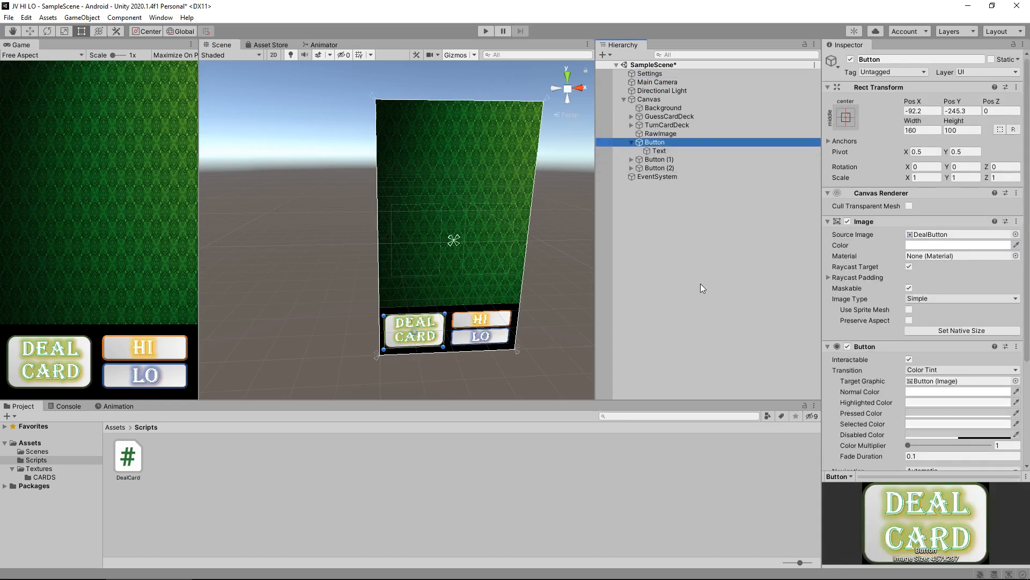
pyautogui.moveTo(756, 260)
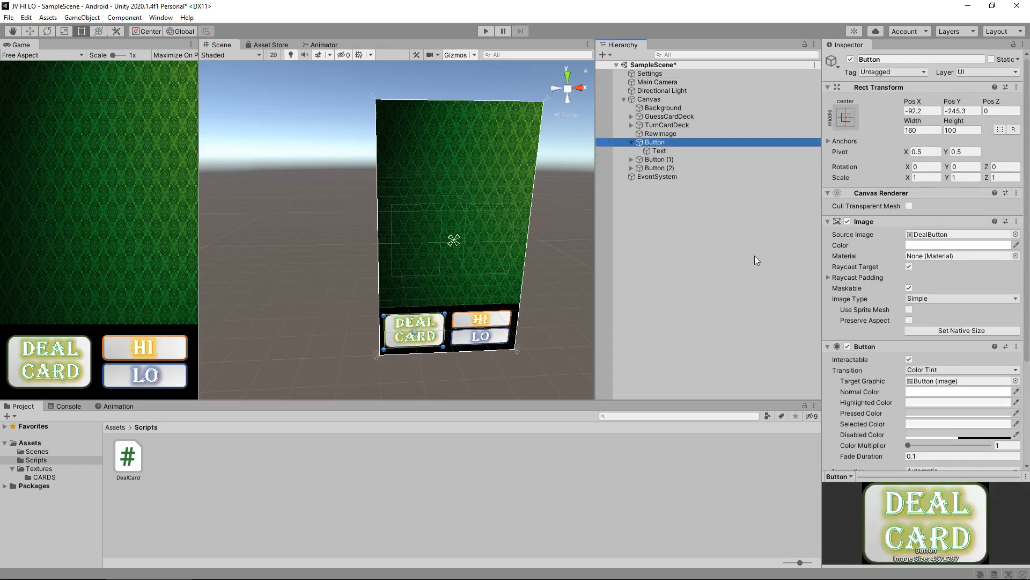
pyautogui.moveTo(752, 275)
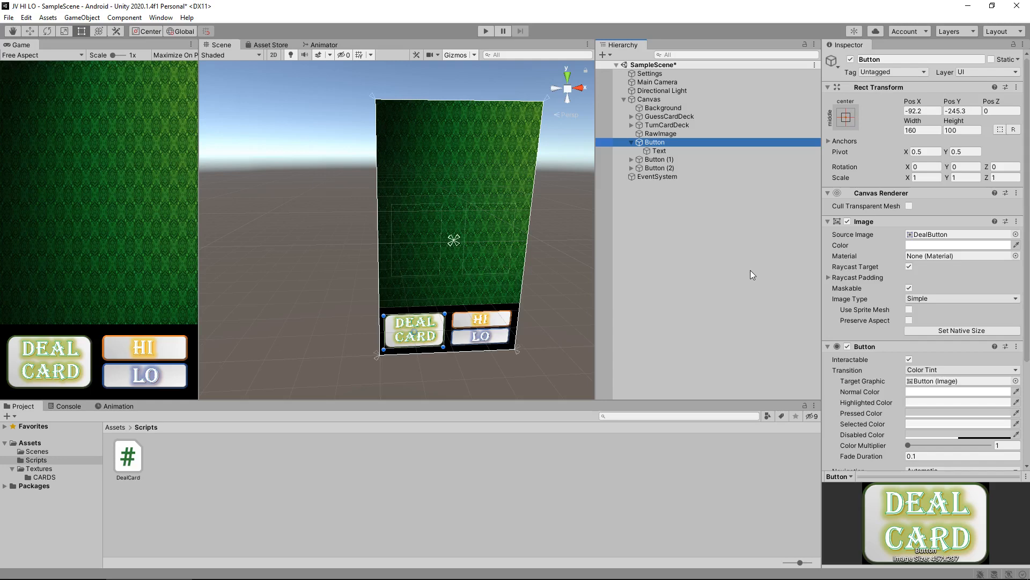
pyautogui.moveTo(726, 293)
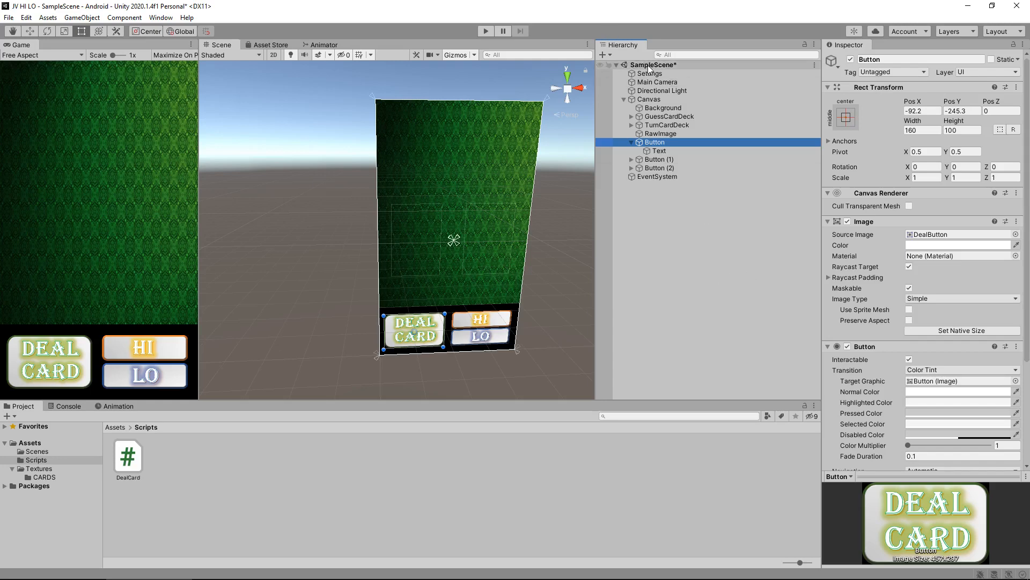
# Give the button an On Click entry targeting Settings that calls DealCard.DealMyNewCard.
pyautogui.click(650, 73)
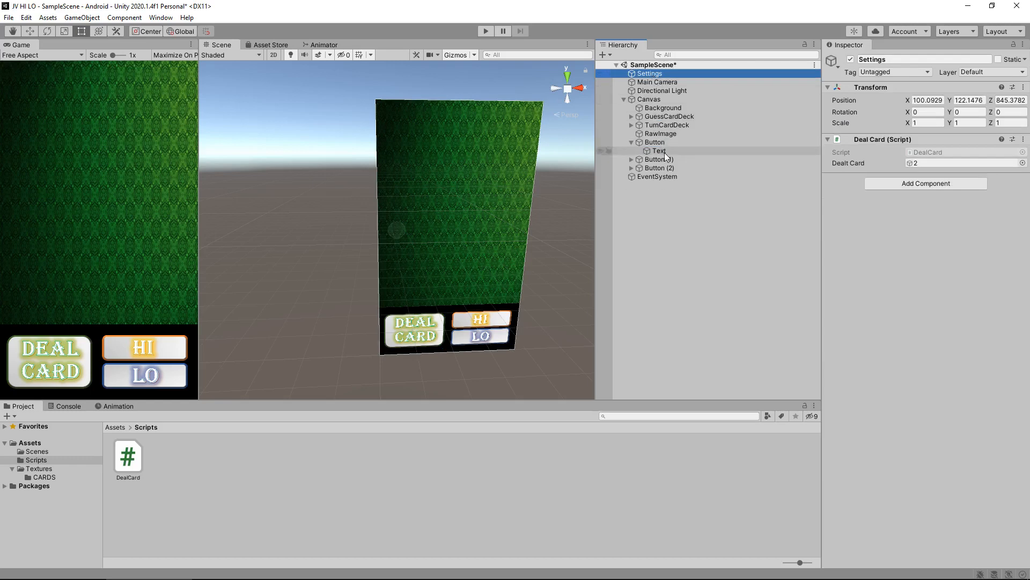
pyautogui.click(654, 142)
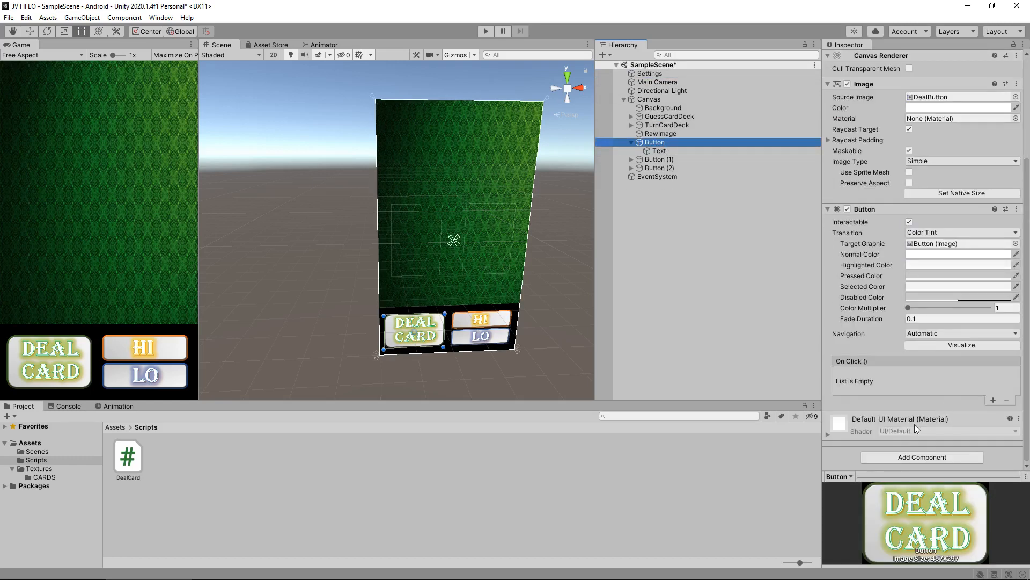
pyautogui.click(993, 399)
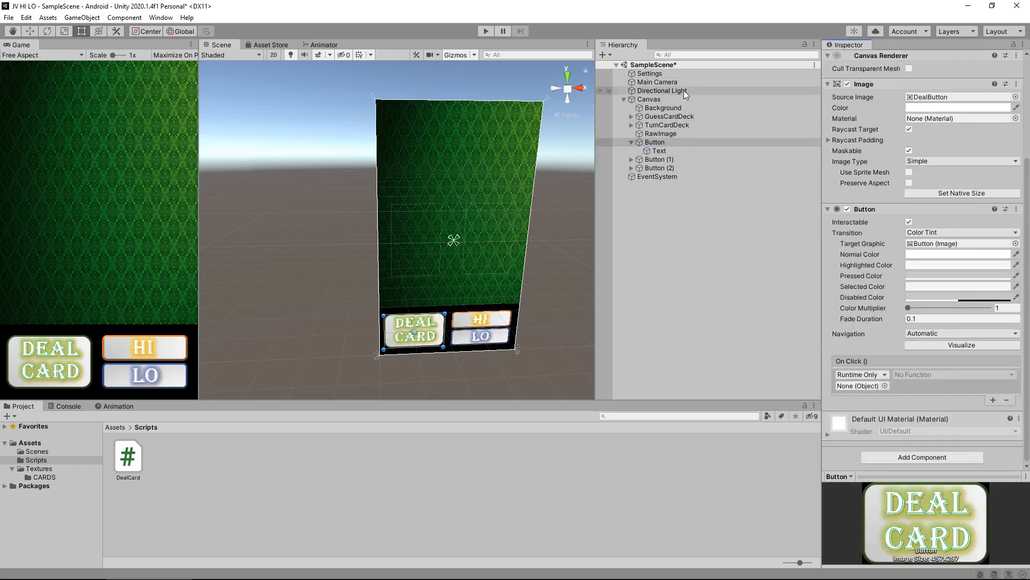
pyautogui.click(952, 374)
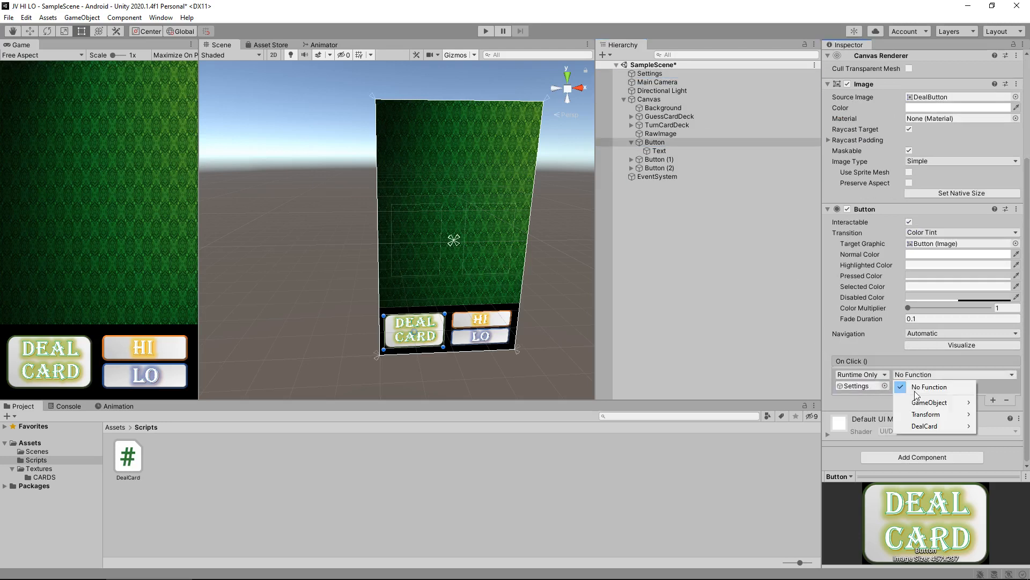
pyautogui.click(925, 426)
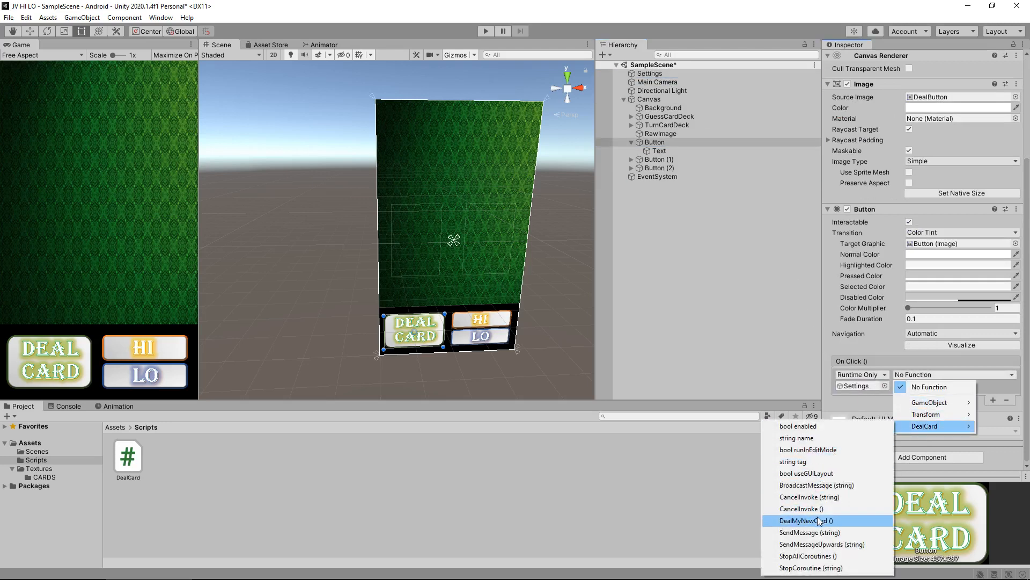
pyautogui.click(804, 520)
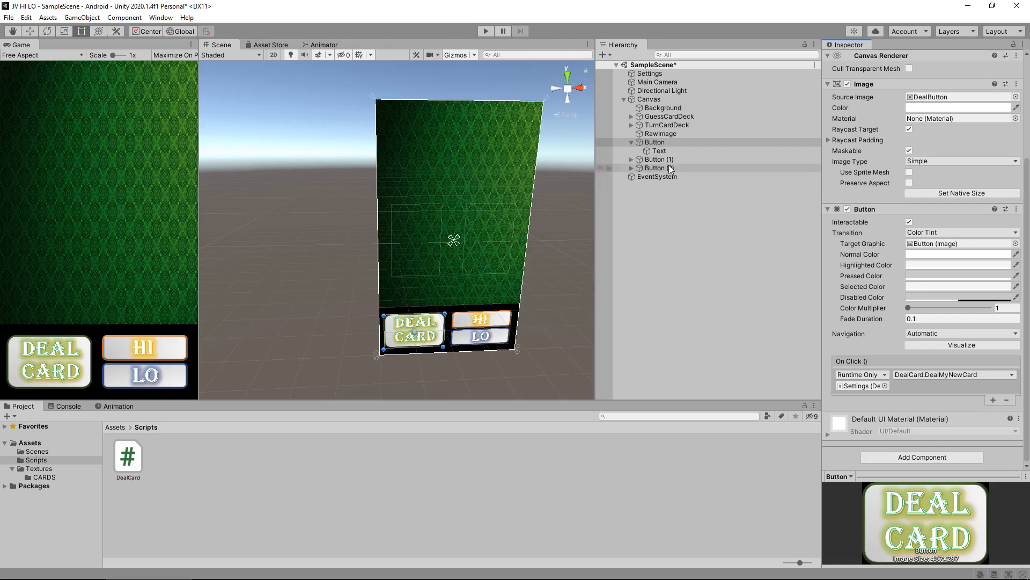
pyautogui.click(654, 142)
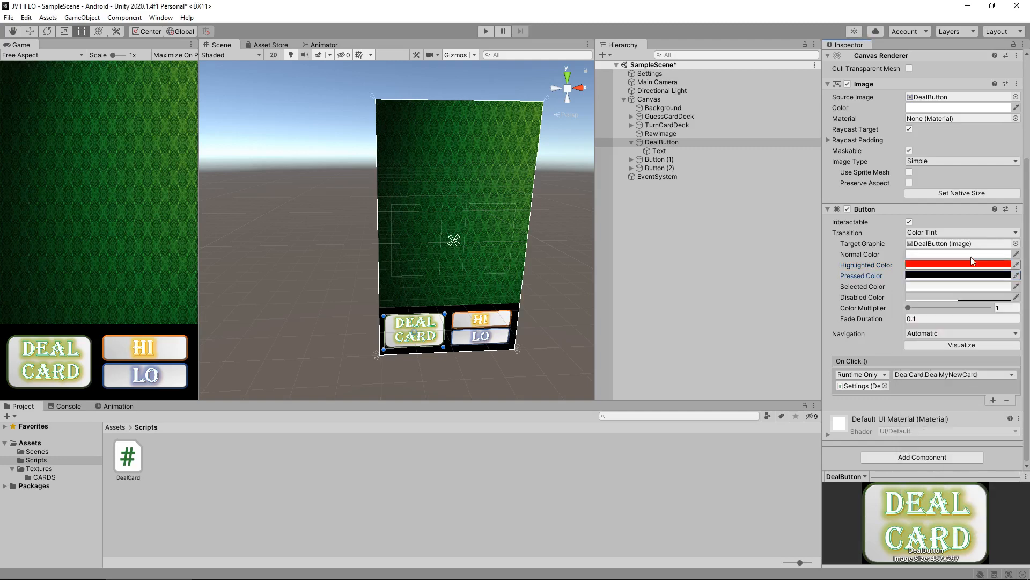
# Play the scene, press DEAL CARD to see the red hover, then stop.
pyautogui.click(485, 31)
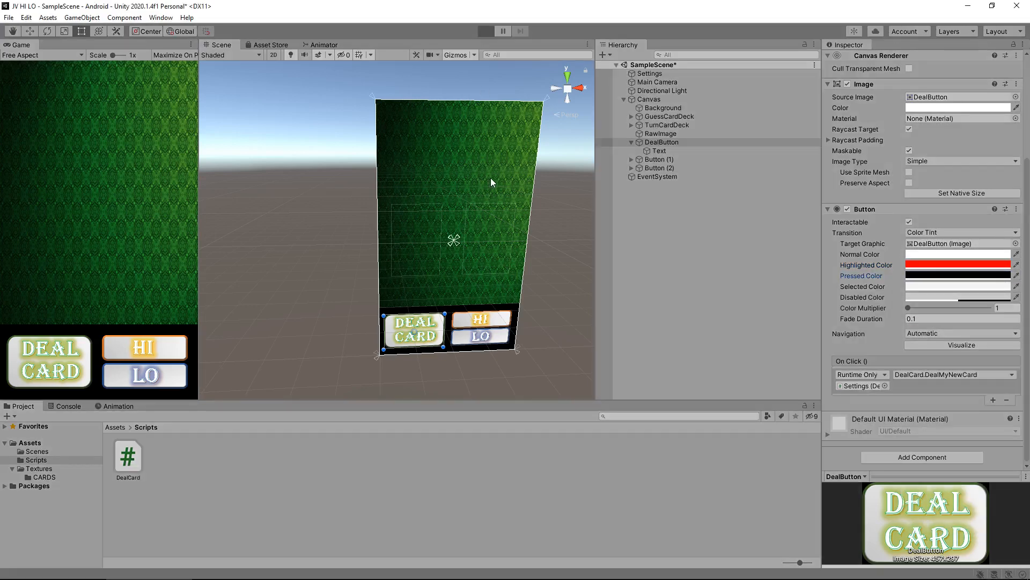
pyautogui.click(485, 31)
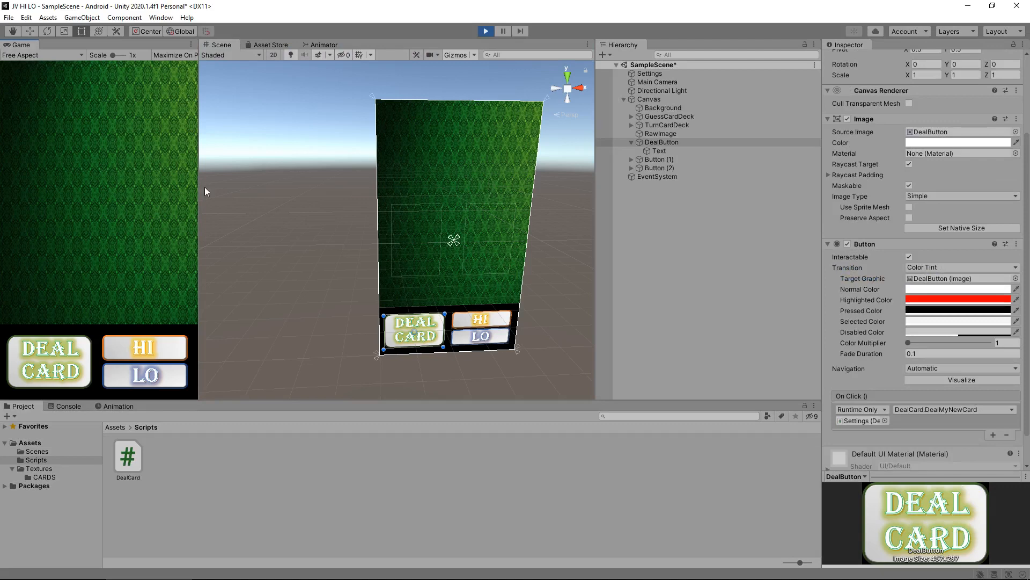
pyautogui.moveTo(53, 304)
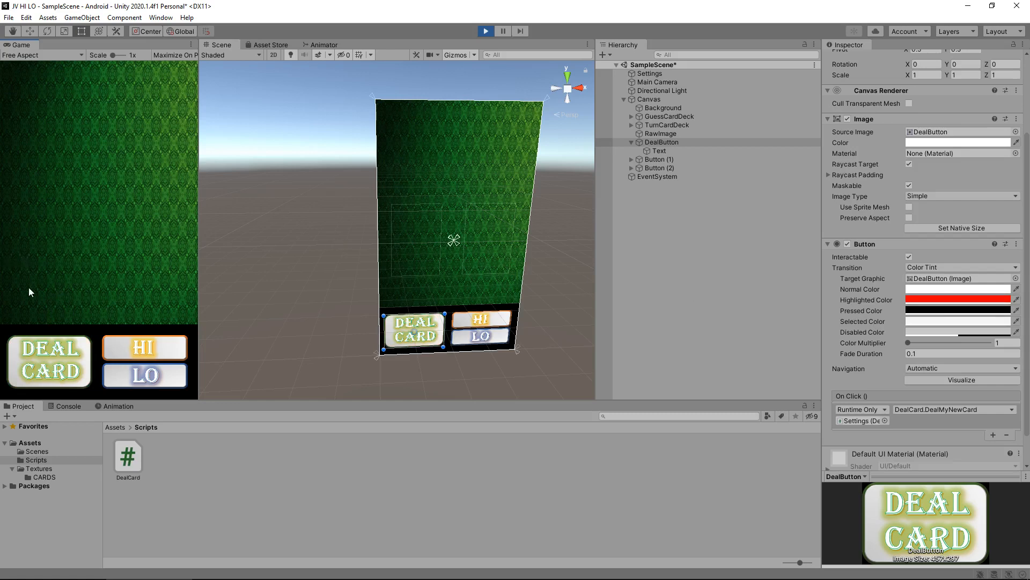
pyautogui.moveTo(76, 200)
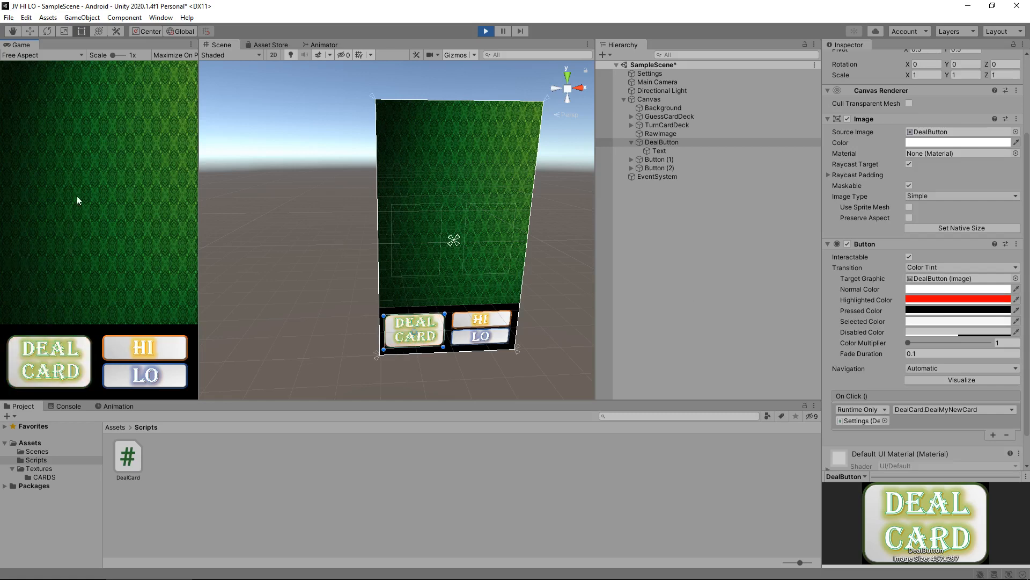
pyautogui.click(49, 363)
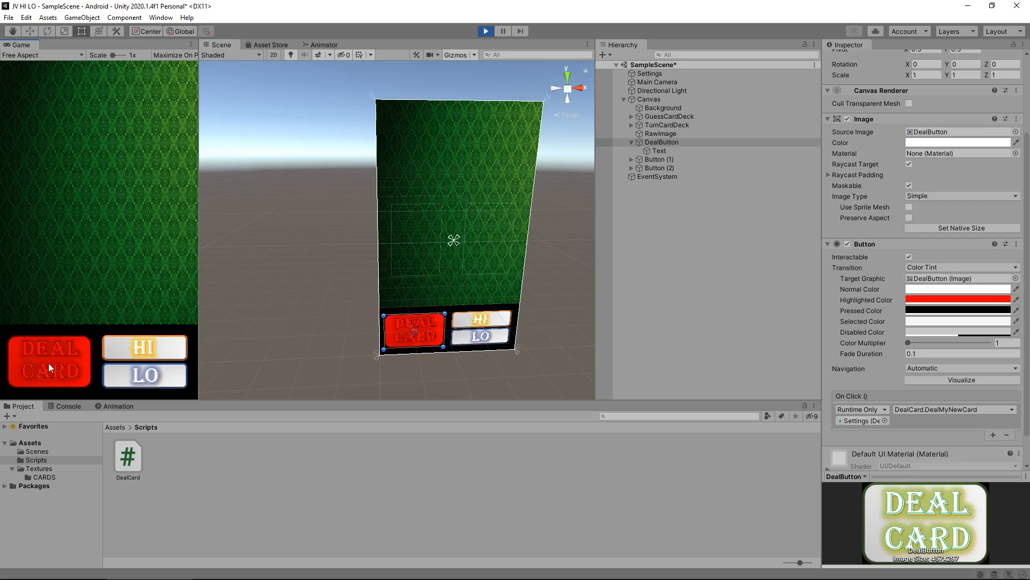
pyautogui.click(47, 361)
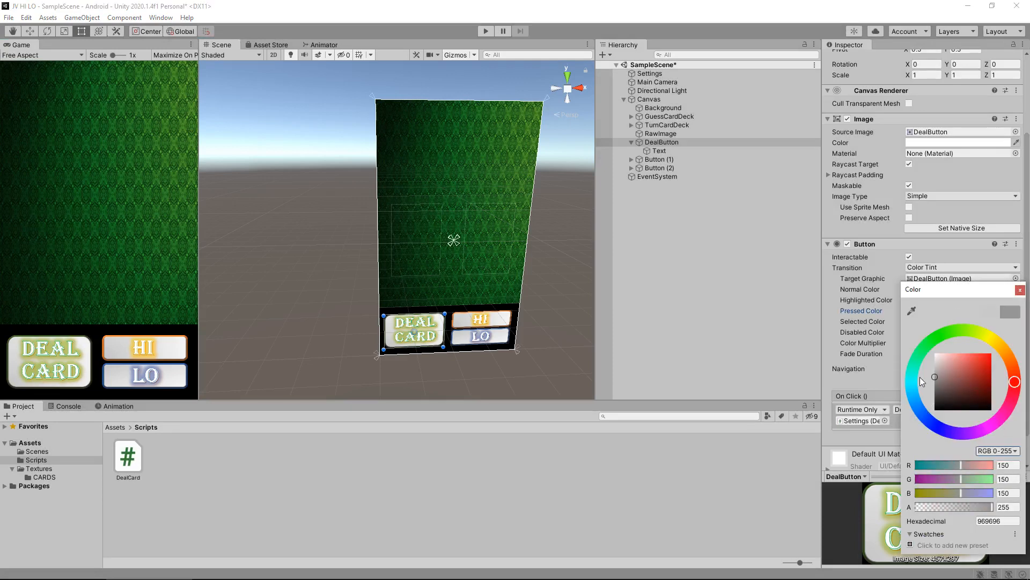
# Close the pressed-colour picker and return the Inspector to the top.
pyautogui.click(1021, 289)
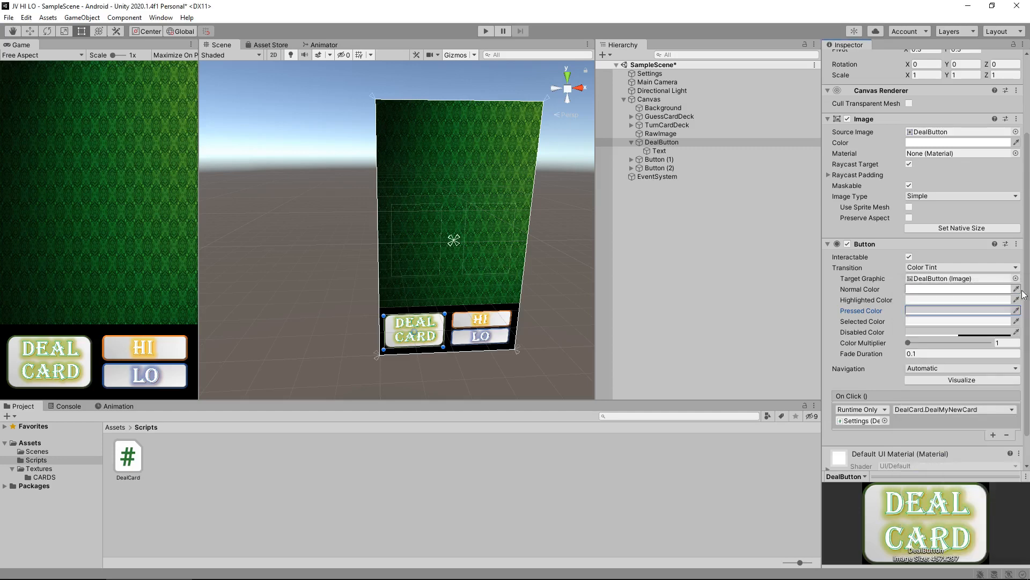
pyautogui.moveTo(871, 324)
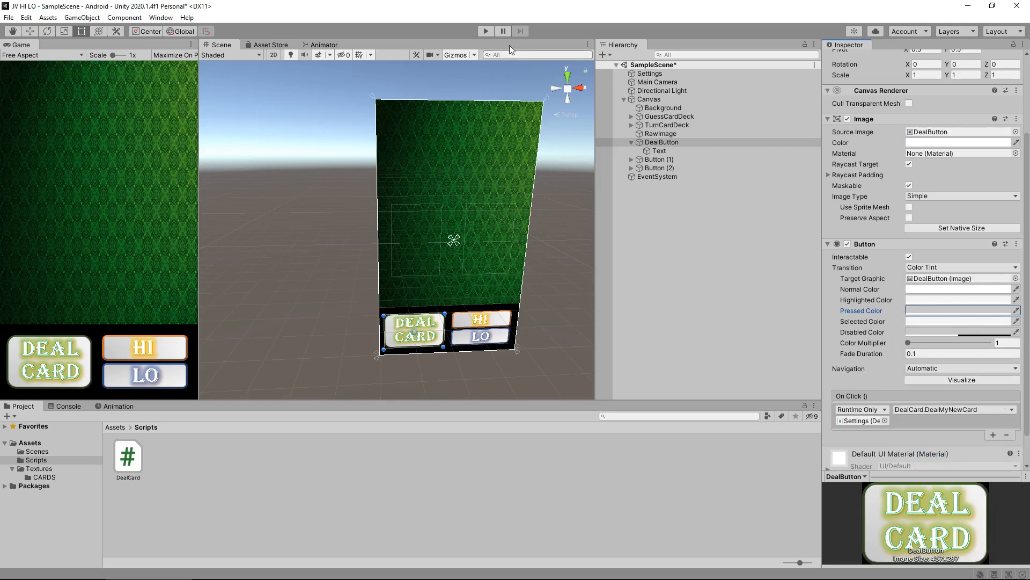
pyautogui.click(486, 31)
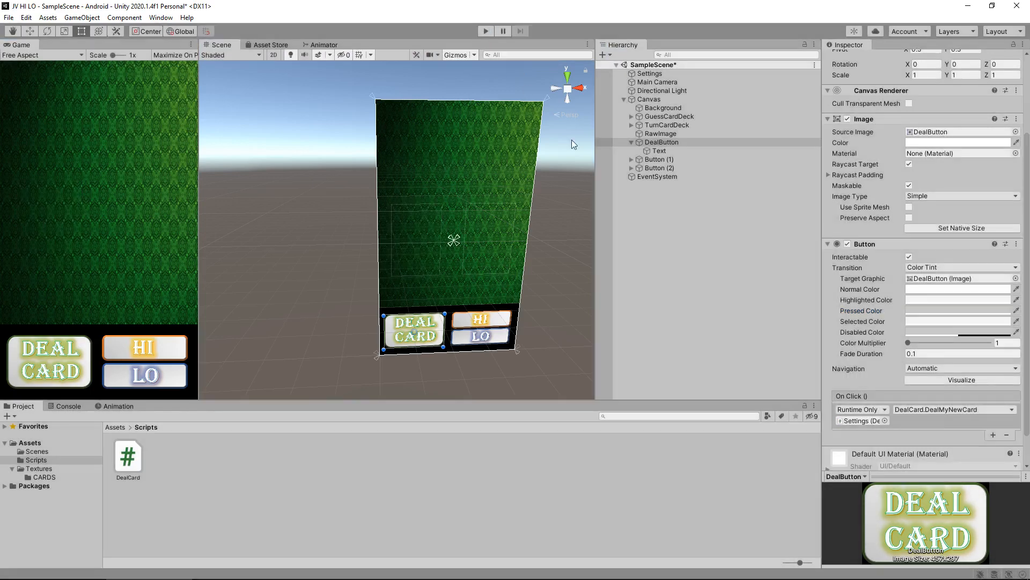
pyautogui.scroll(3)
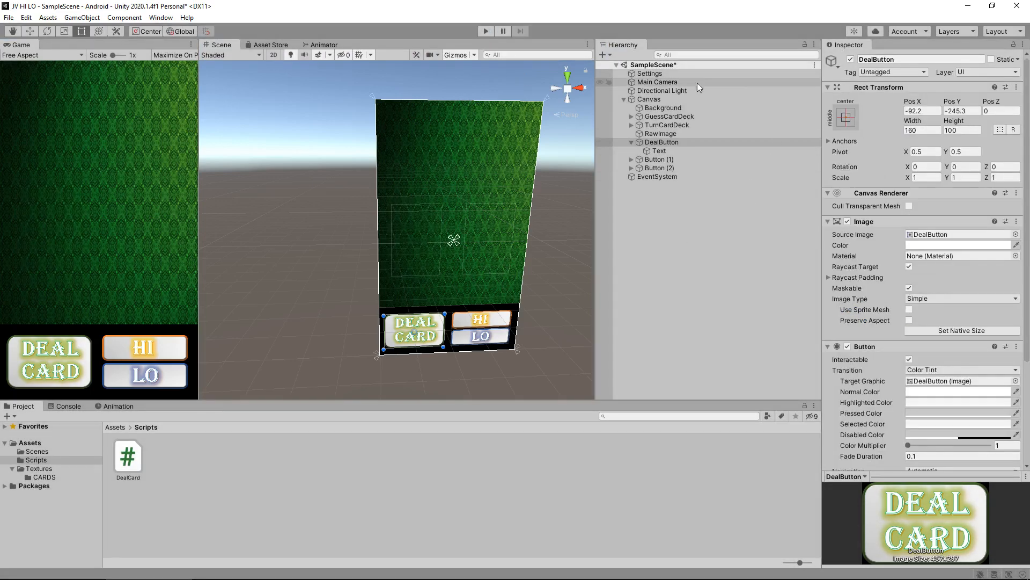
# With Settings selected and GuessCardDeck expanded, run and stop the scene to deal card 8.
pyautogui.click(650, 73)
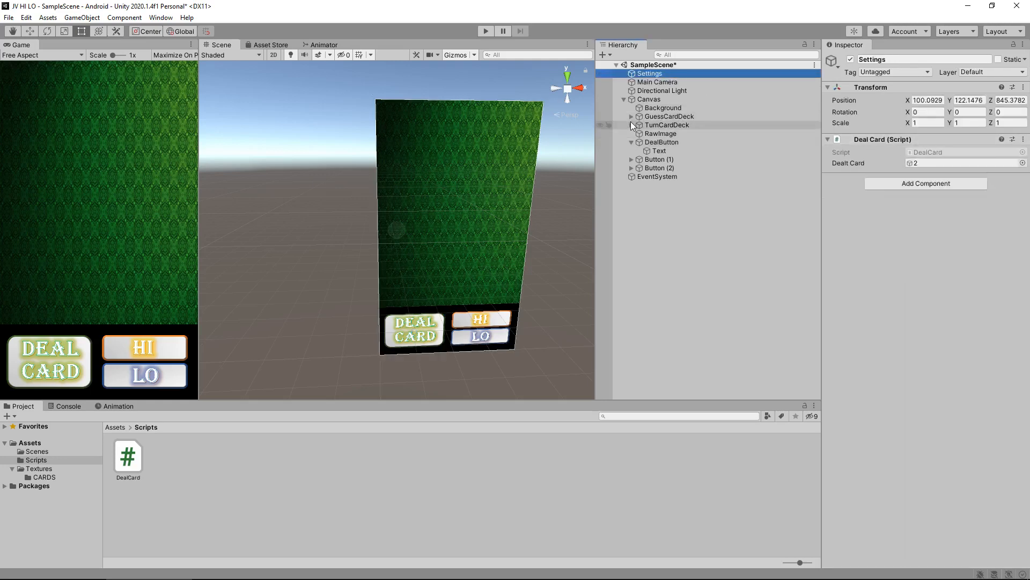
pyautogui.click(632, 117)
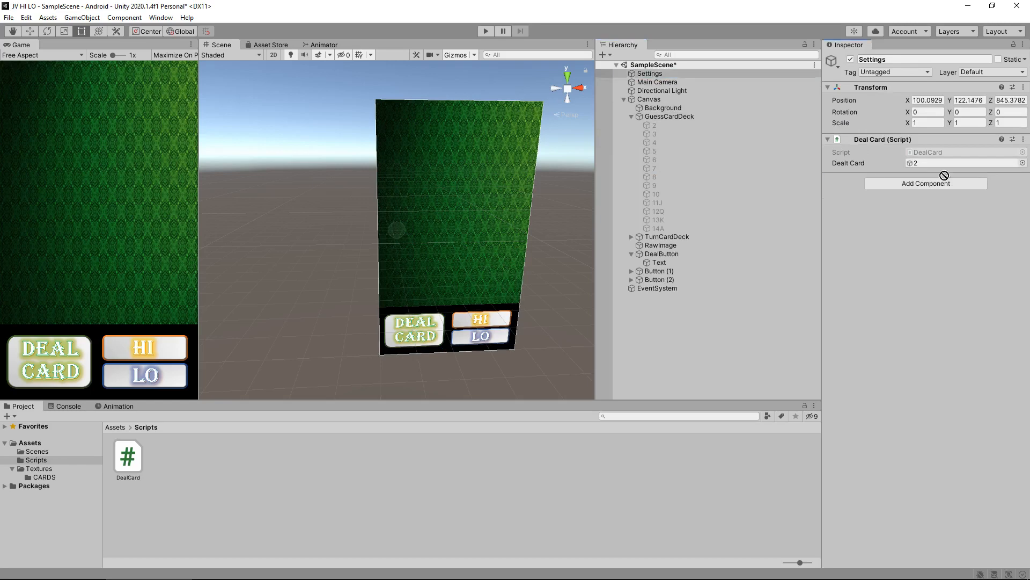
pyautogui.click(485, 30)
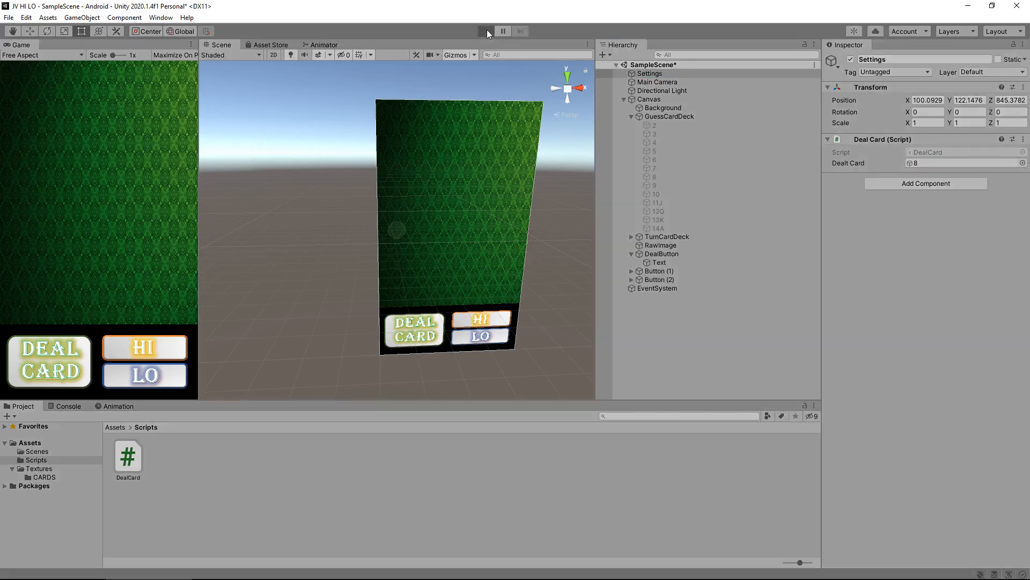
pyautogui.click(486, 31)
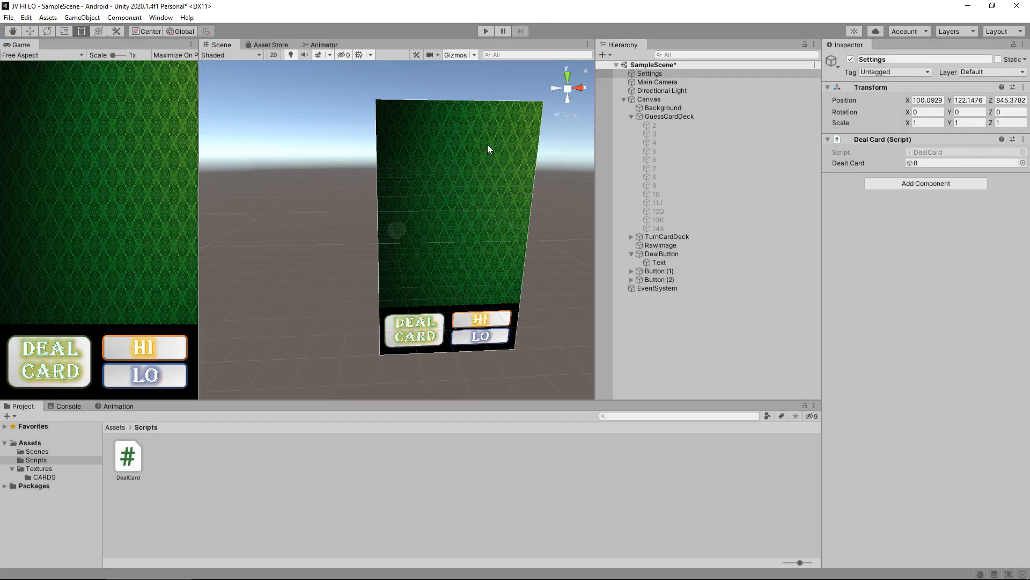
pyautogui.click(632, 116)
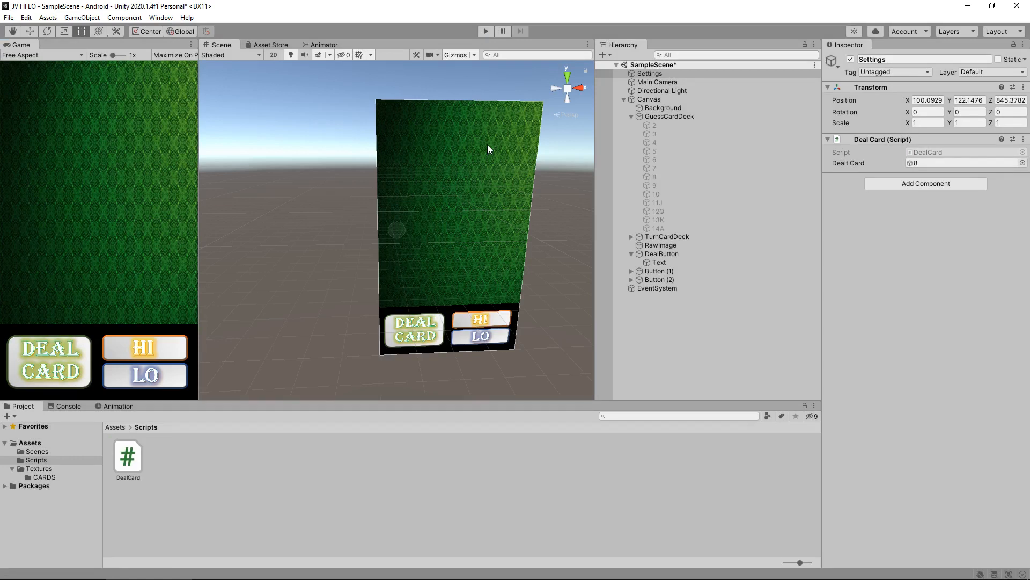